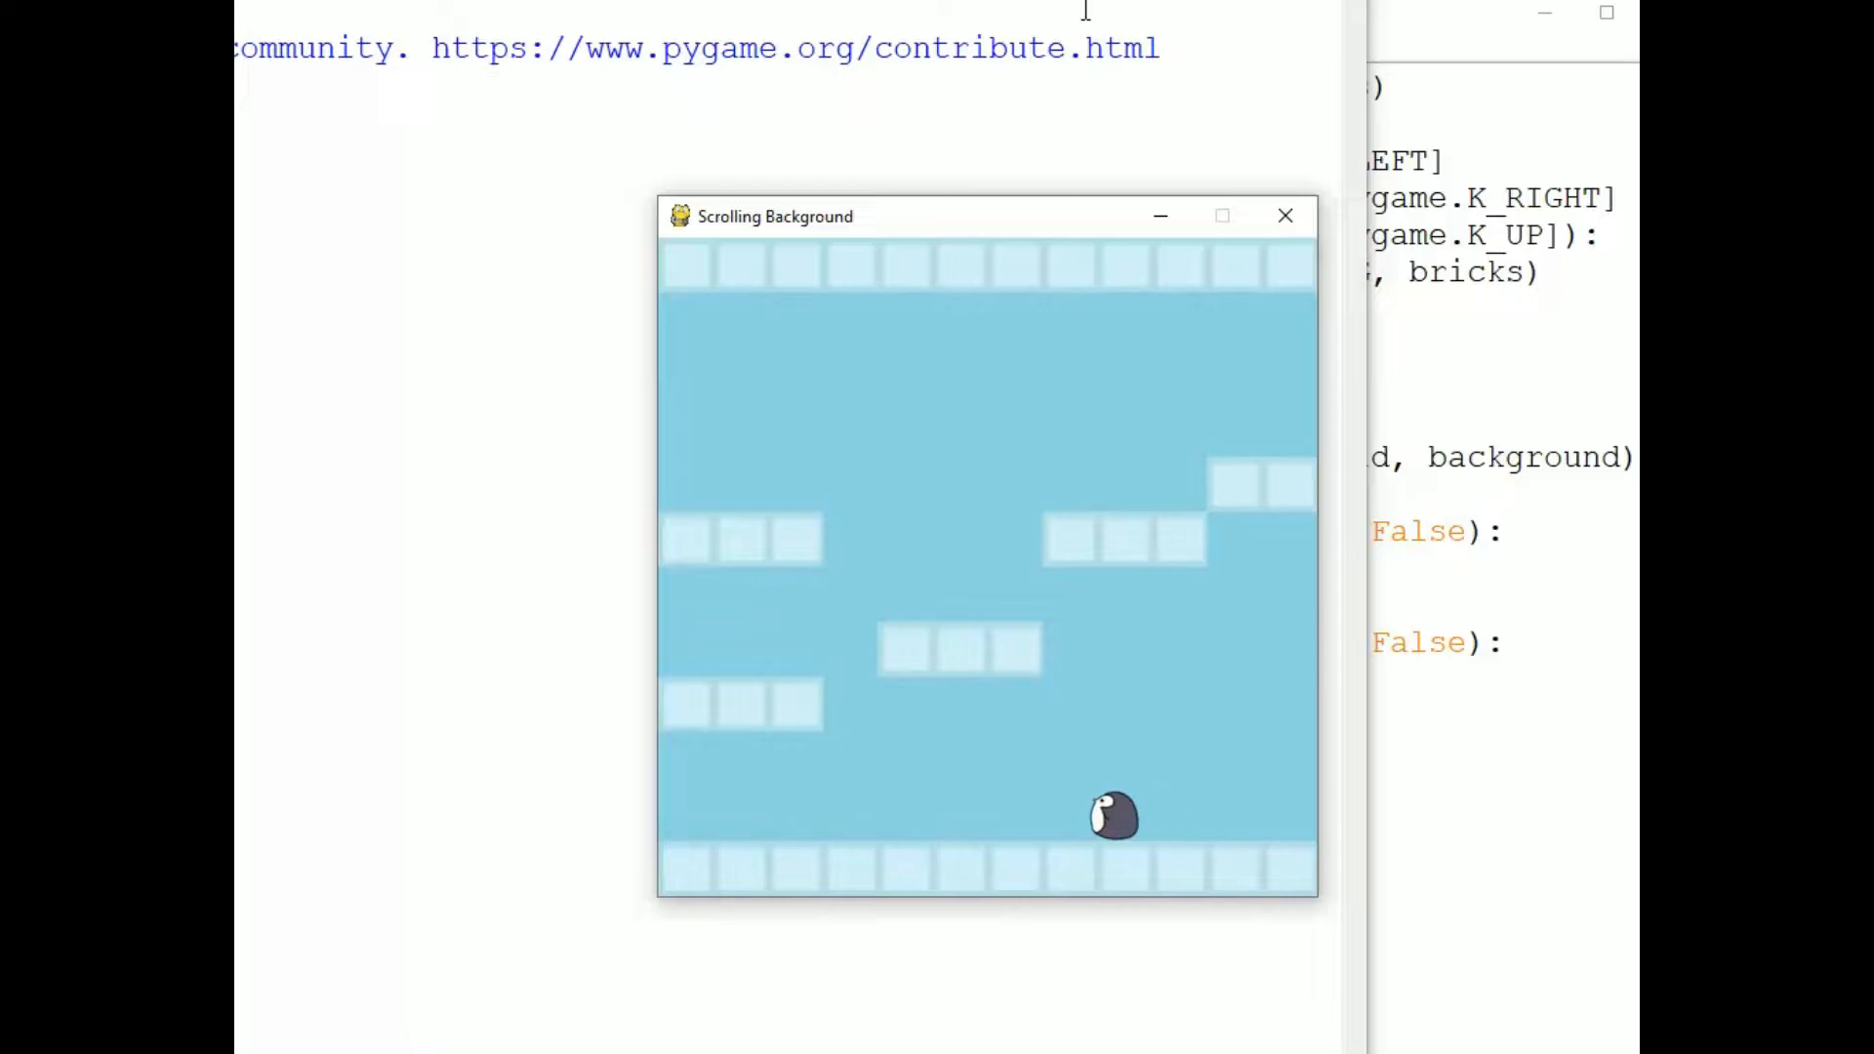
Walk the penguin left to the edge, right along the floor, then back to the left edge.
key(Left)
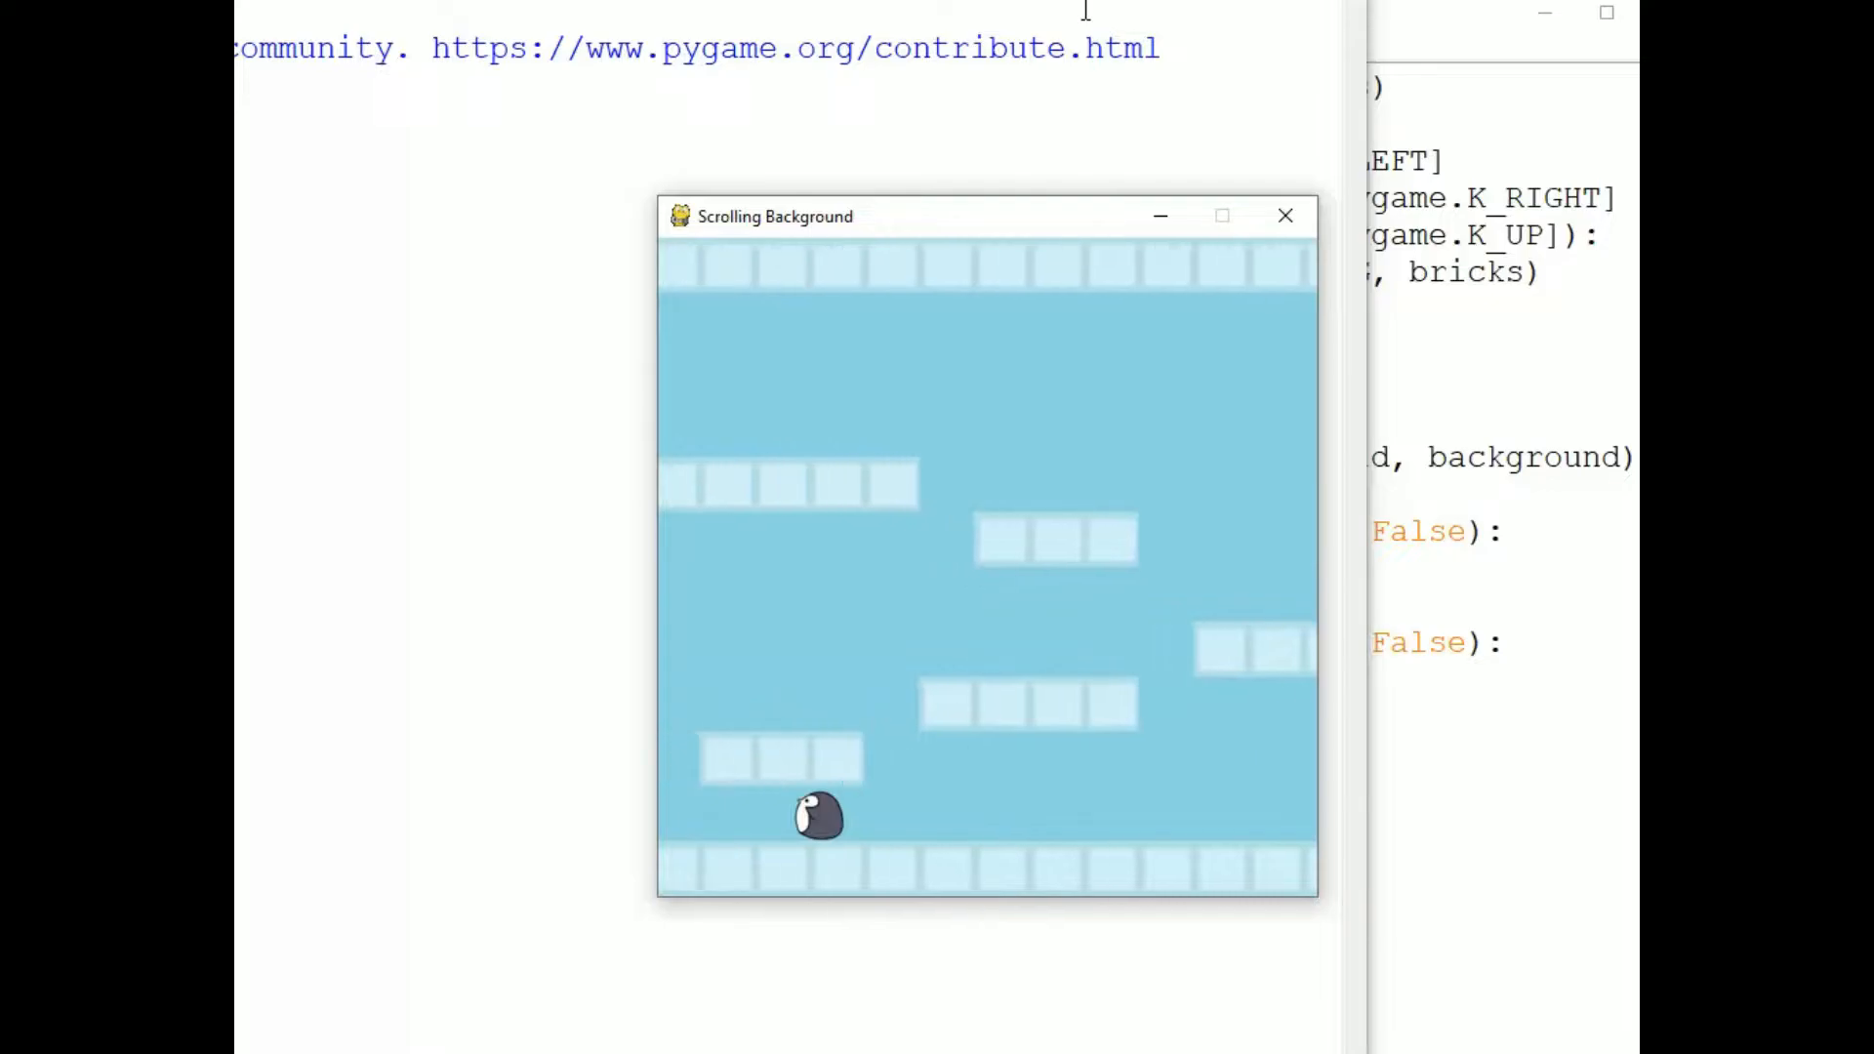
key(Left)
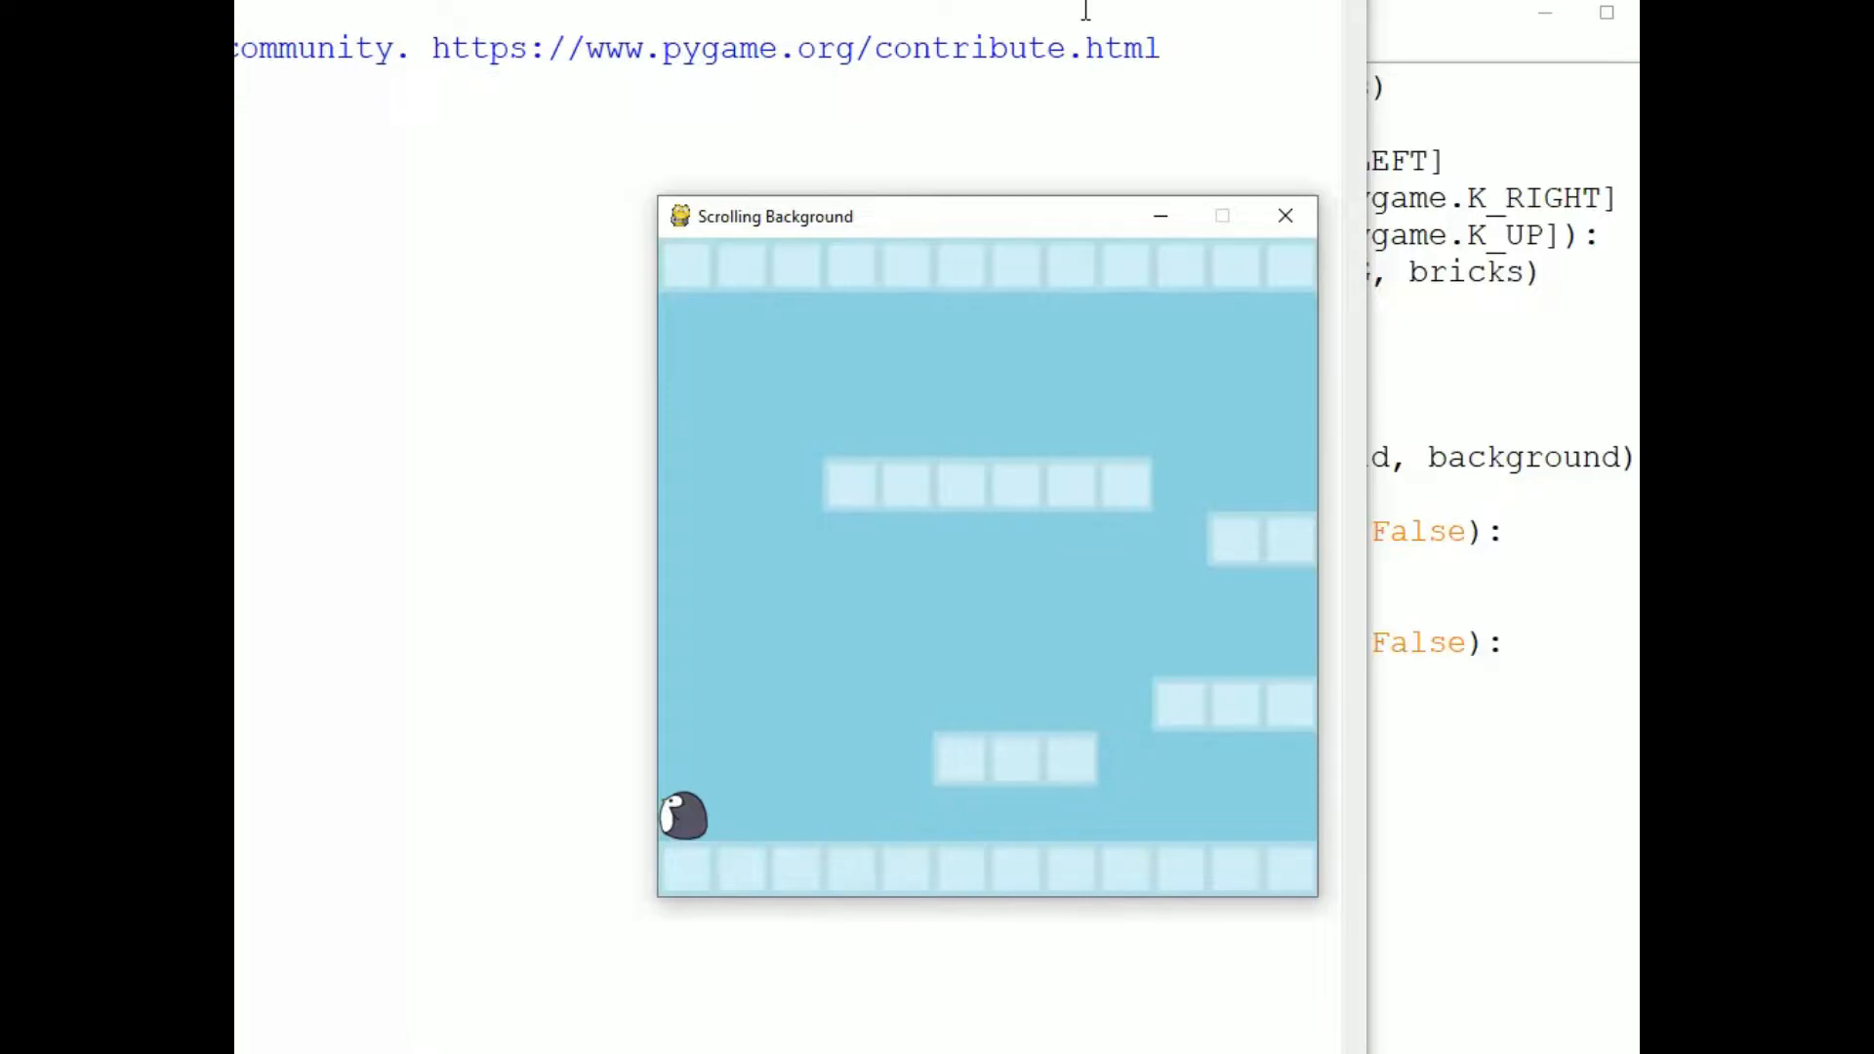
key(Right)
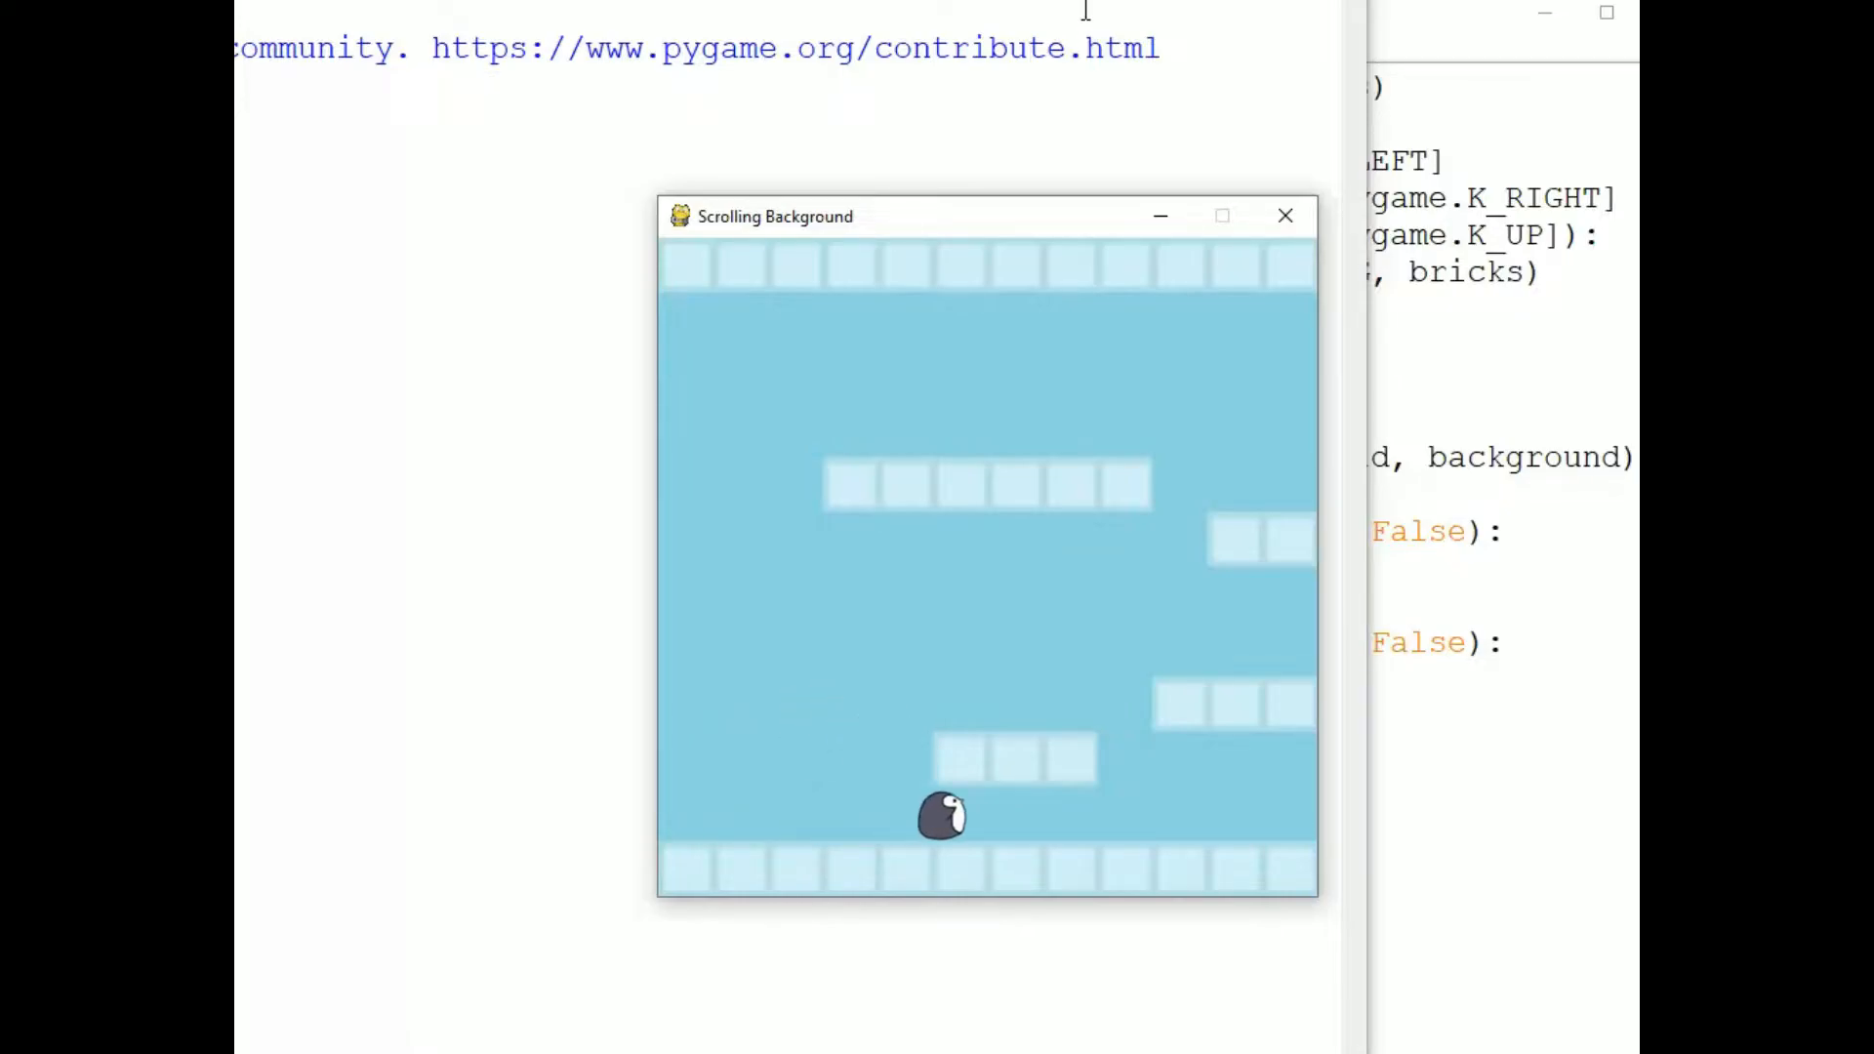
key(Right)
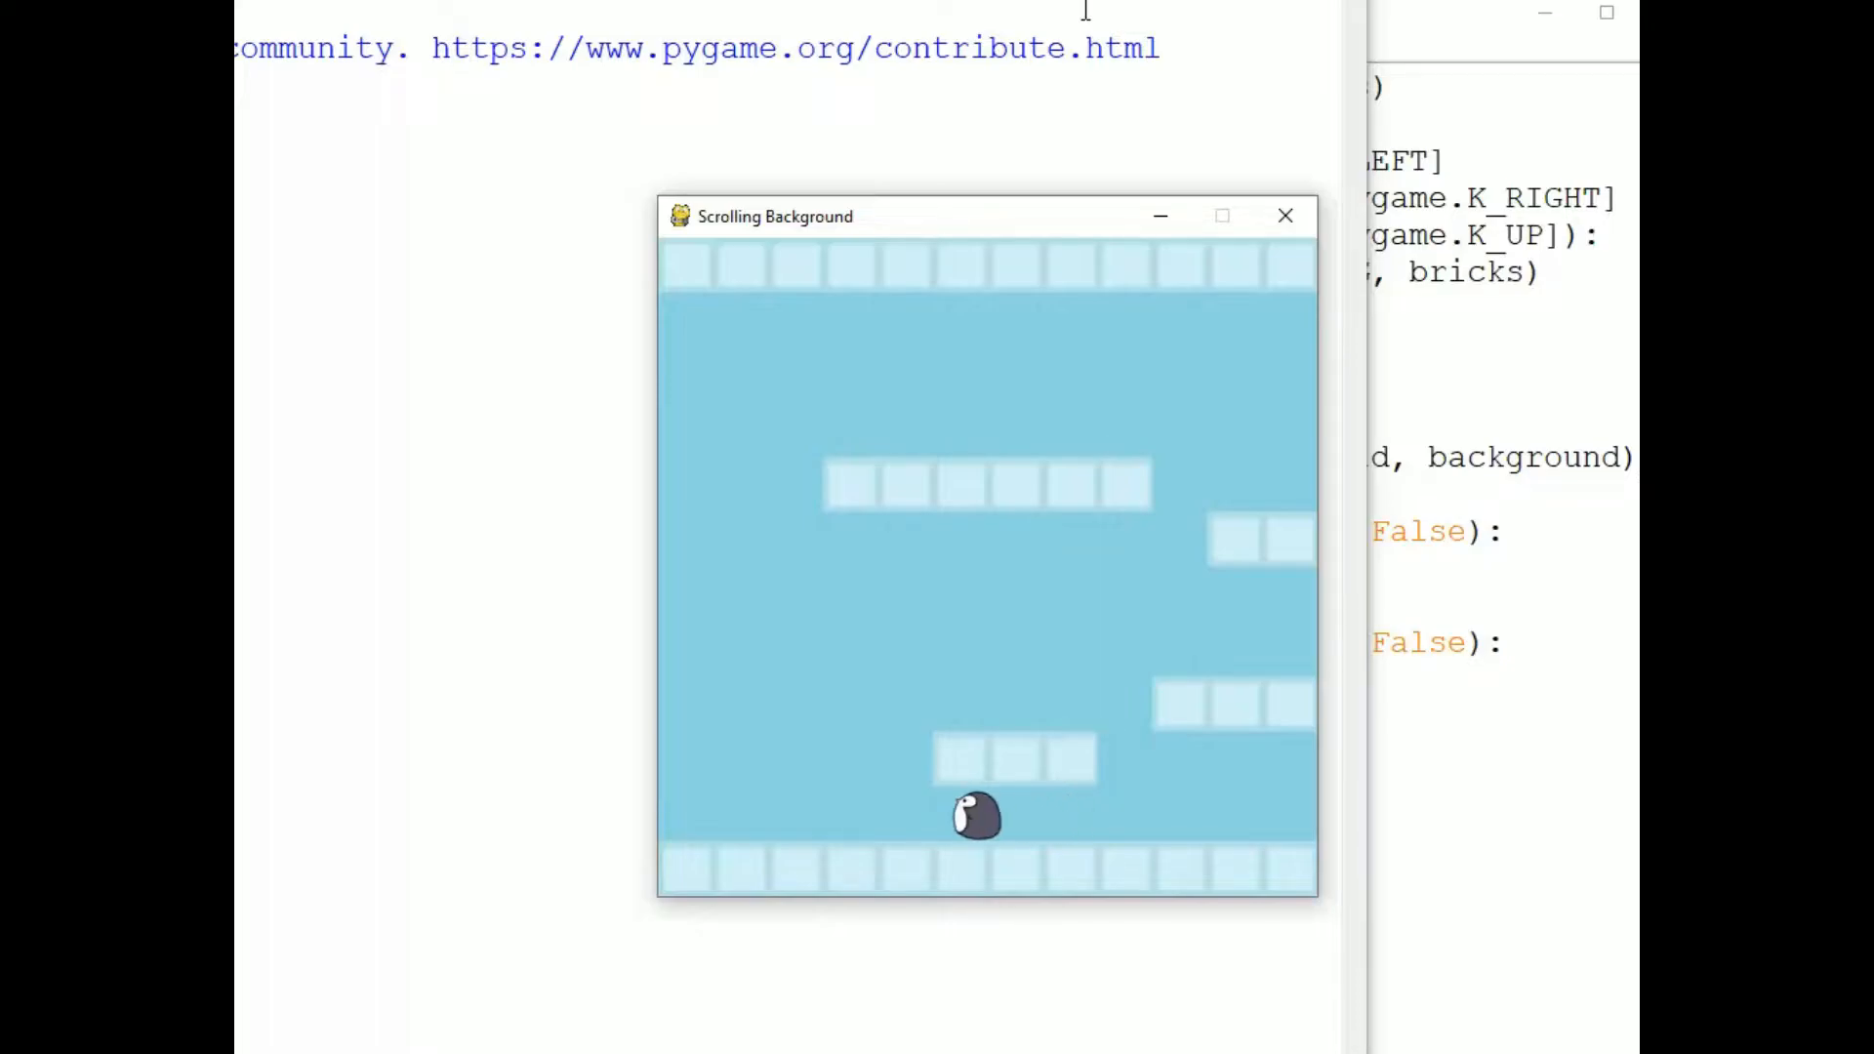
key(Left)
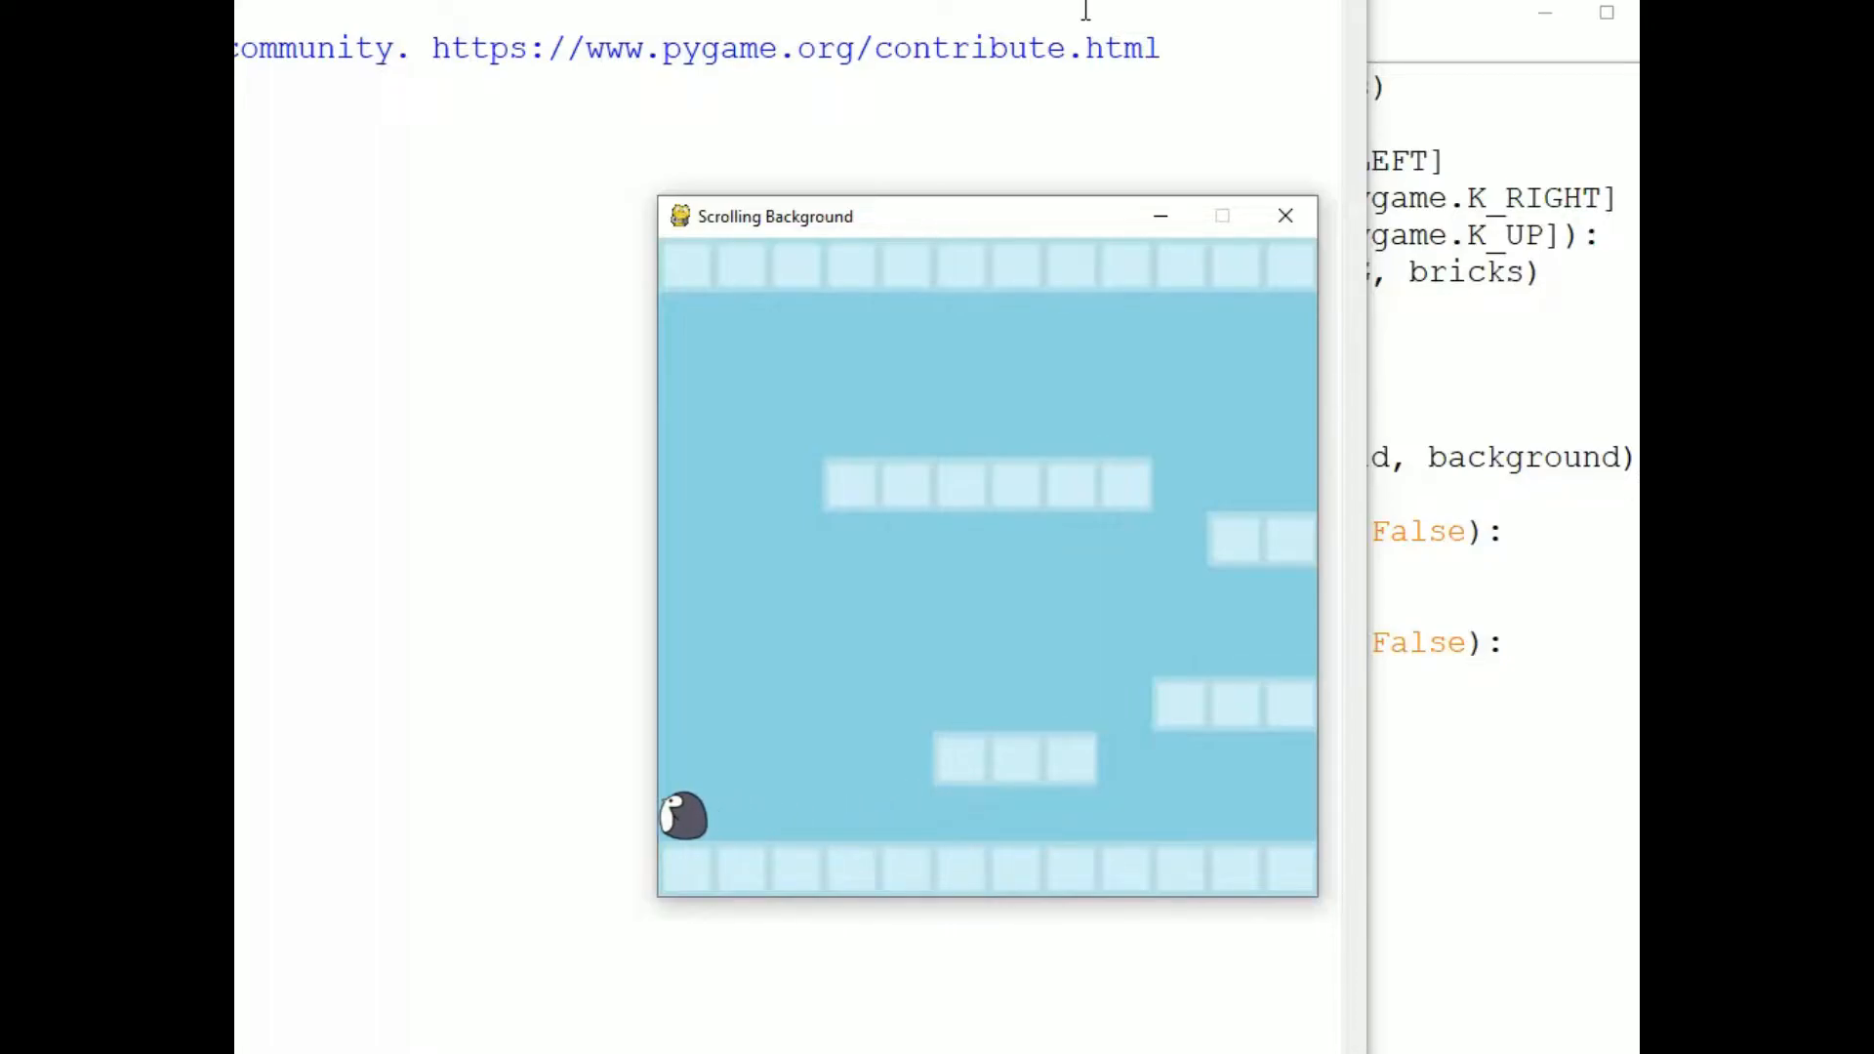
Nudge the penguin a little to the right from the left edge.
key(Right)
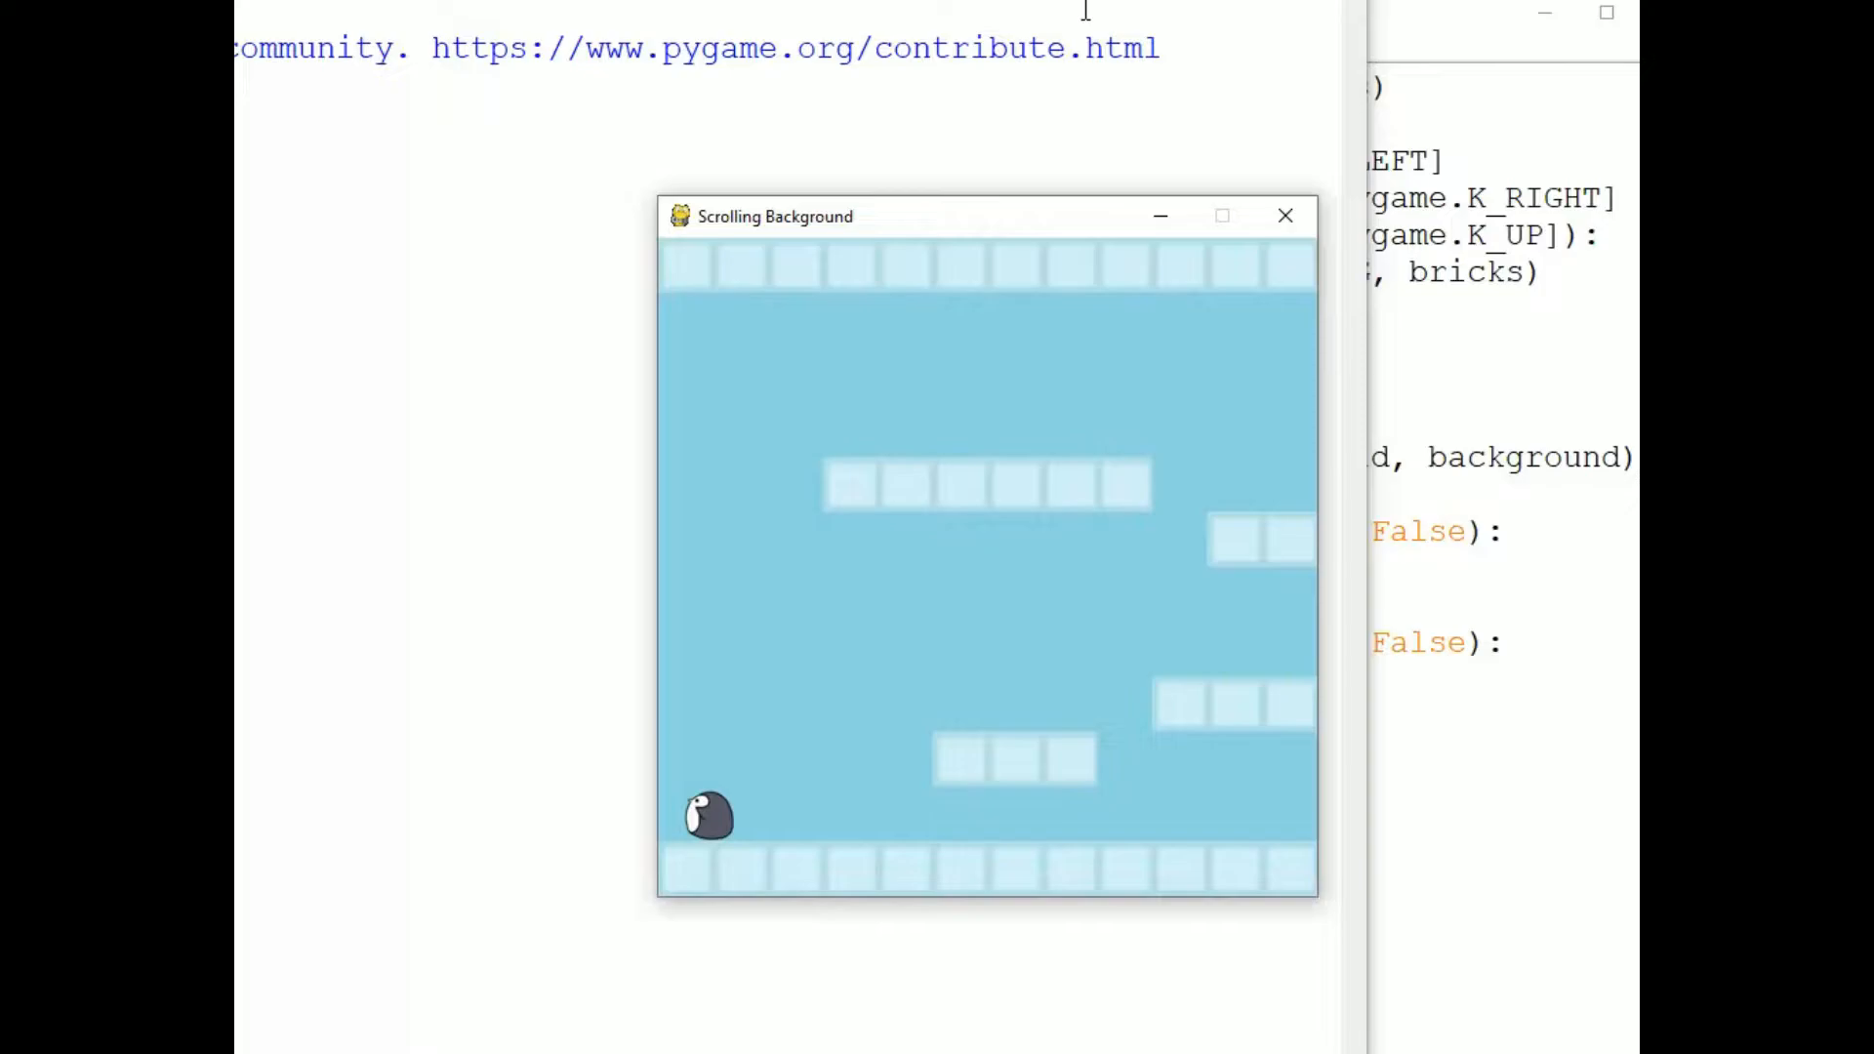
key(Right)
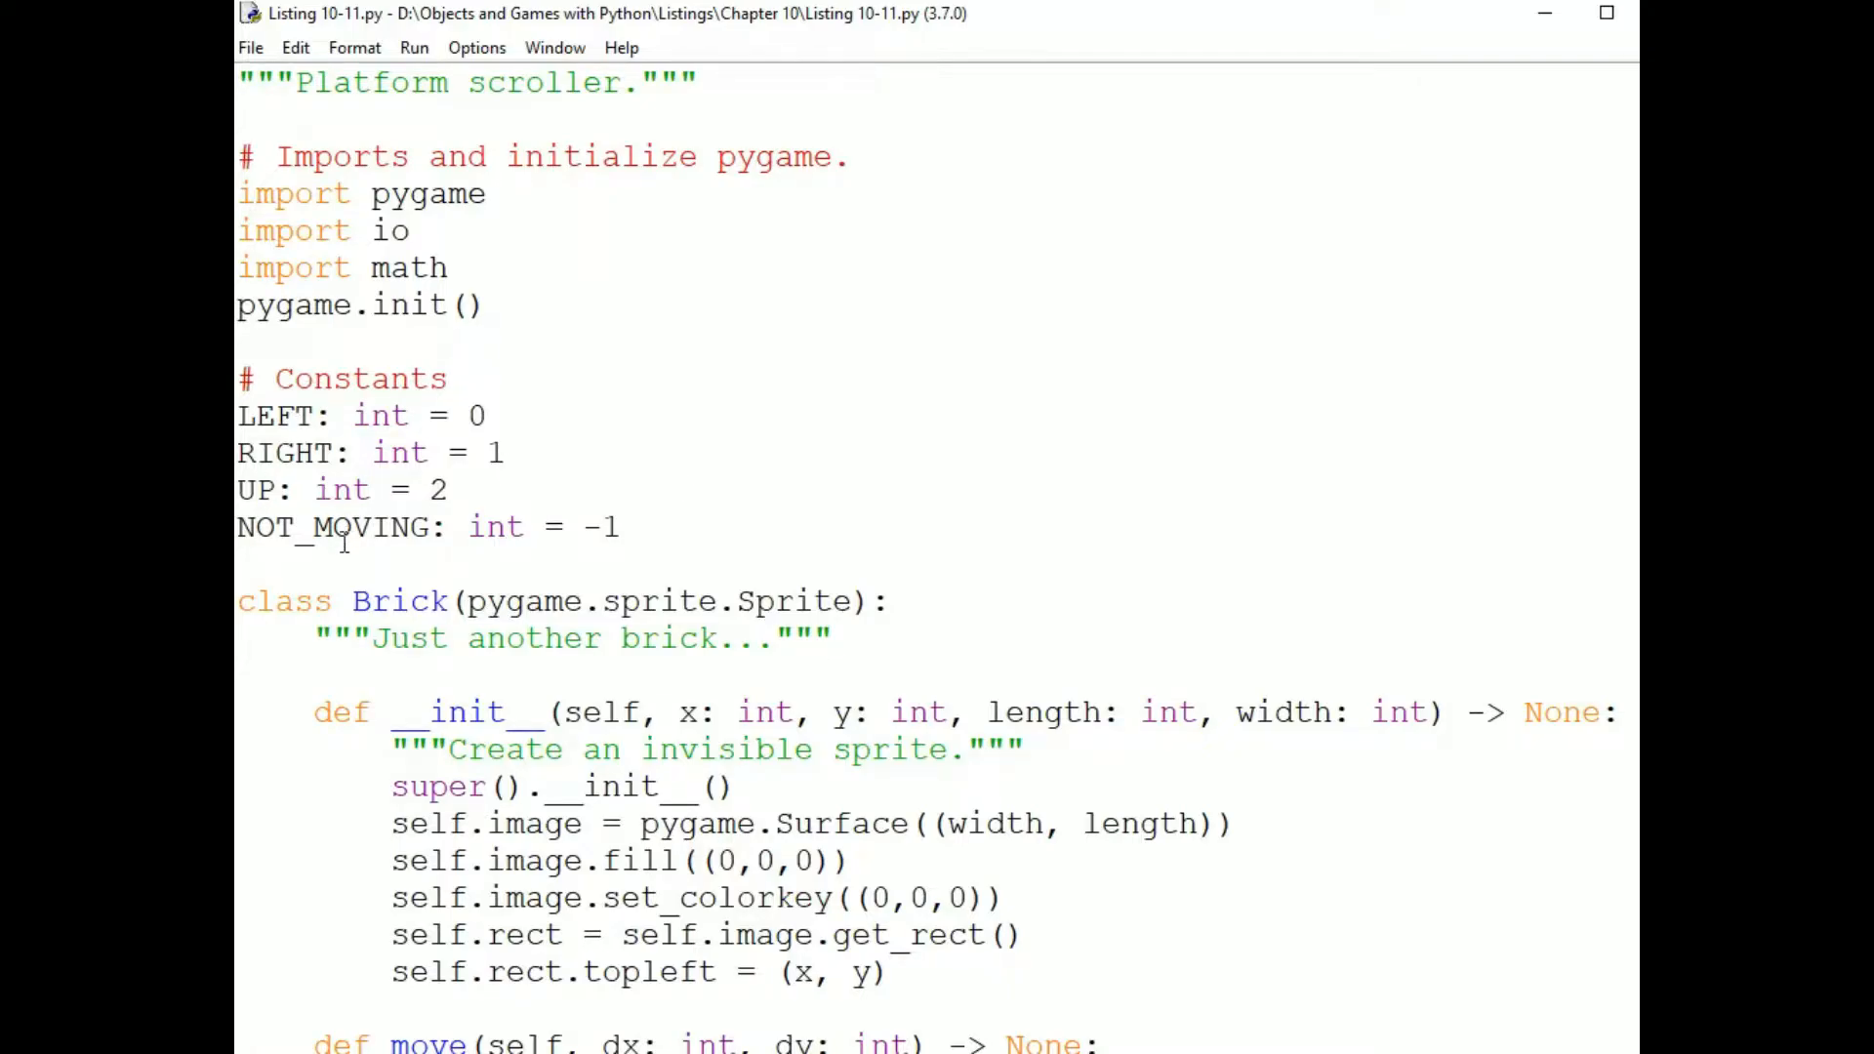
mouse_move(822, 559)
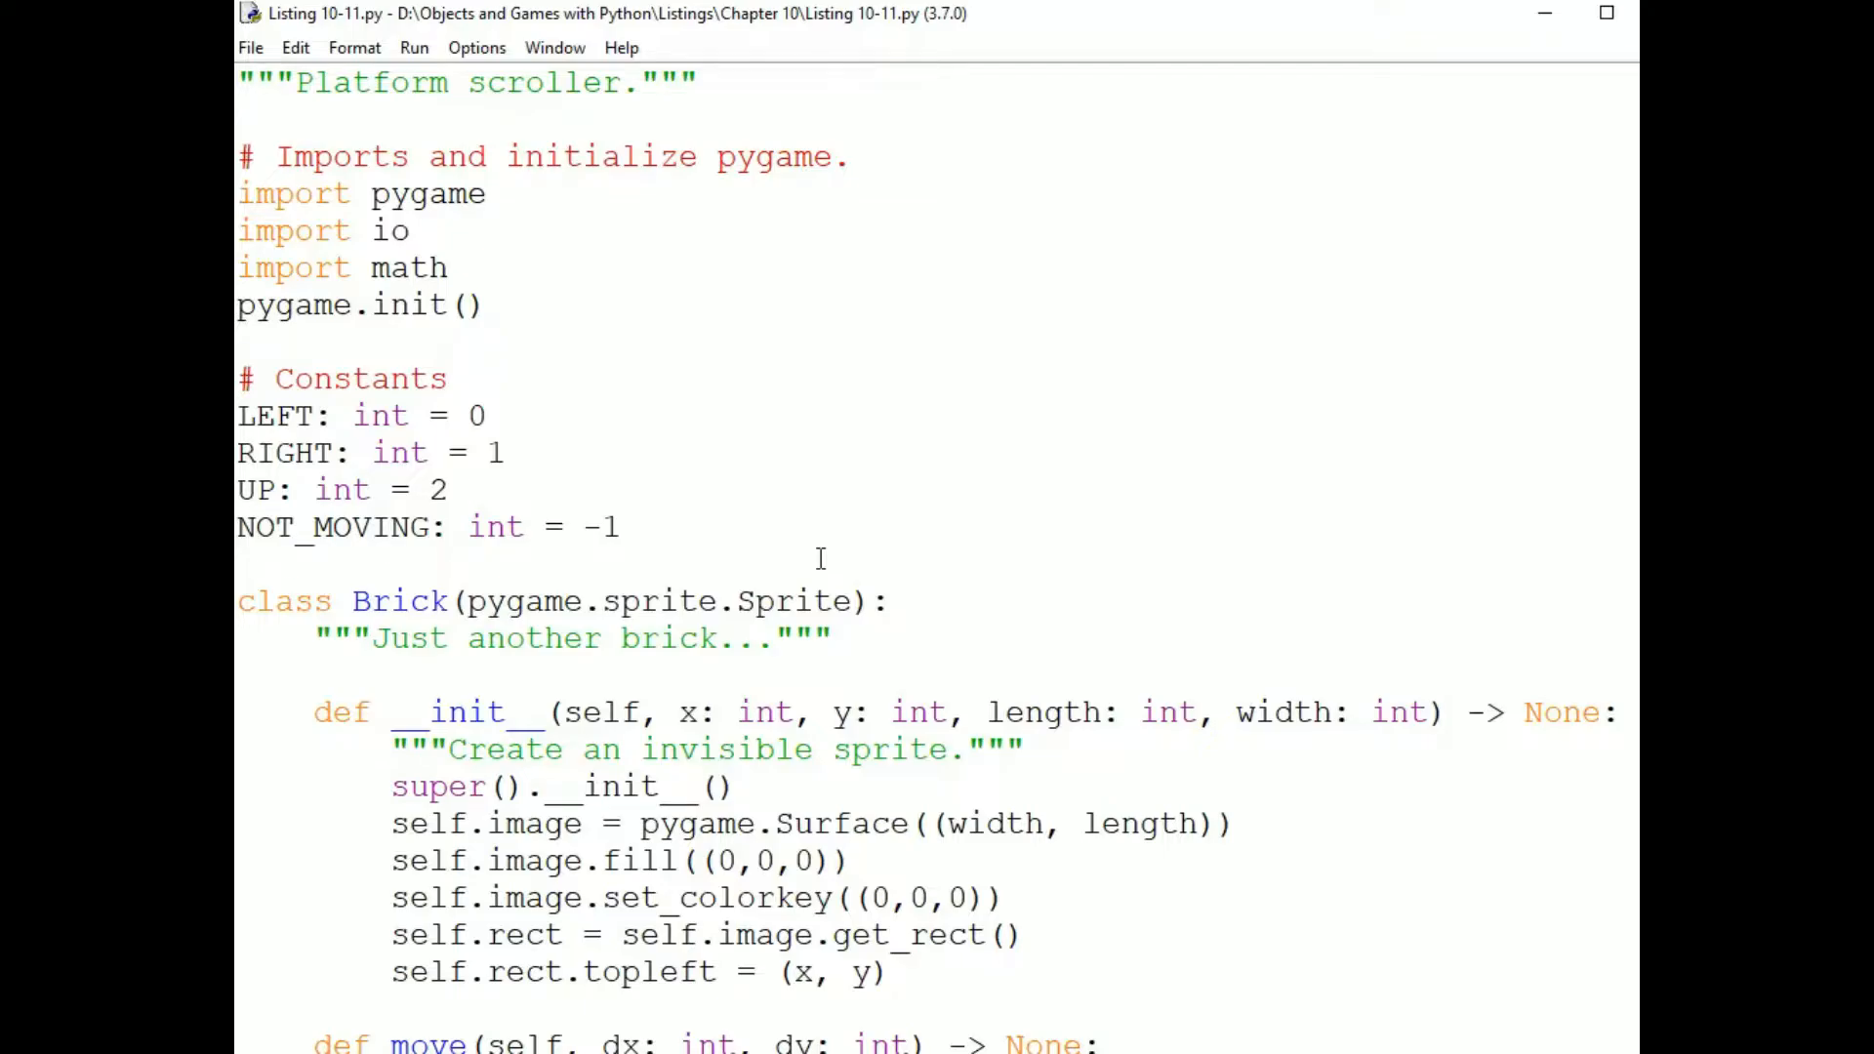
mouse_move(820, 559)
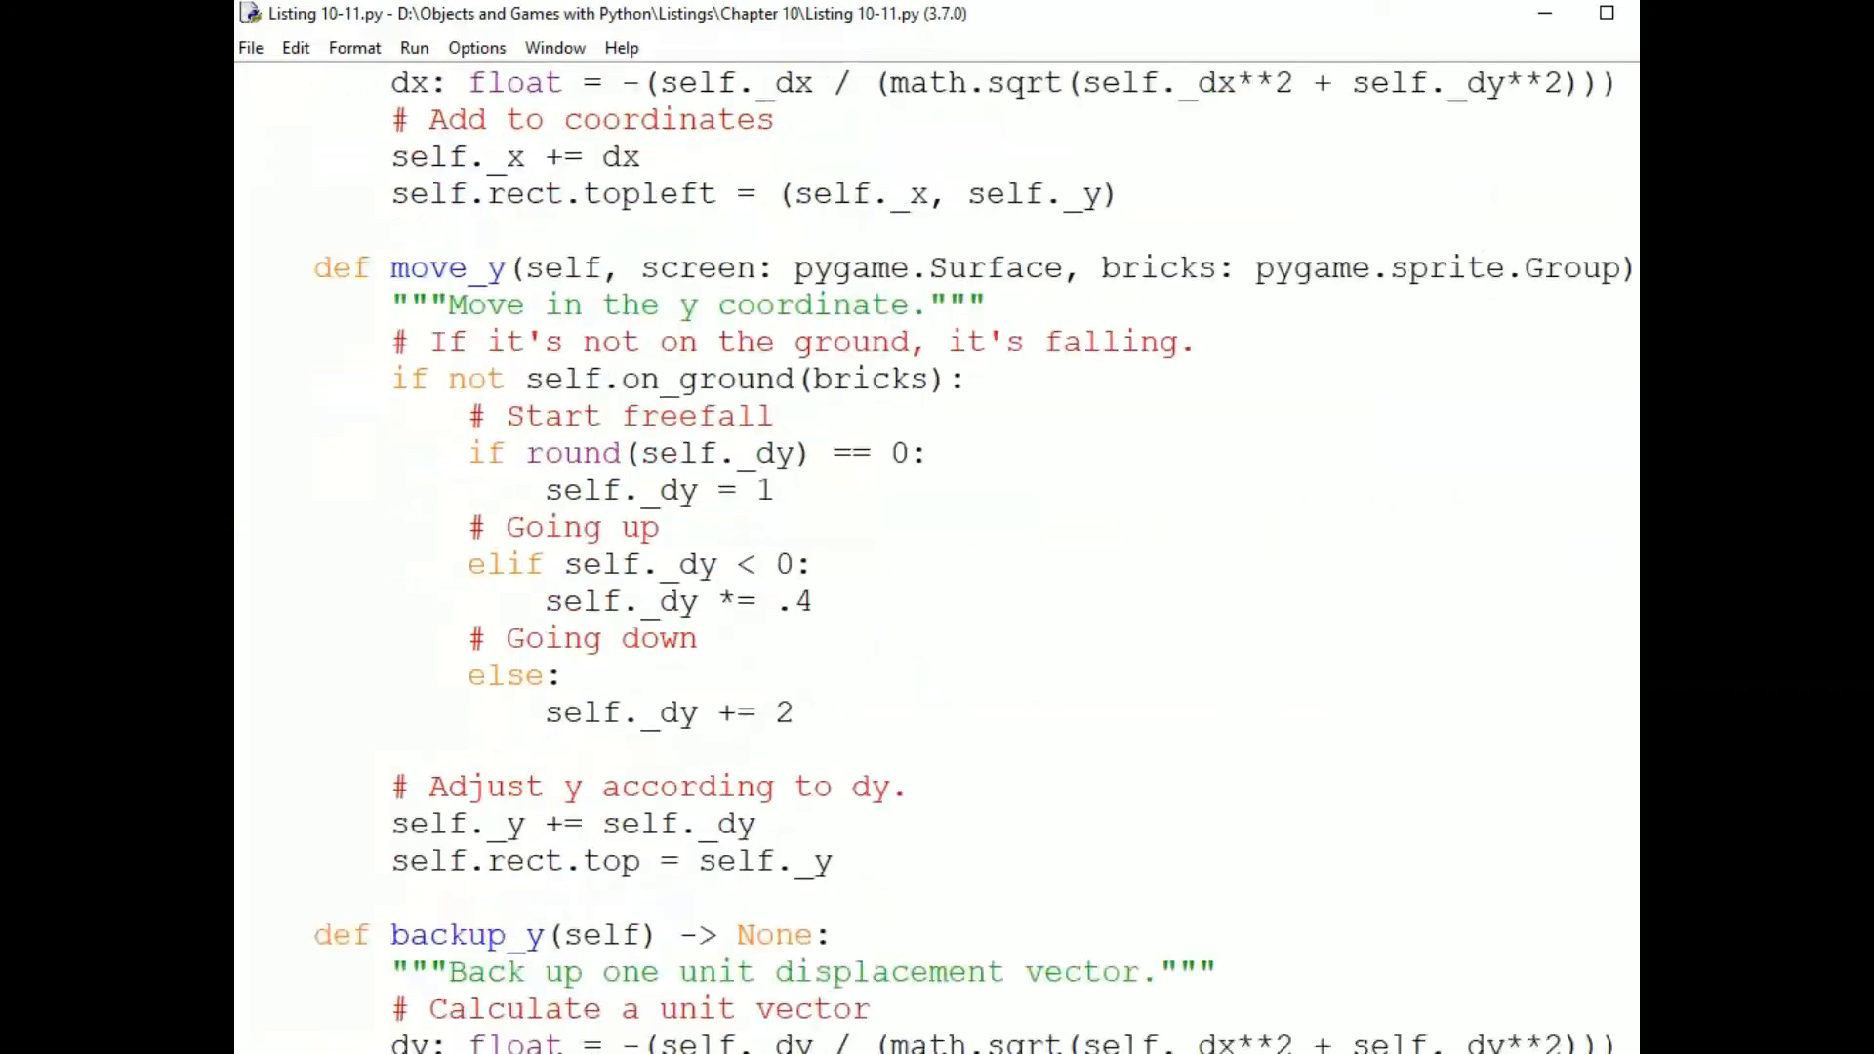
Scroll to main(), mark the bricks group creation line, then continue to the event loop.
scroll(down, 3)
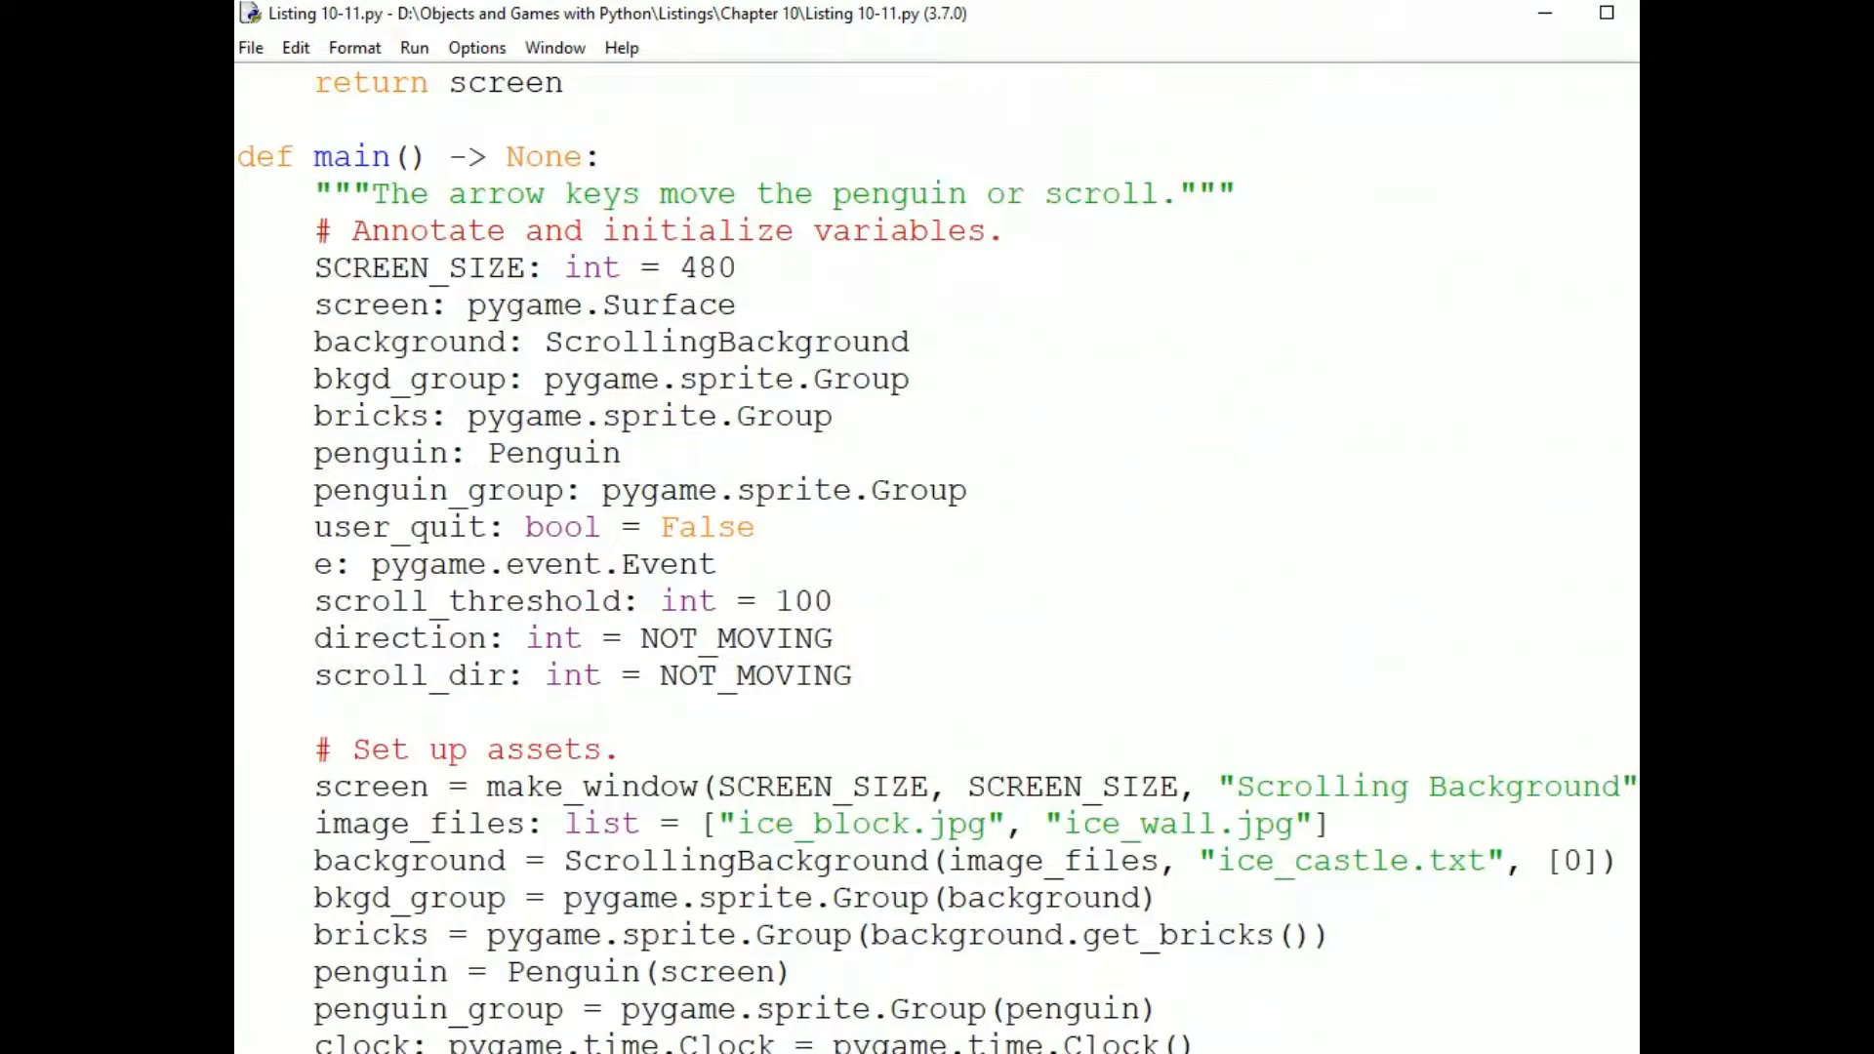
scroll(down, 3)
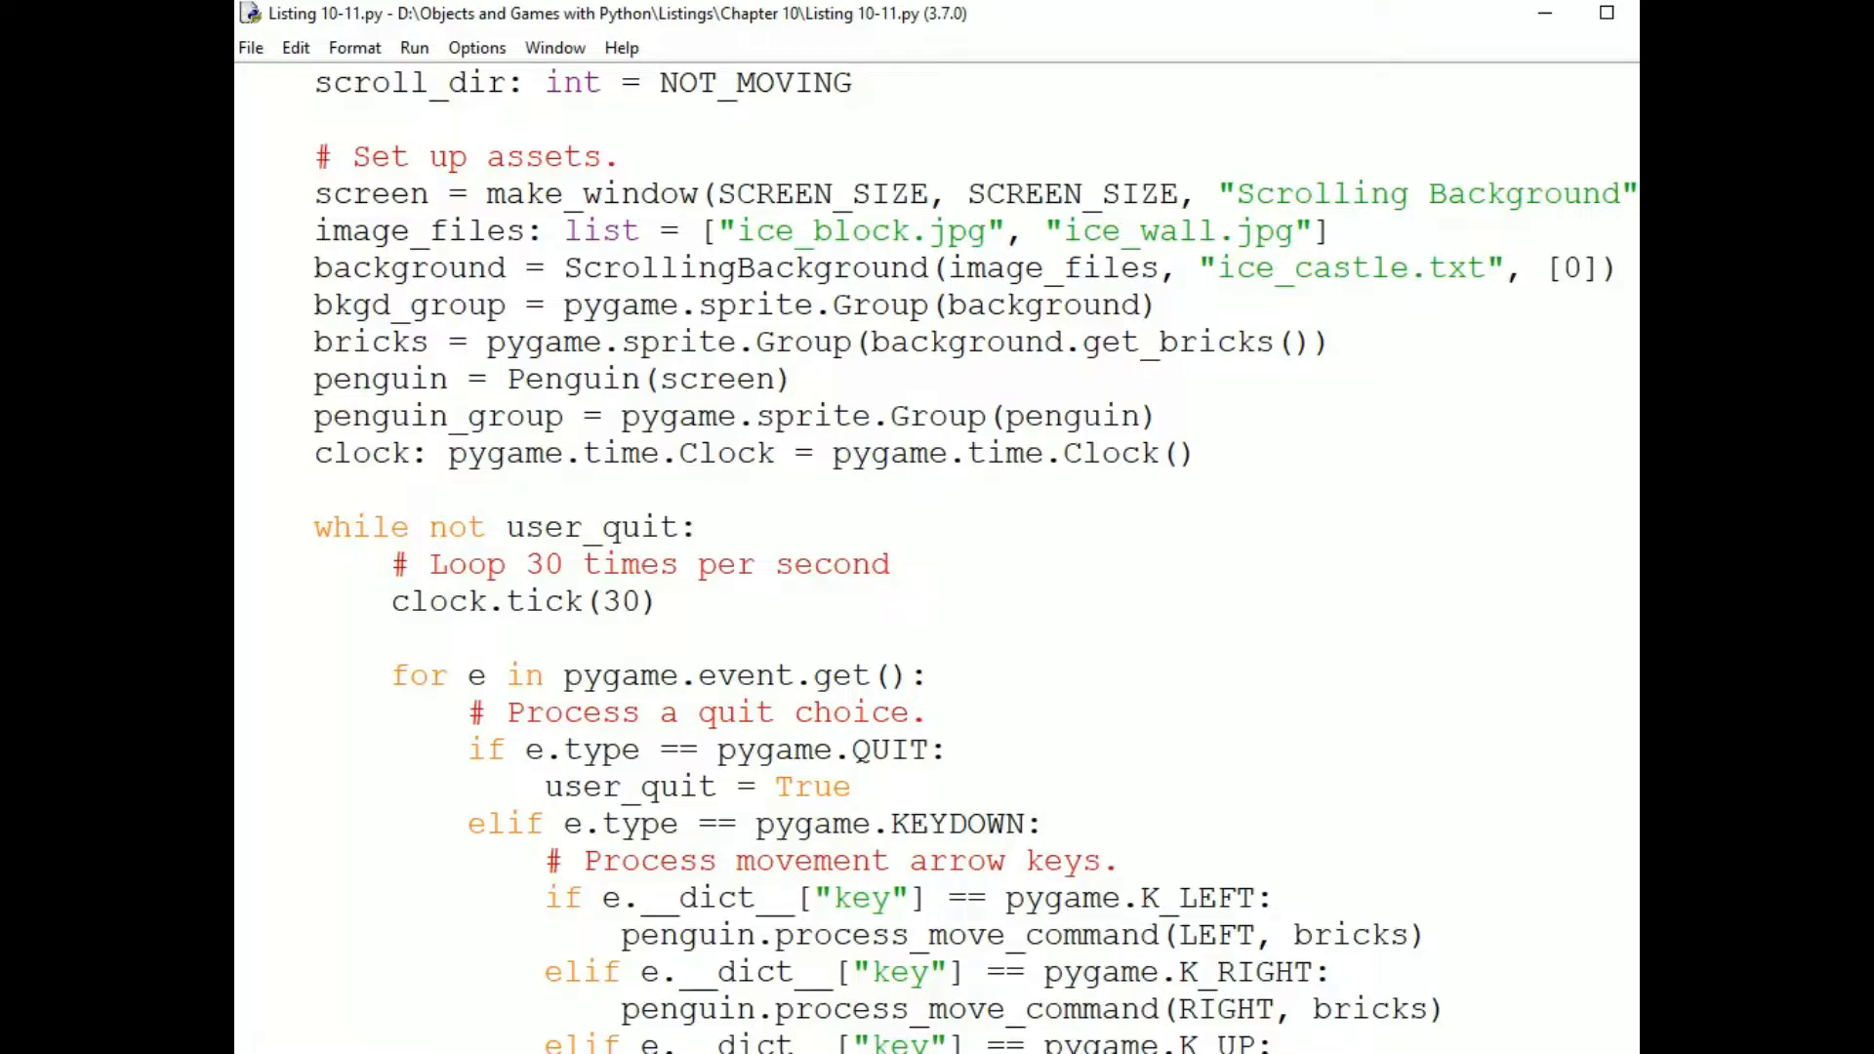
drag(313, 342, 789, 379)
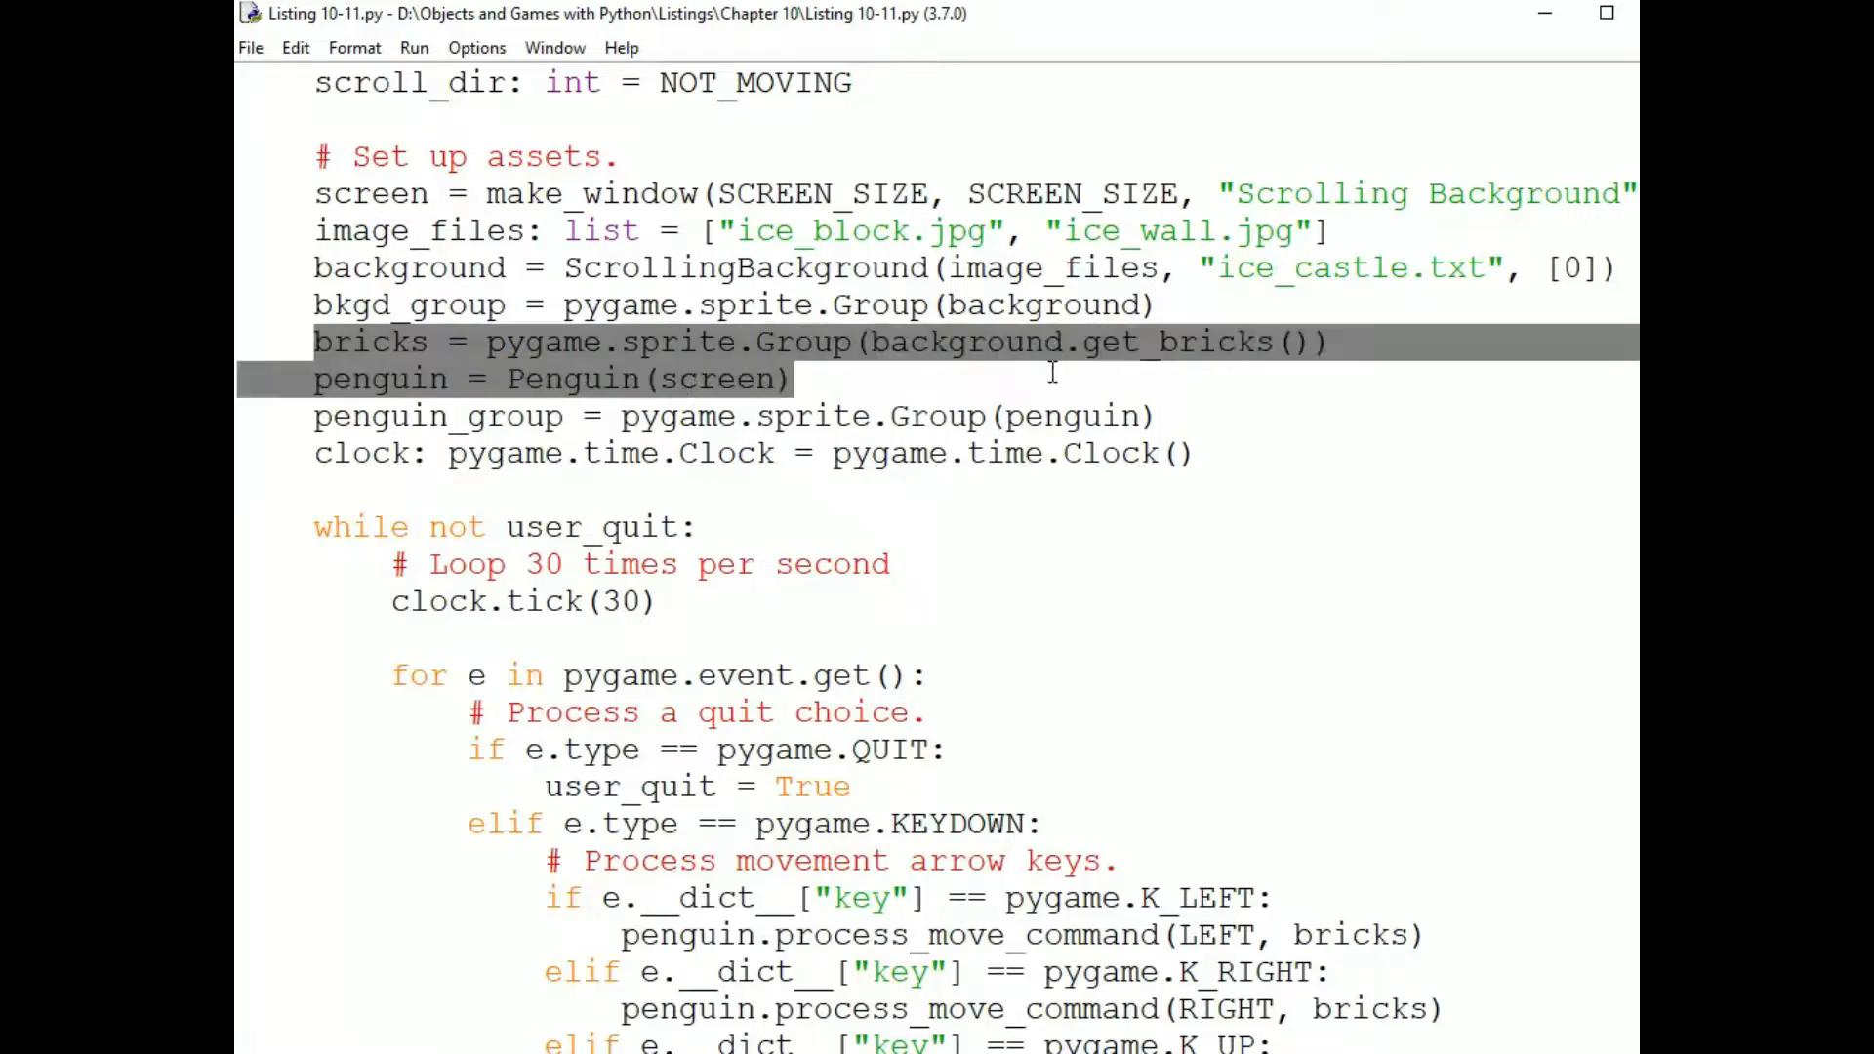
click(1333, 343)
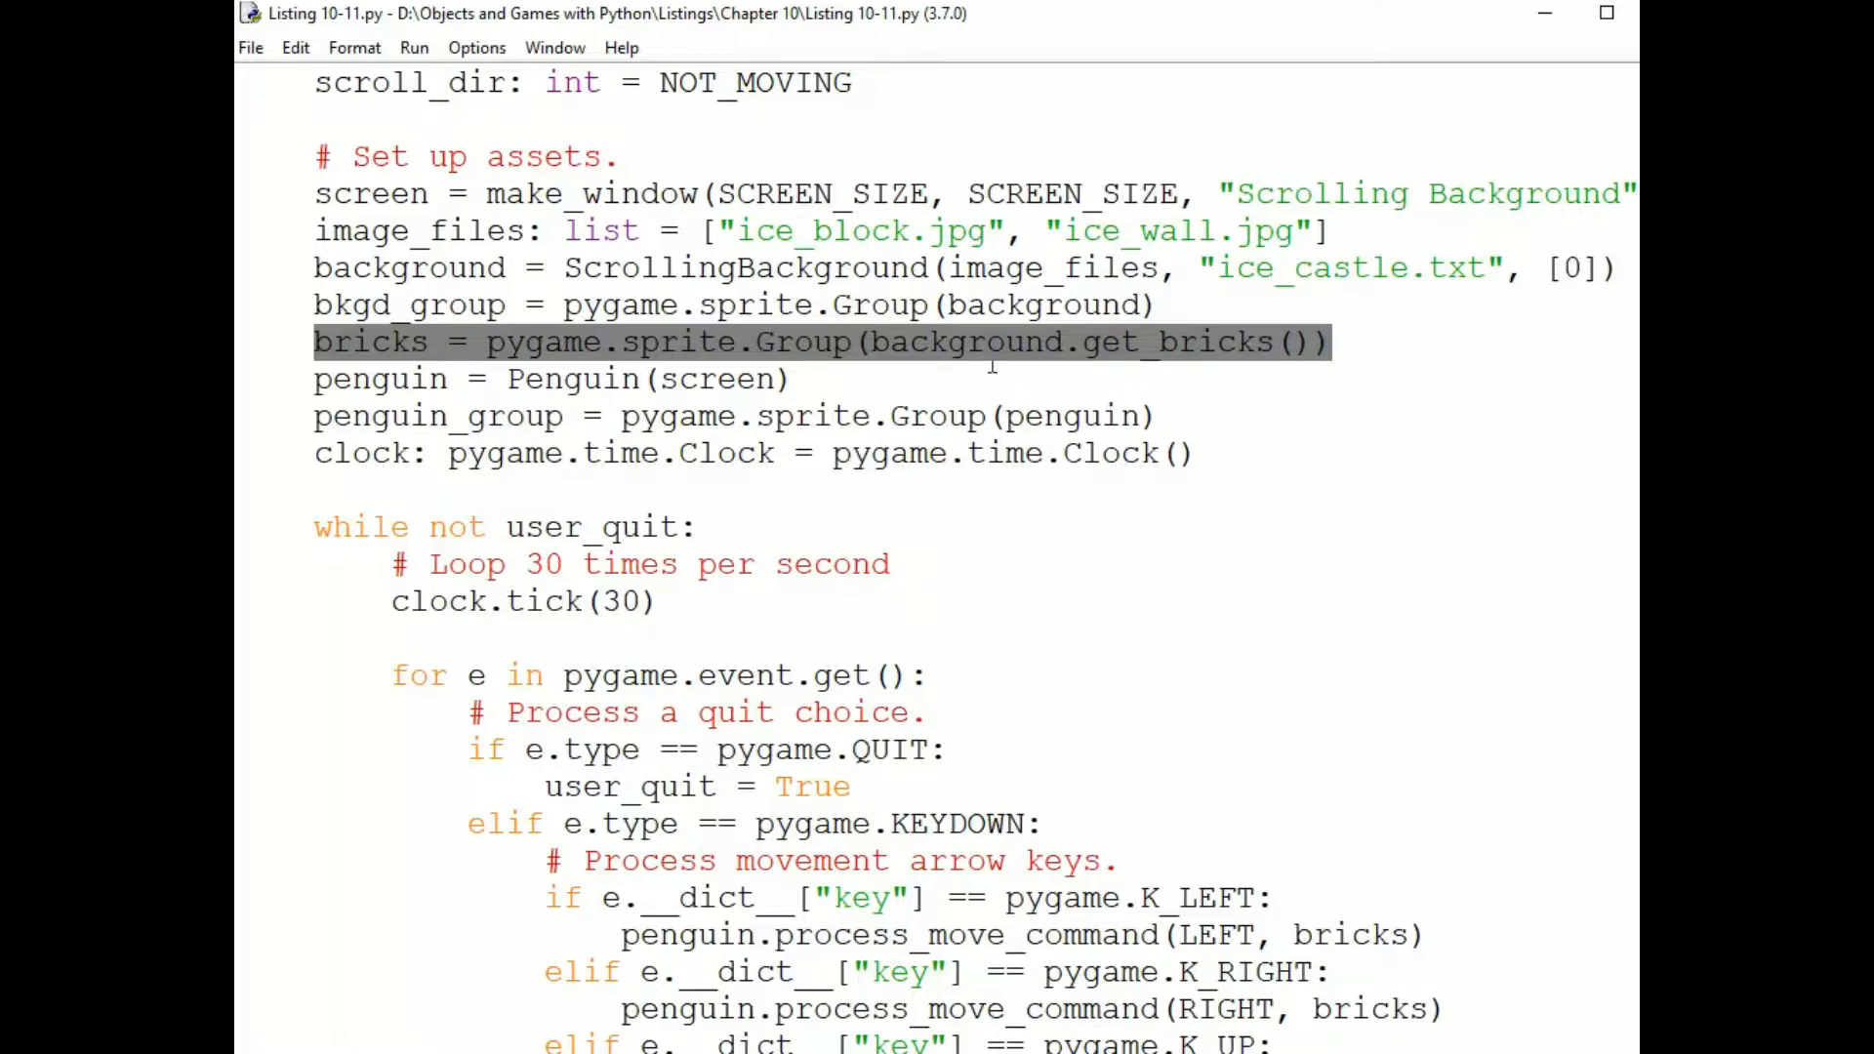
scroll(down, 3)
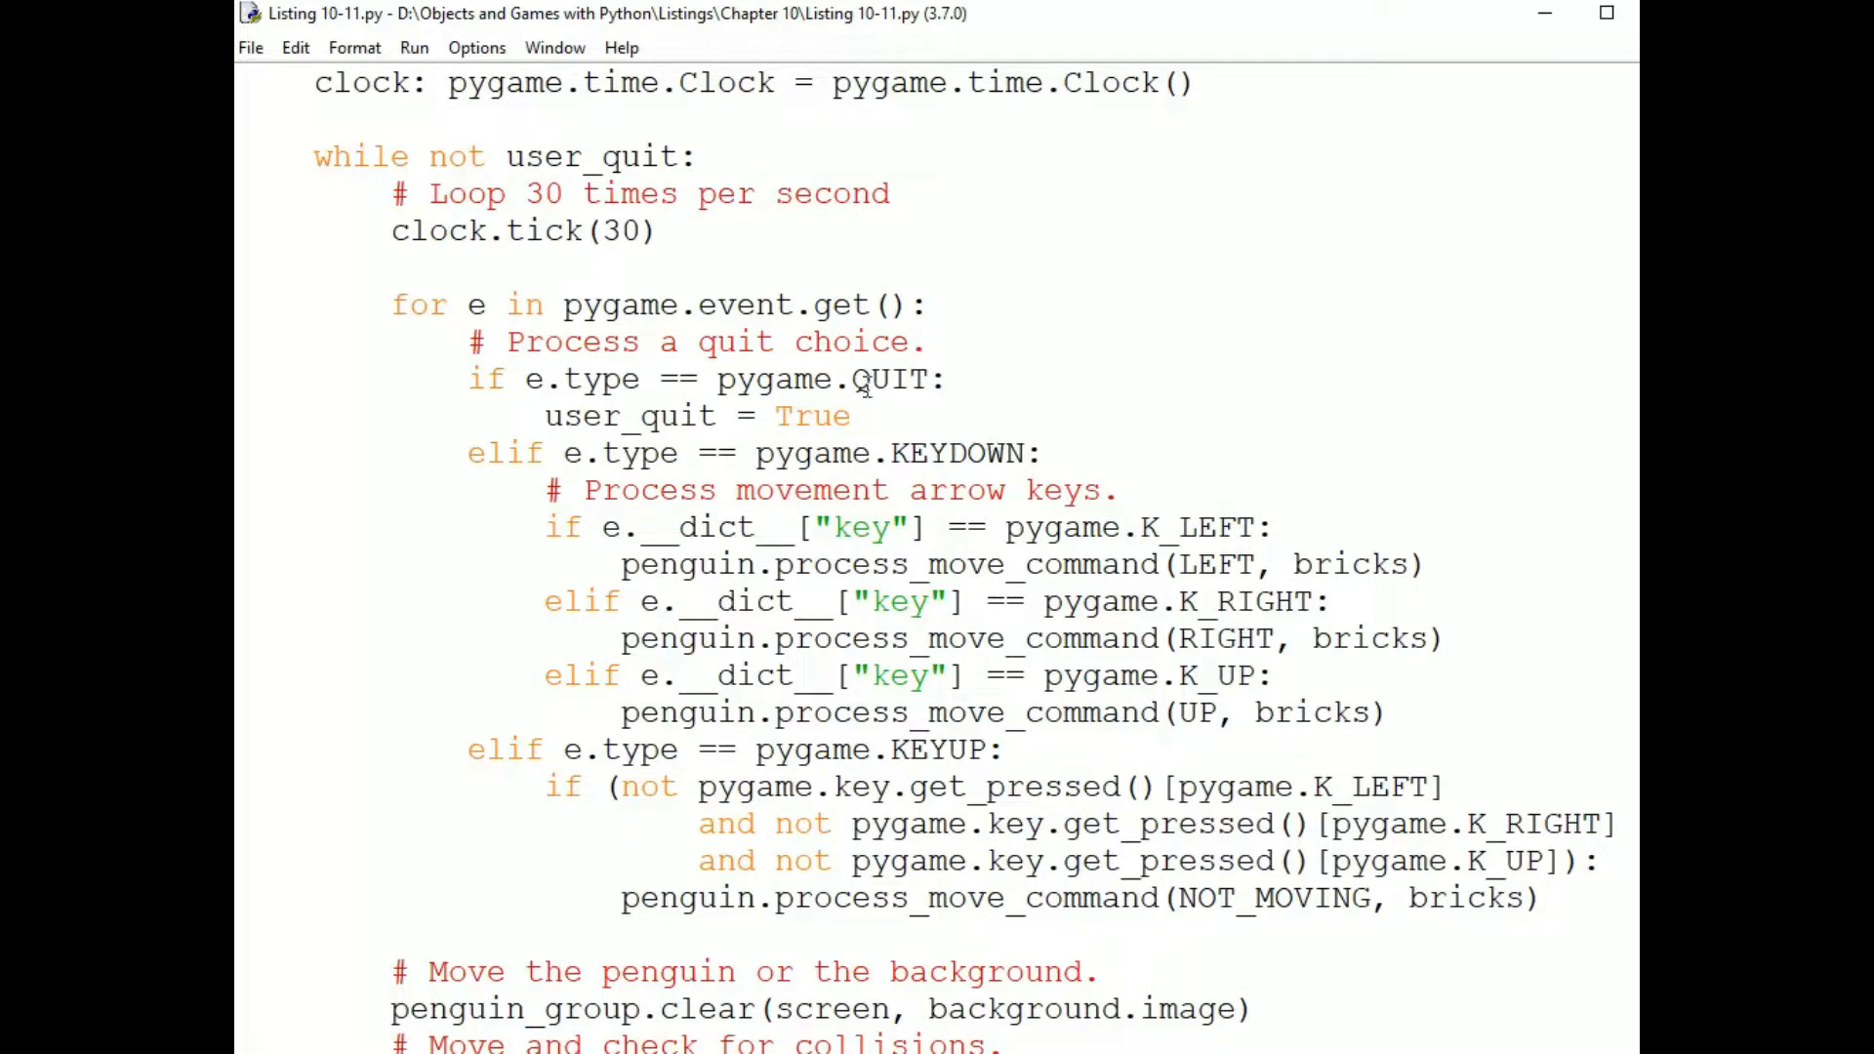
Clear the bricks selection and highlight the KEYUP condition checking no arrow keys pressed.
click(885, 379)
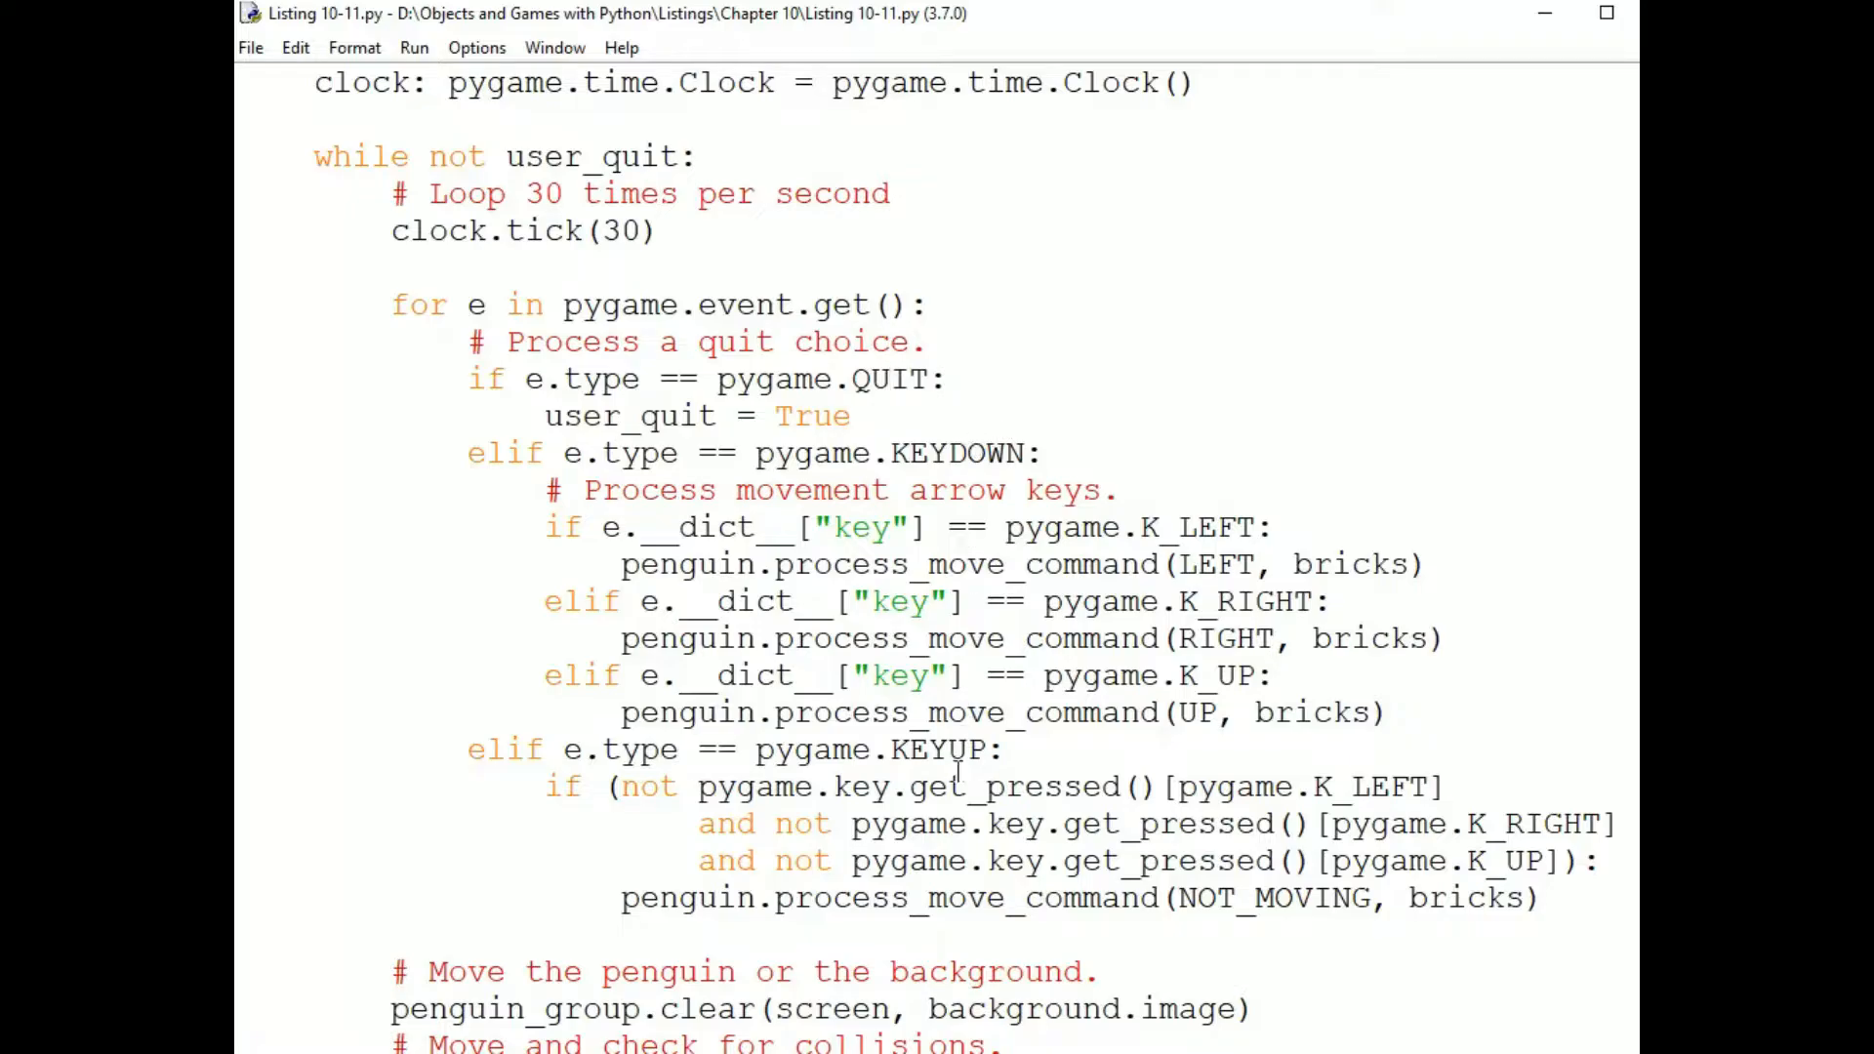
mouse_move(985, 453)
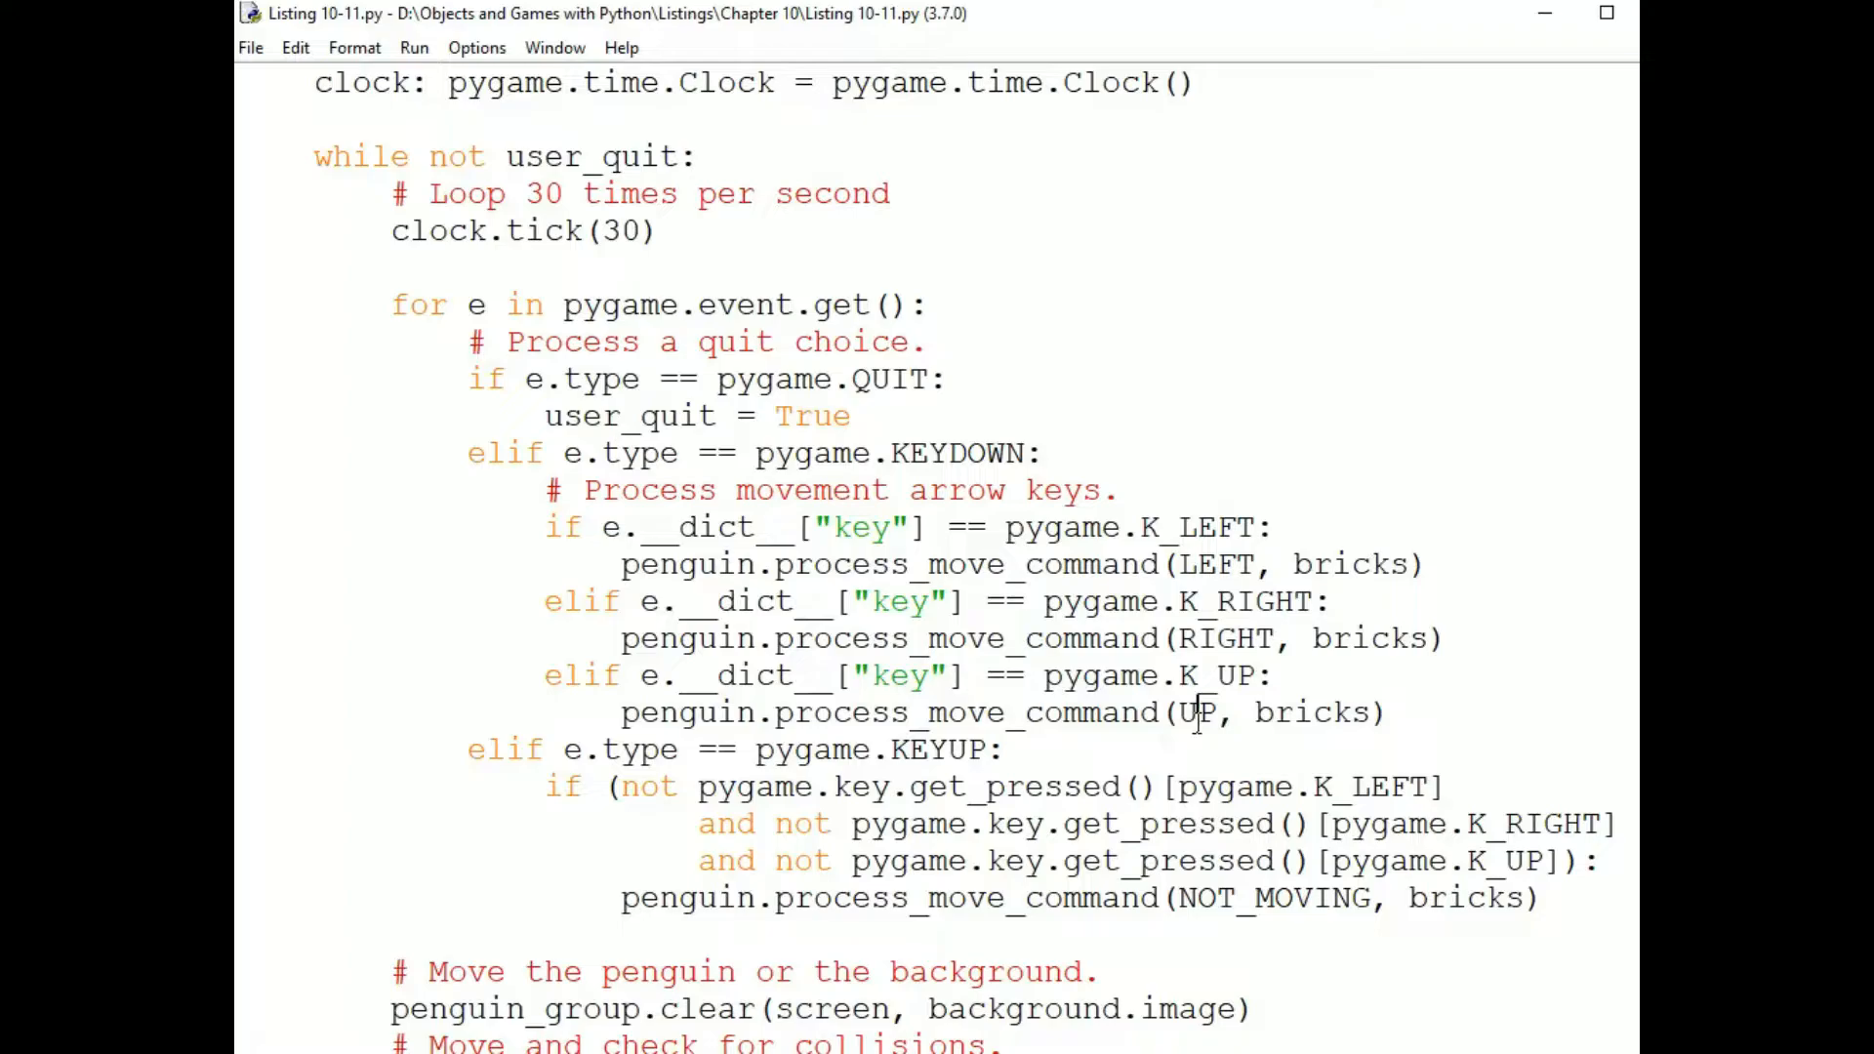
drag(467, 750, 856, 750)
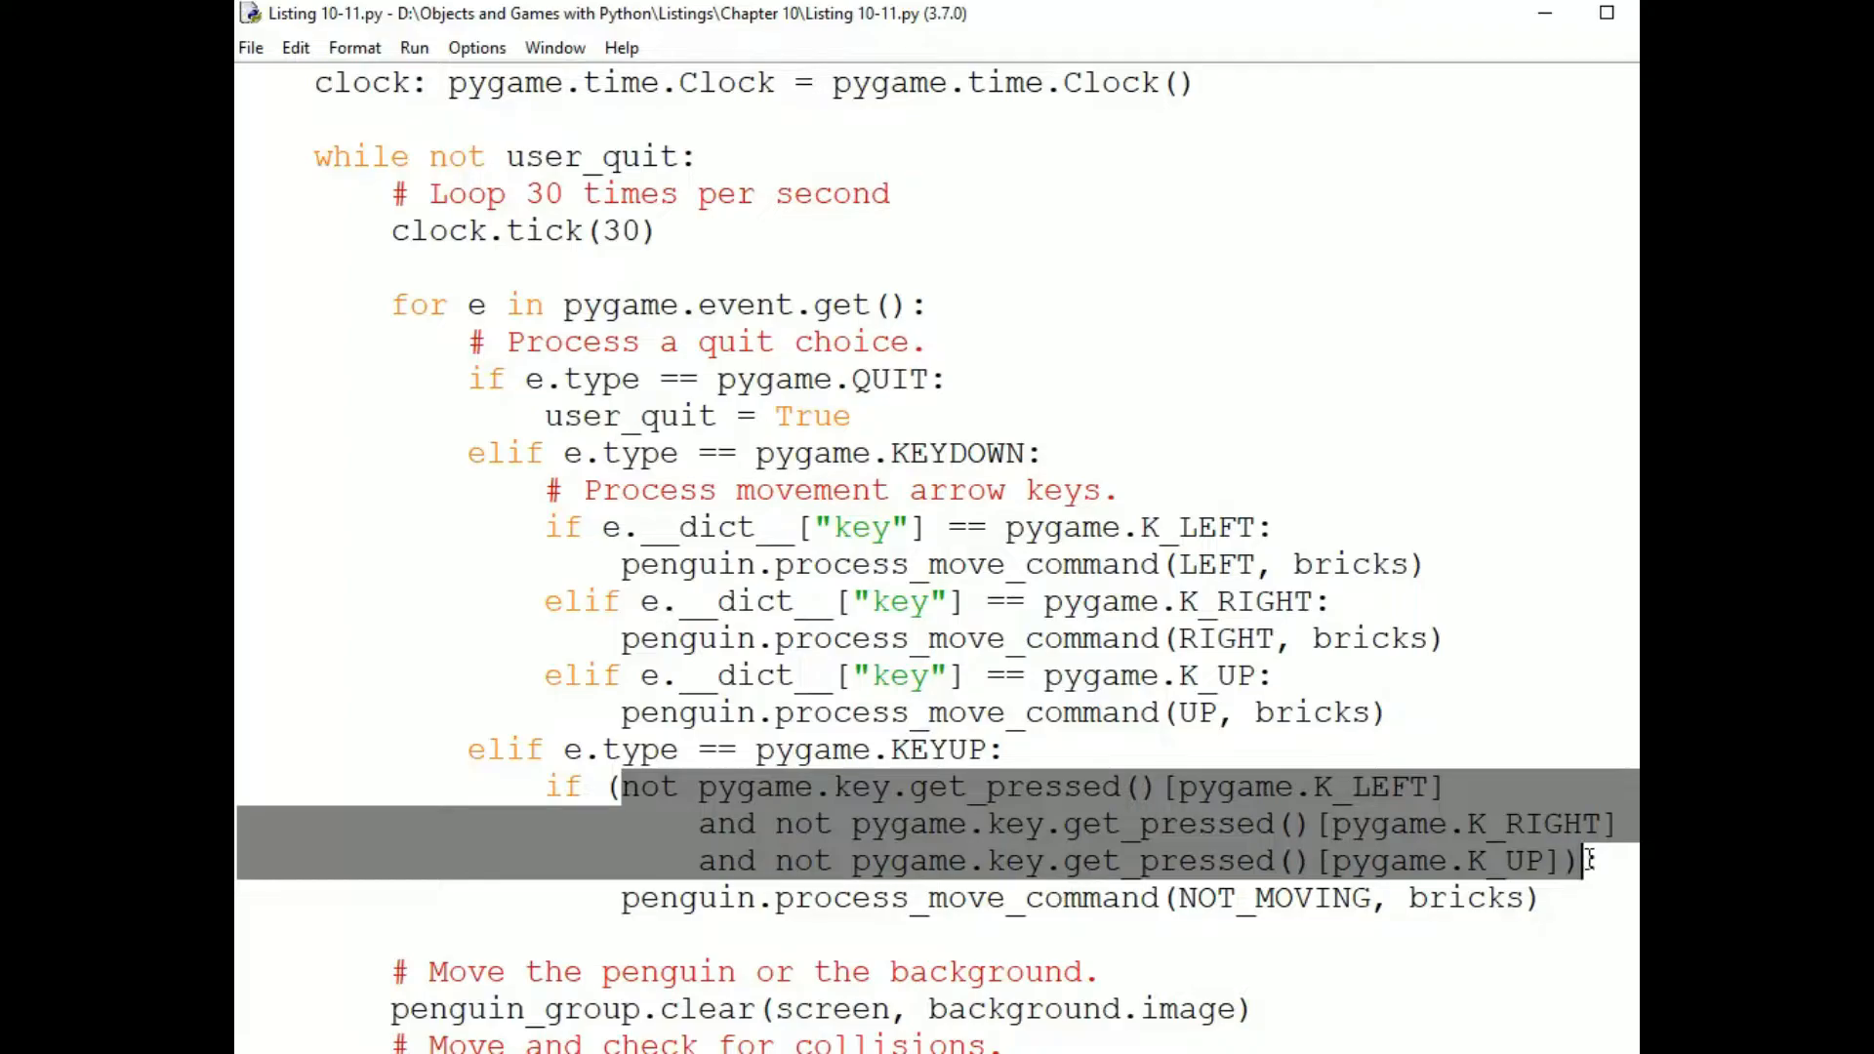
mouse_move(1041, 906)
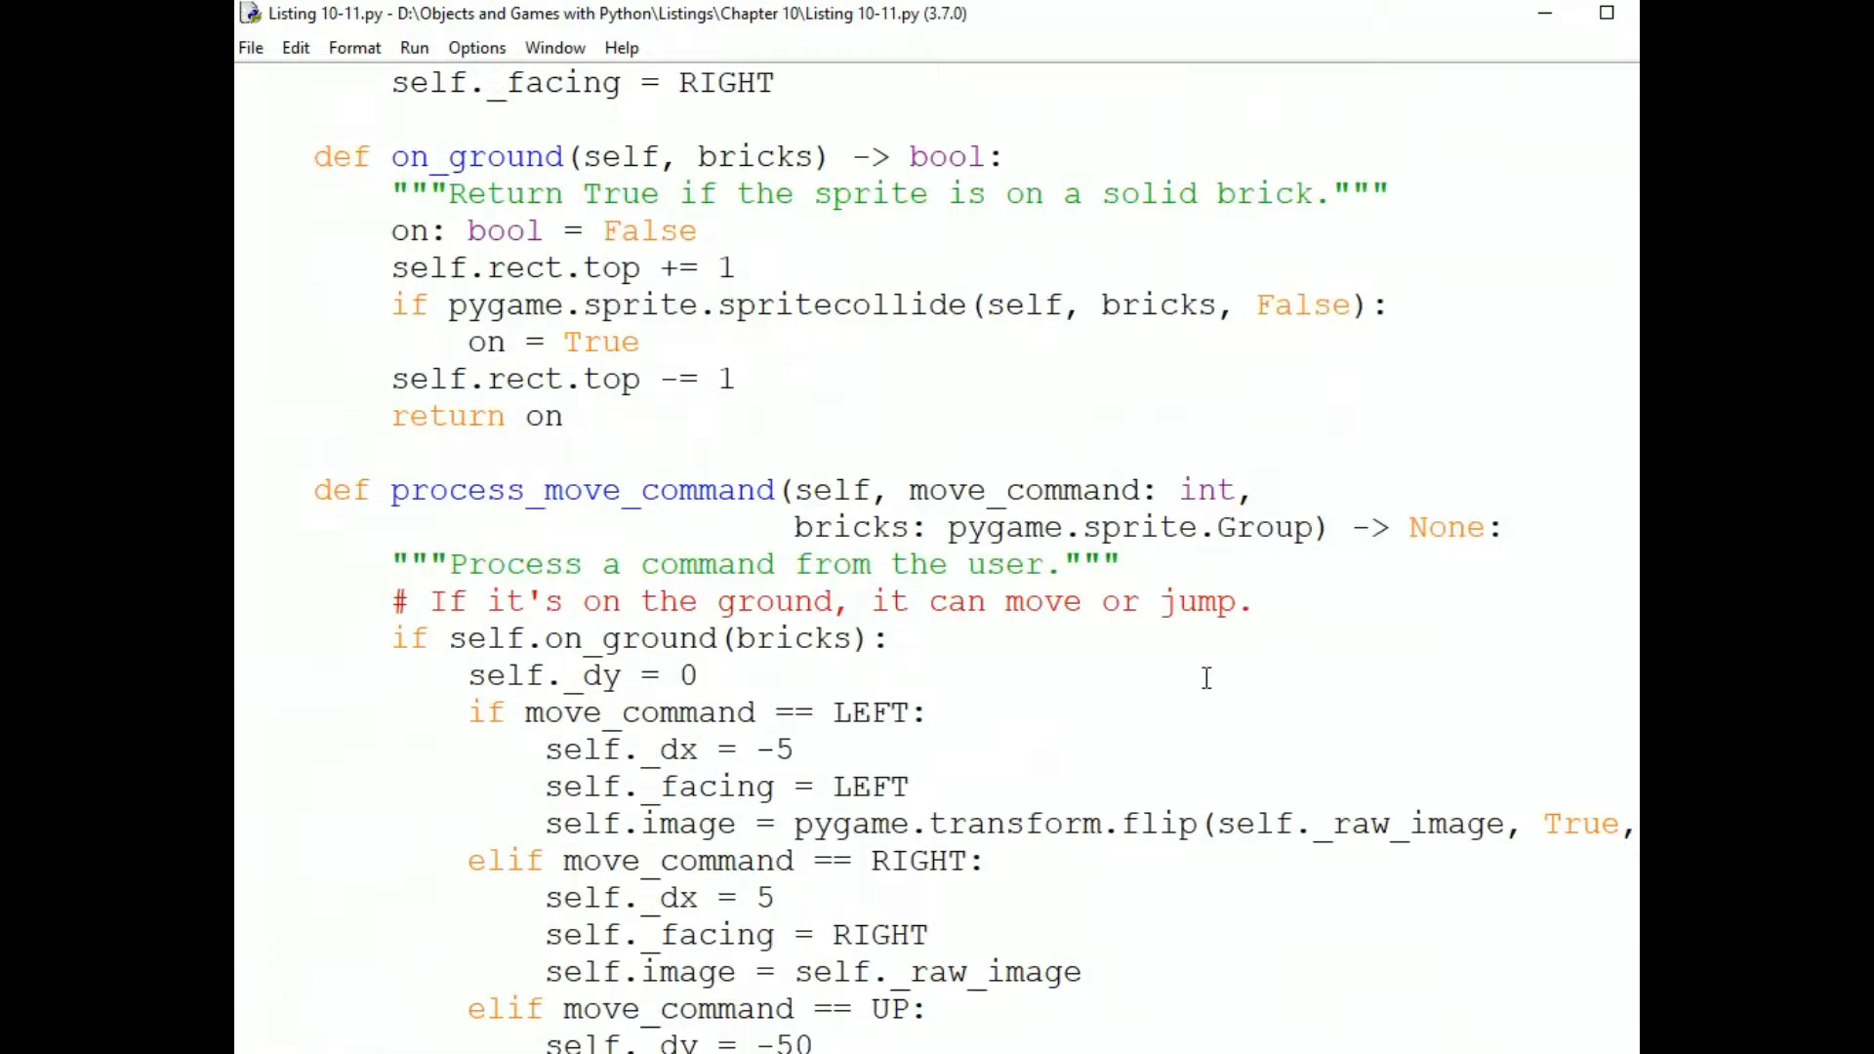
Review the left/right and jump branches of process_move_command, then mark a line in on_ground.
scroll(down, 3)
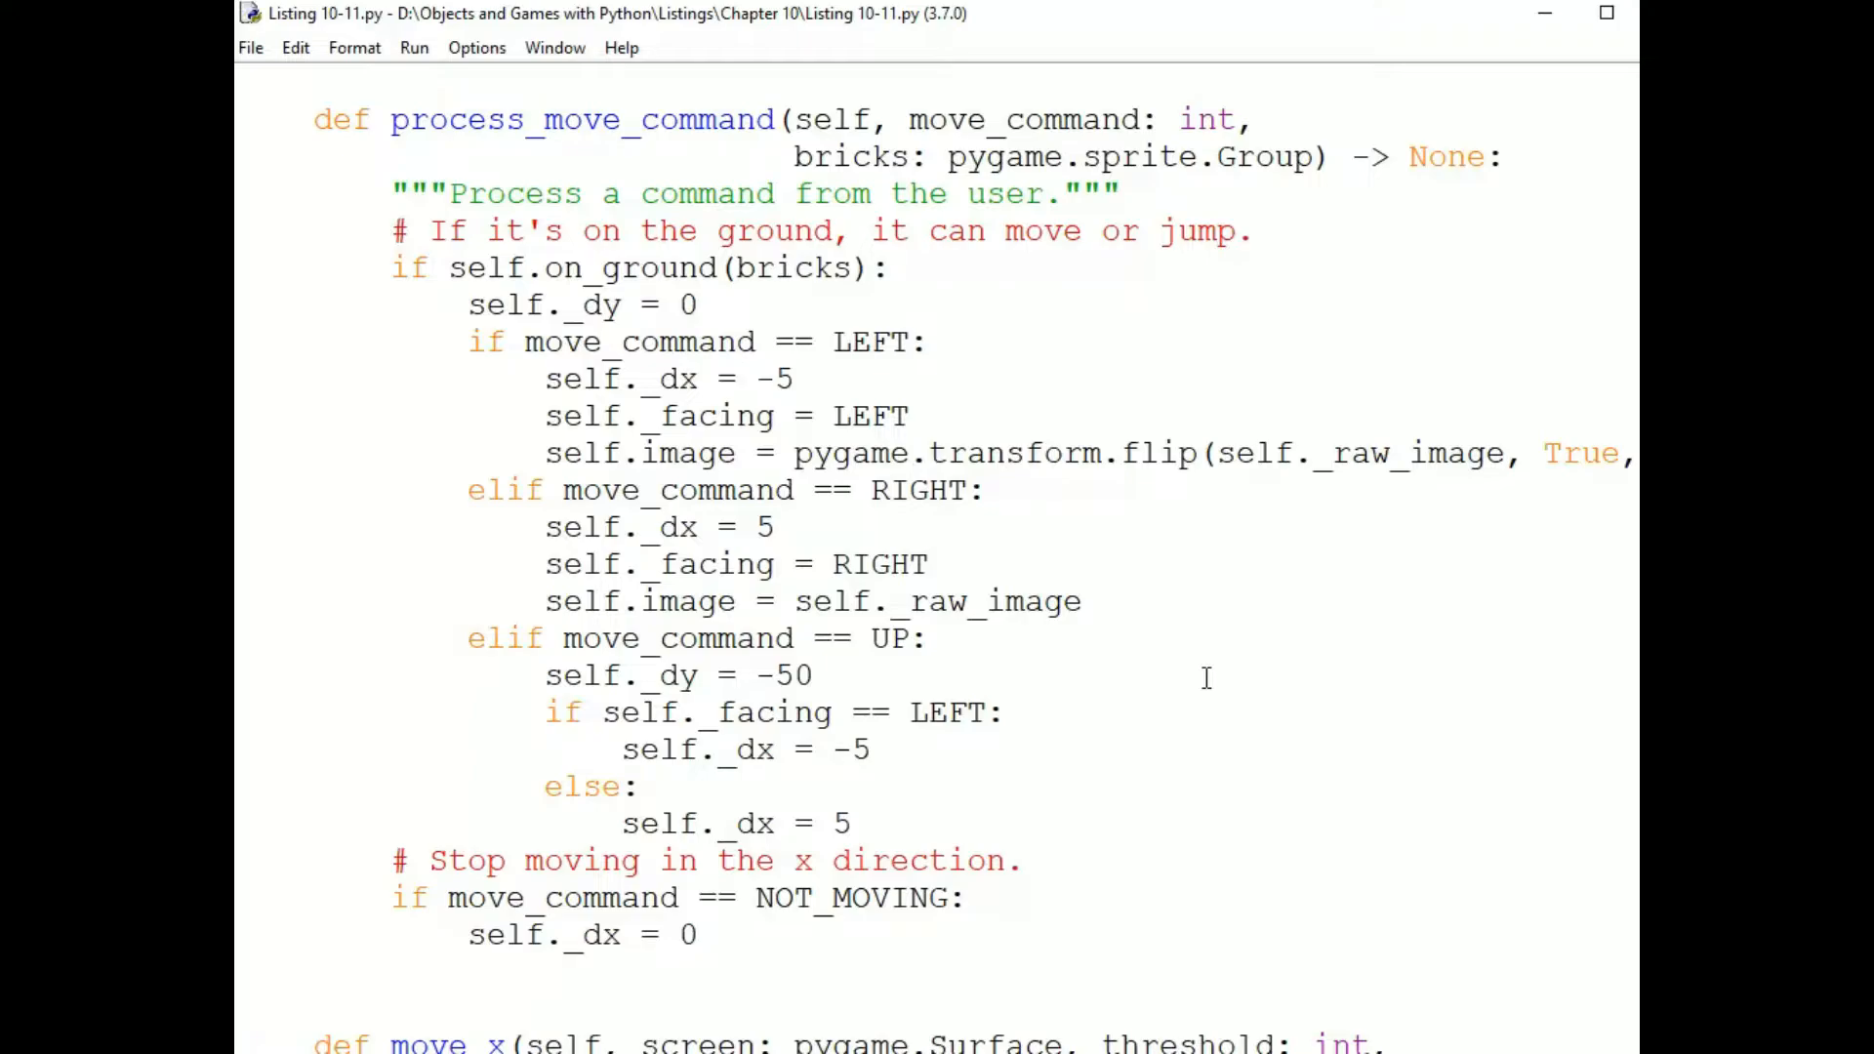
mouse_move(748, 94)
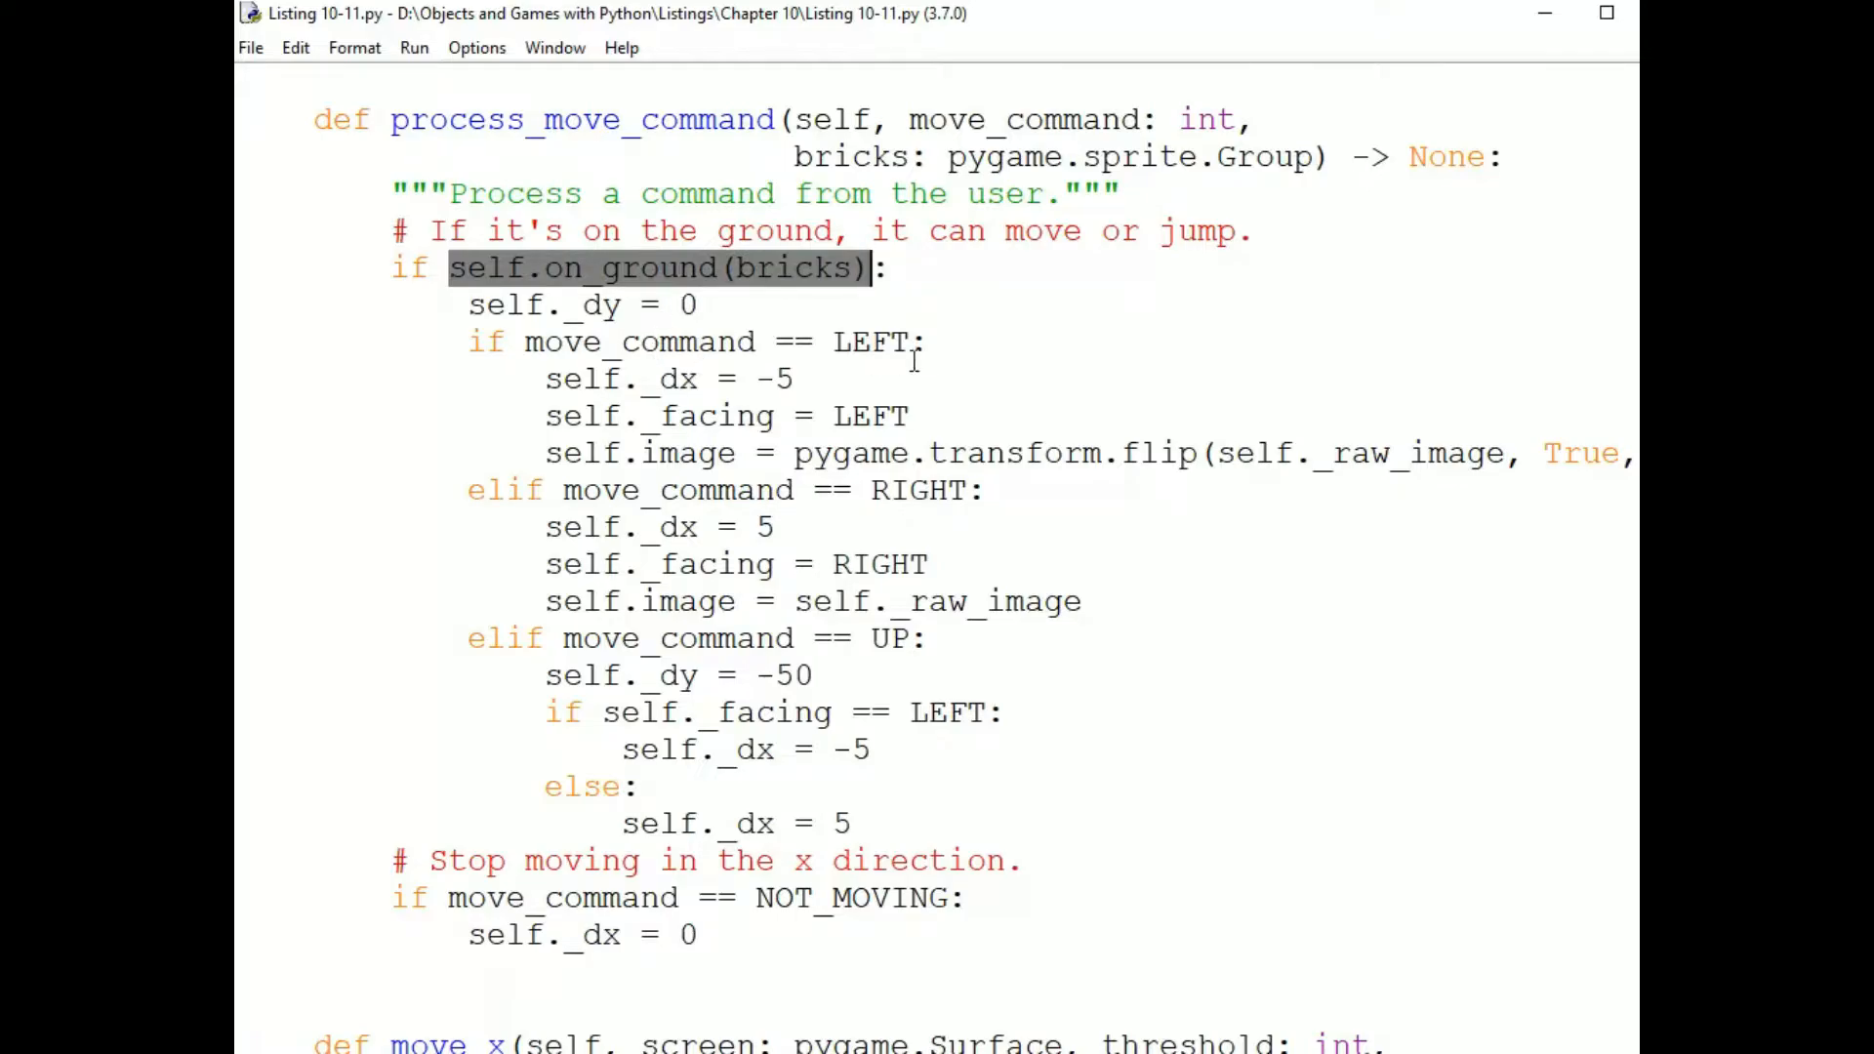
click(890, 637)
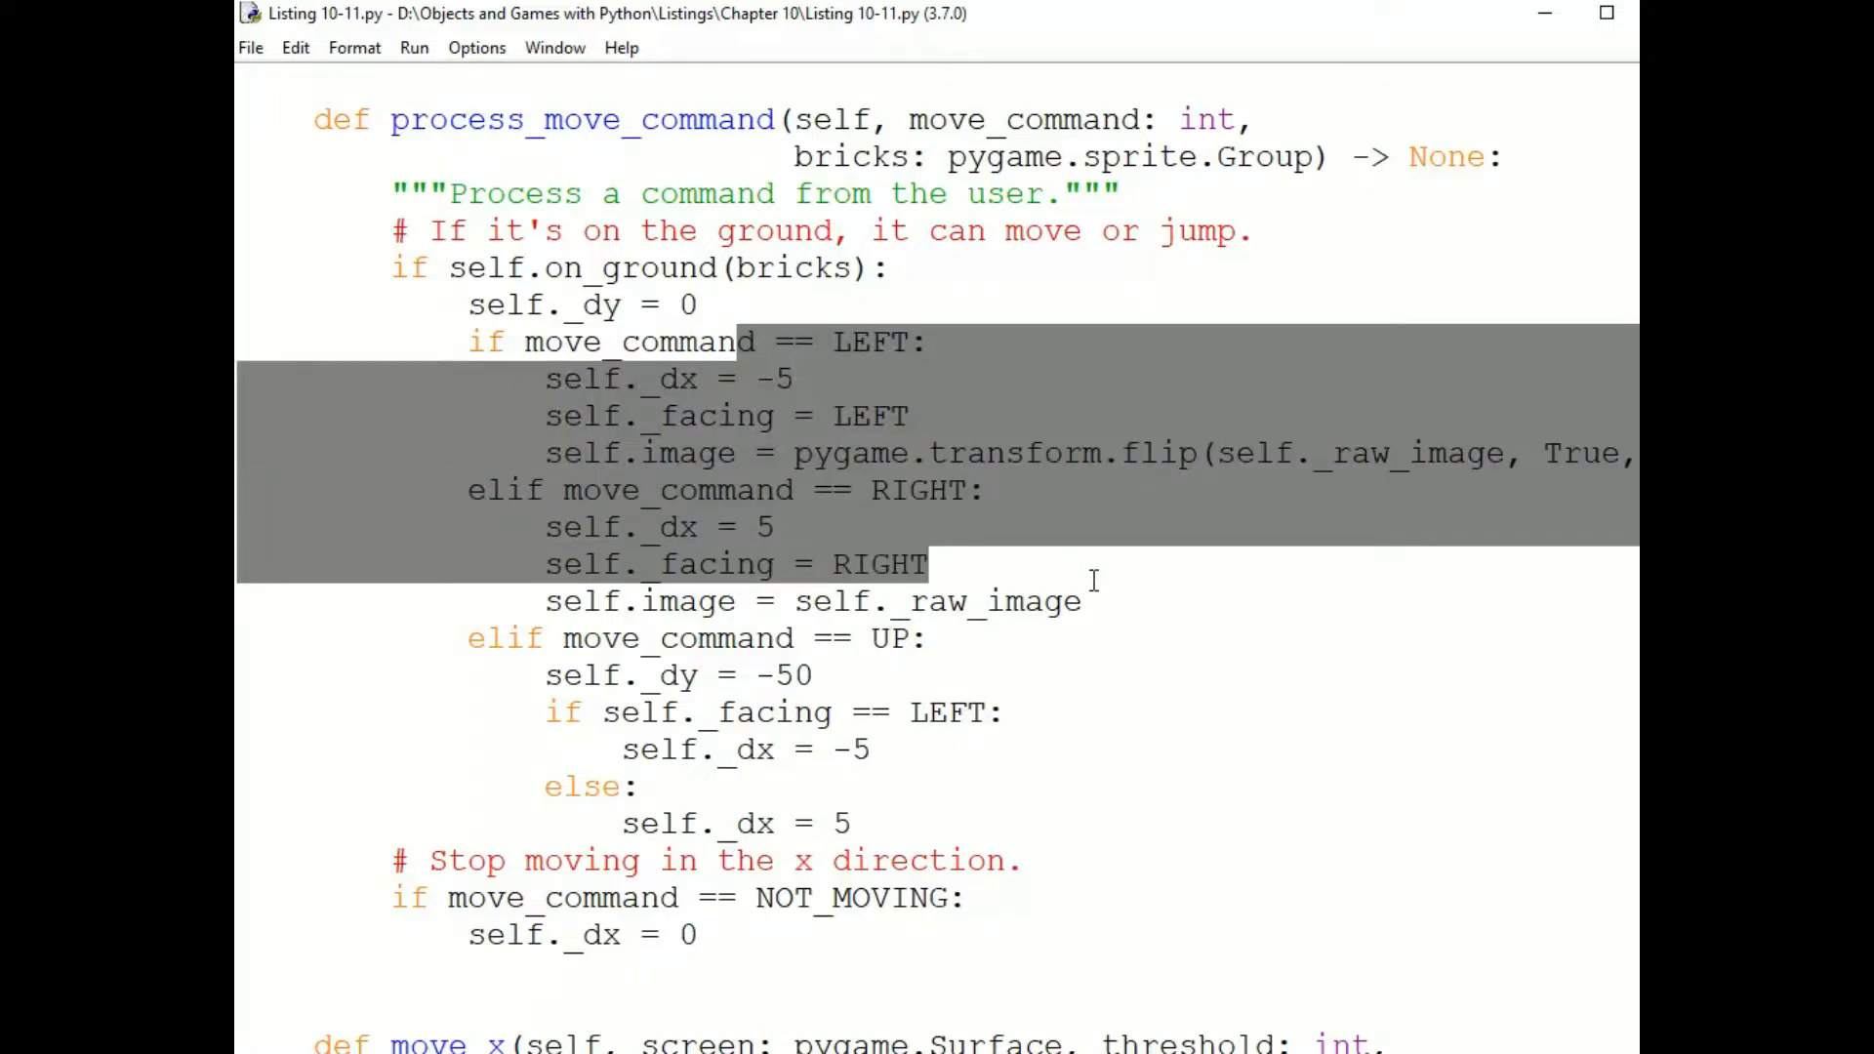
click(930, 564)
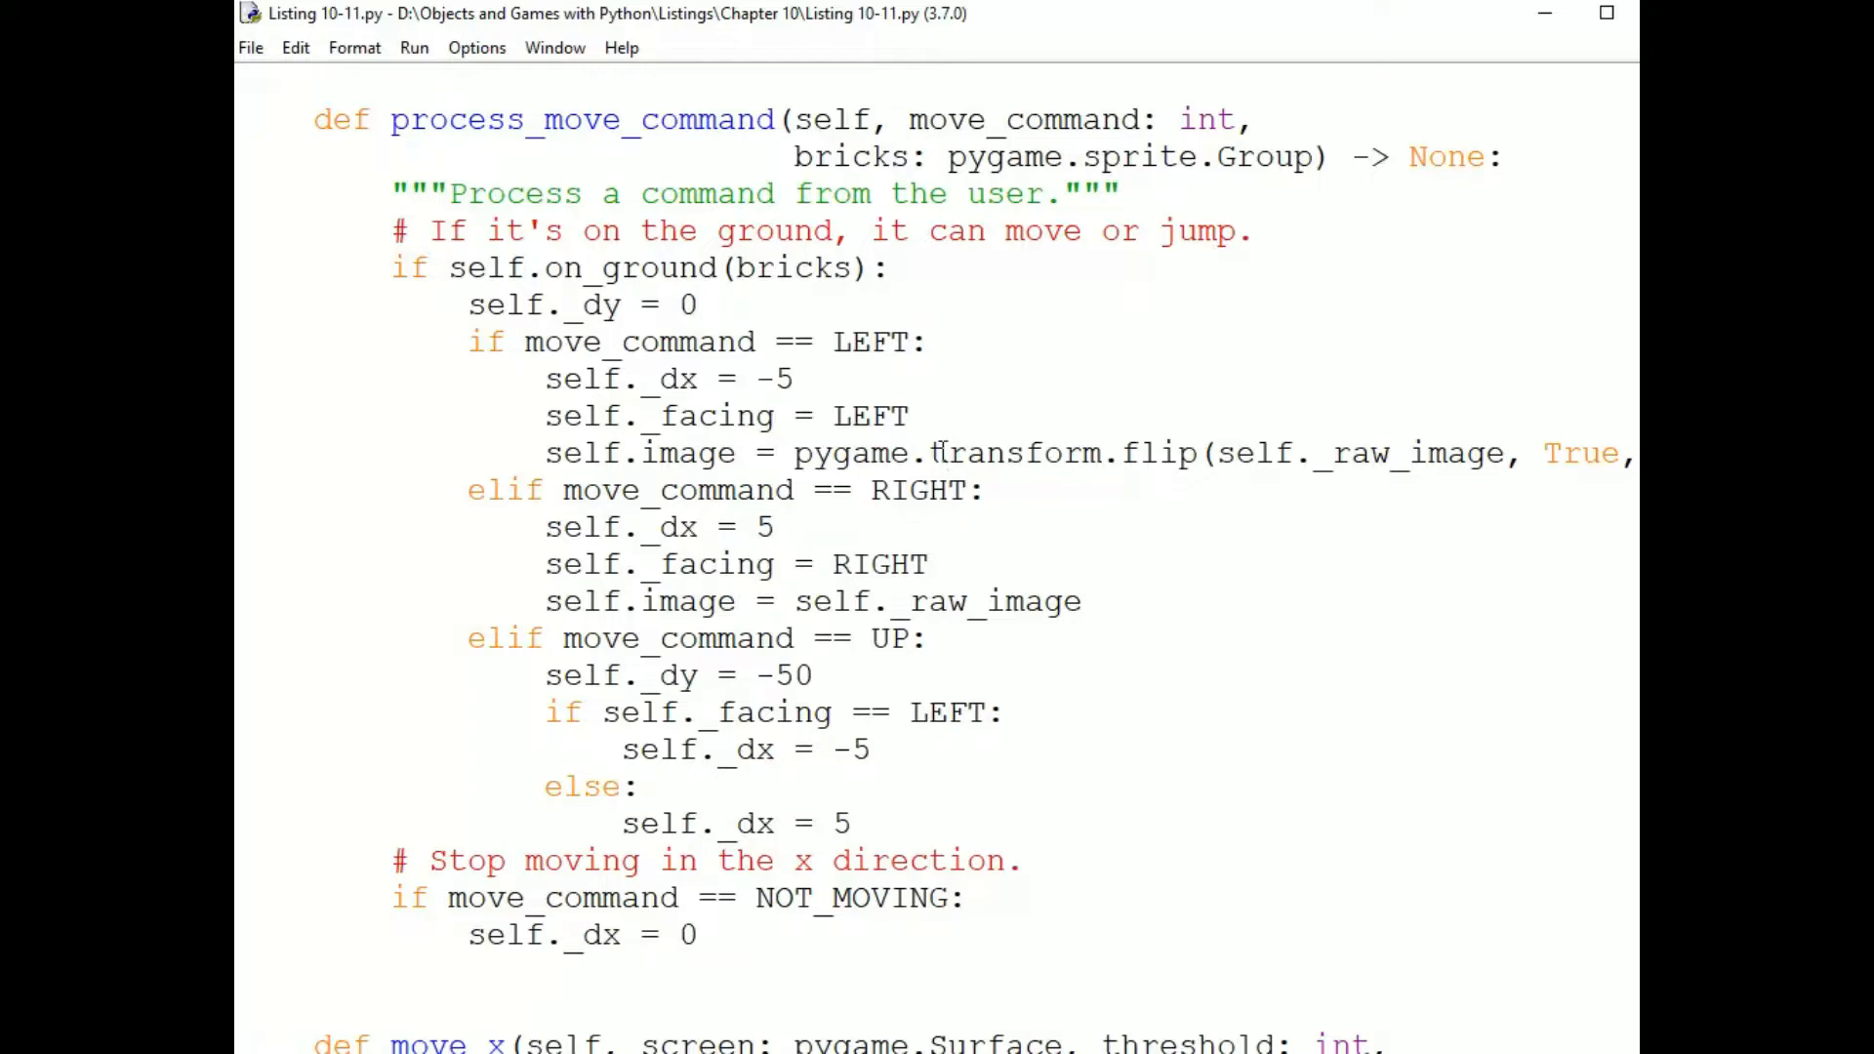
mouse_move(691, 685)
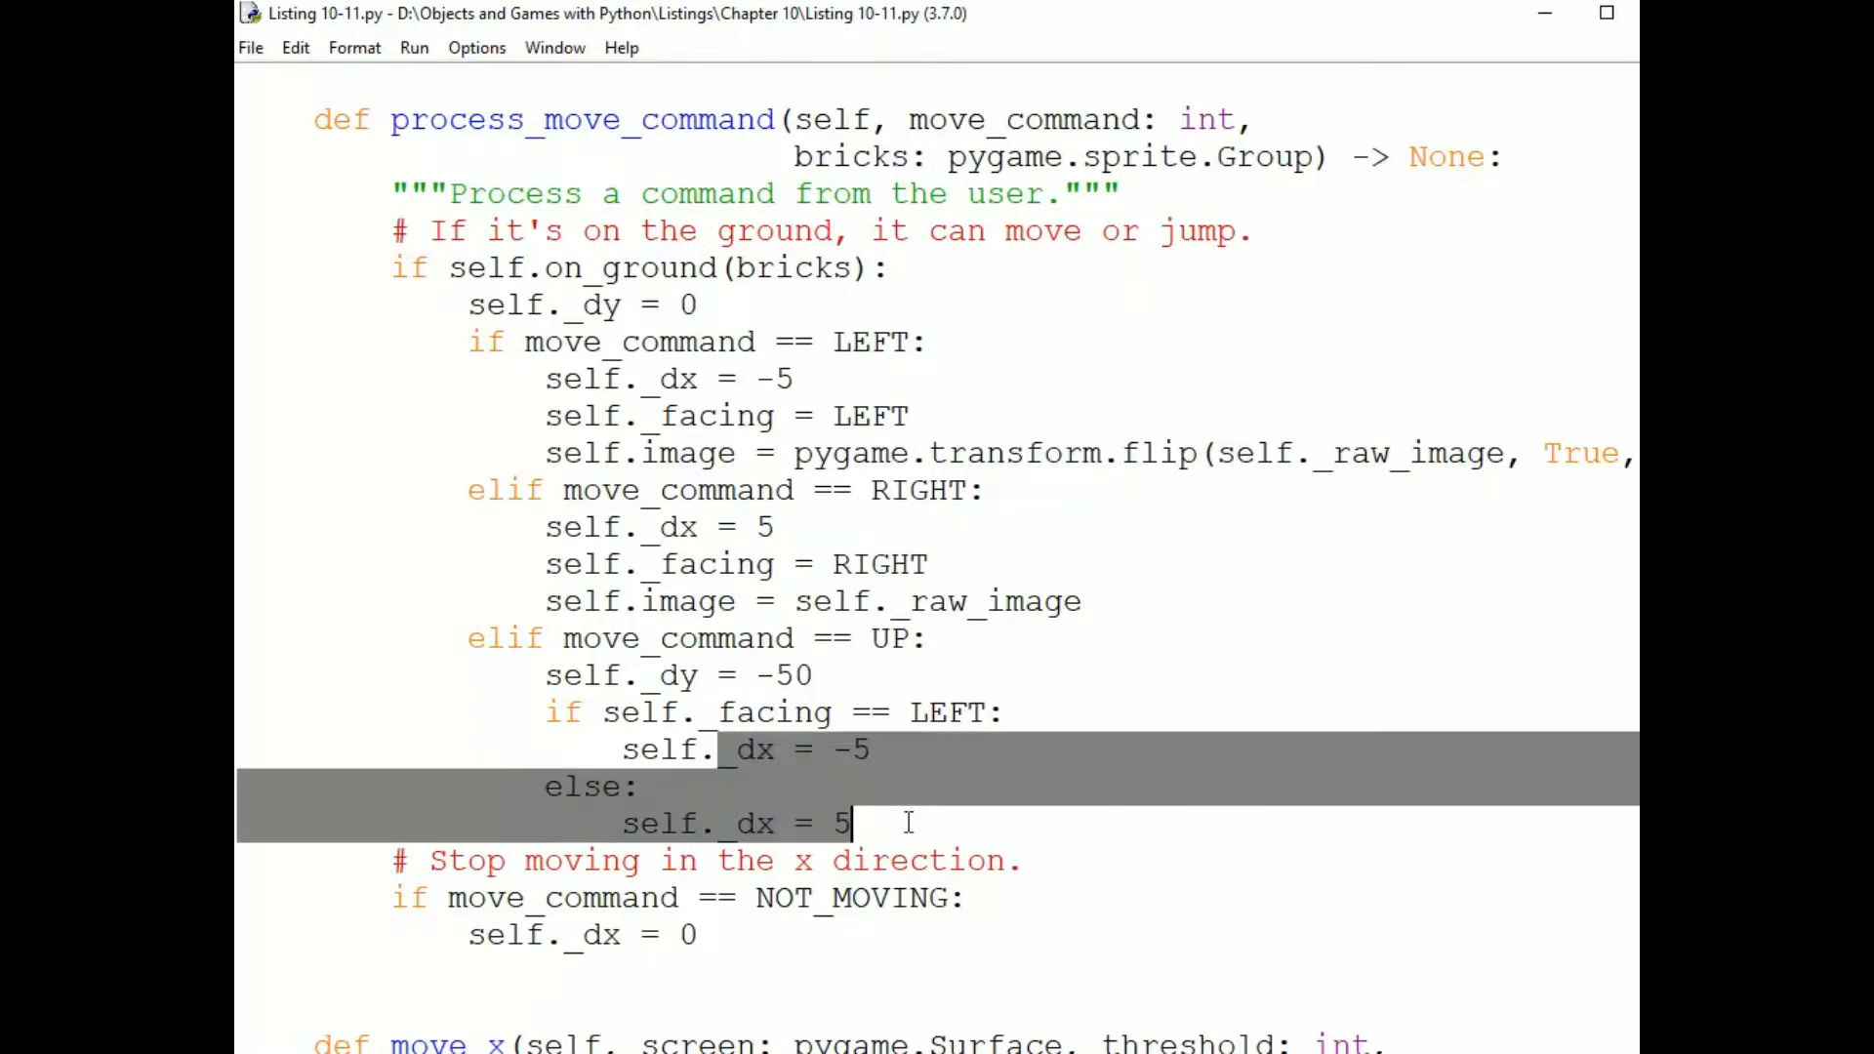
click(640, 787)
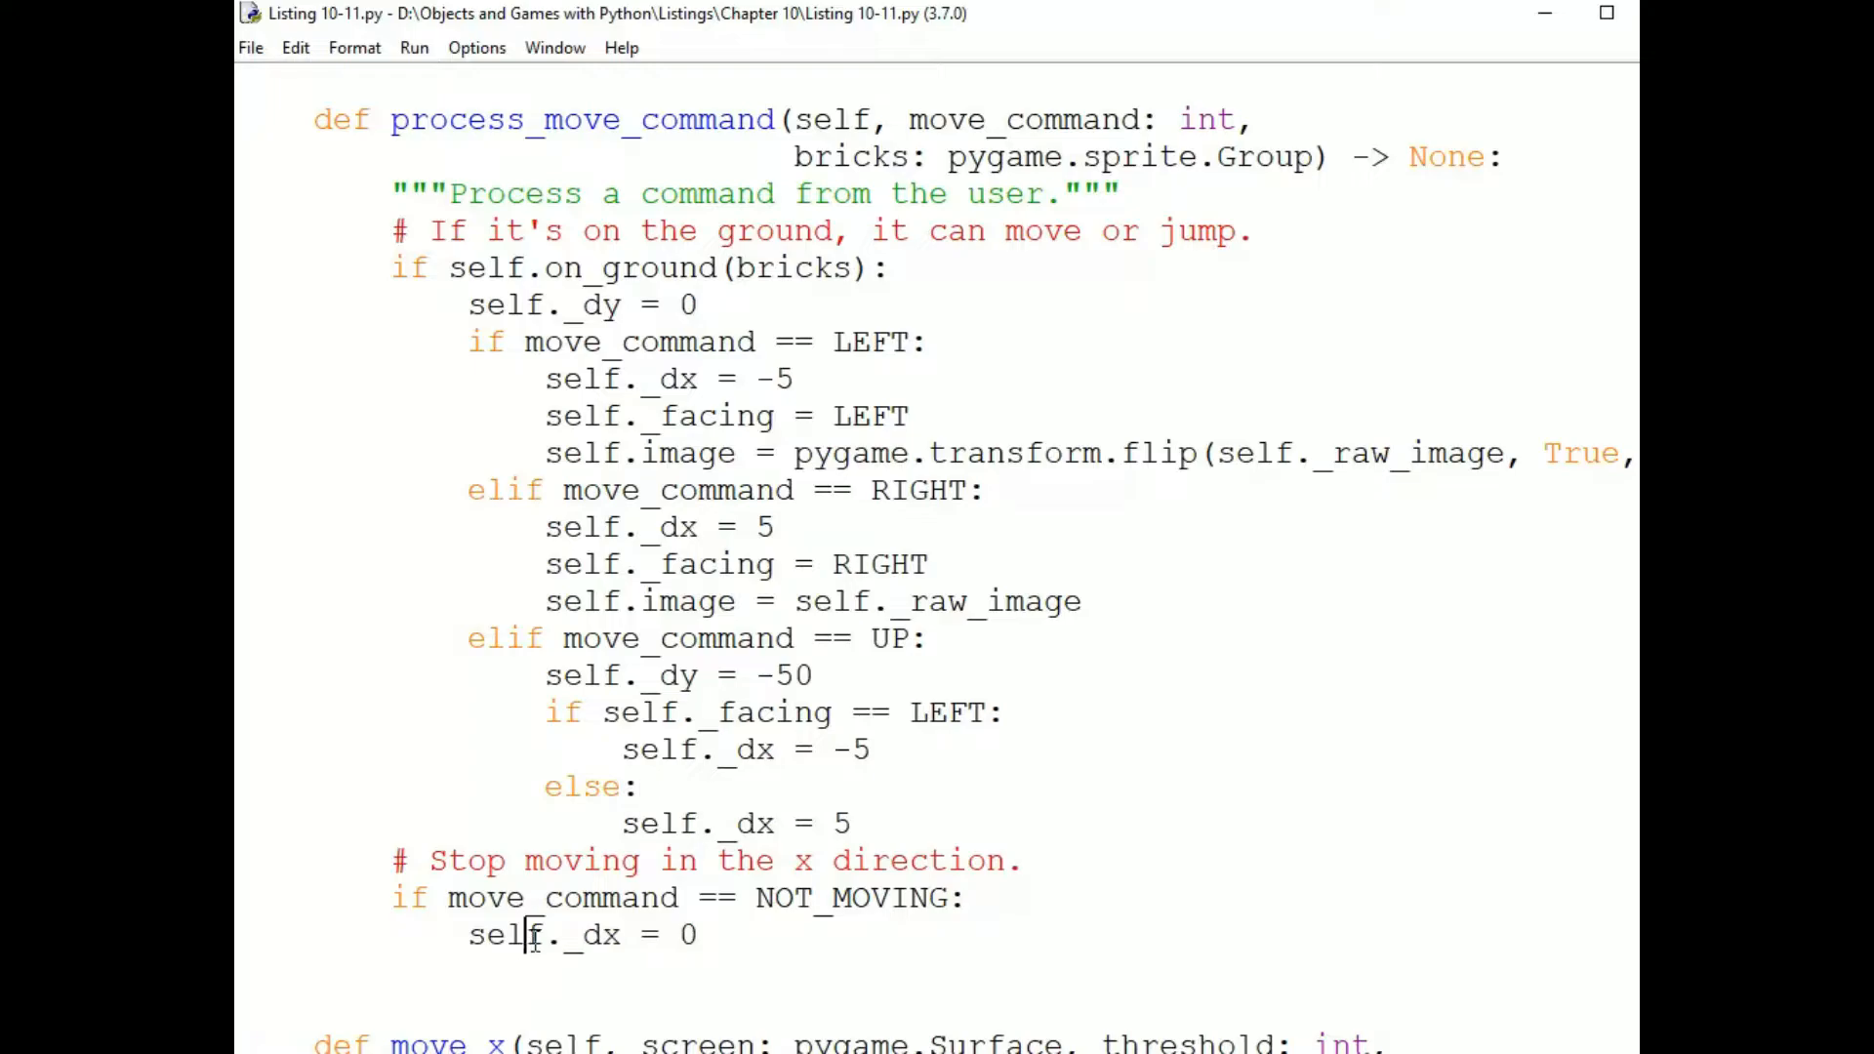
drag(529, 935, 697, 935)
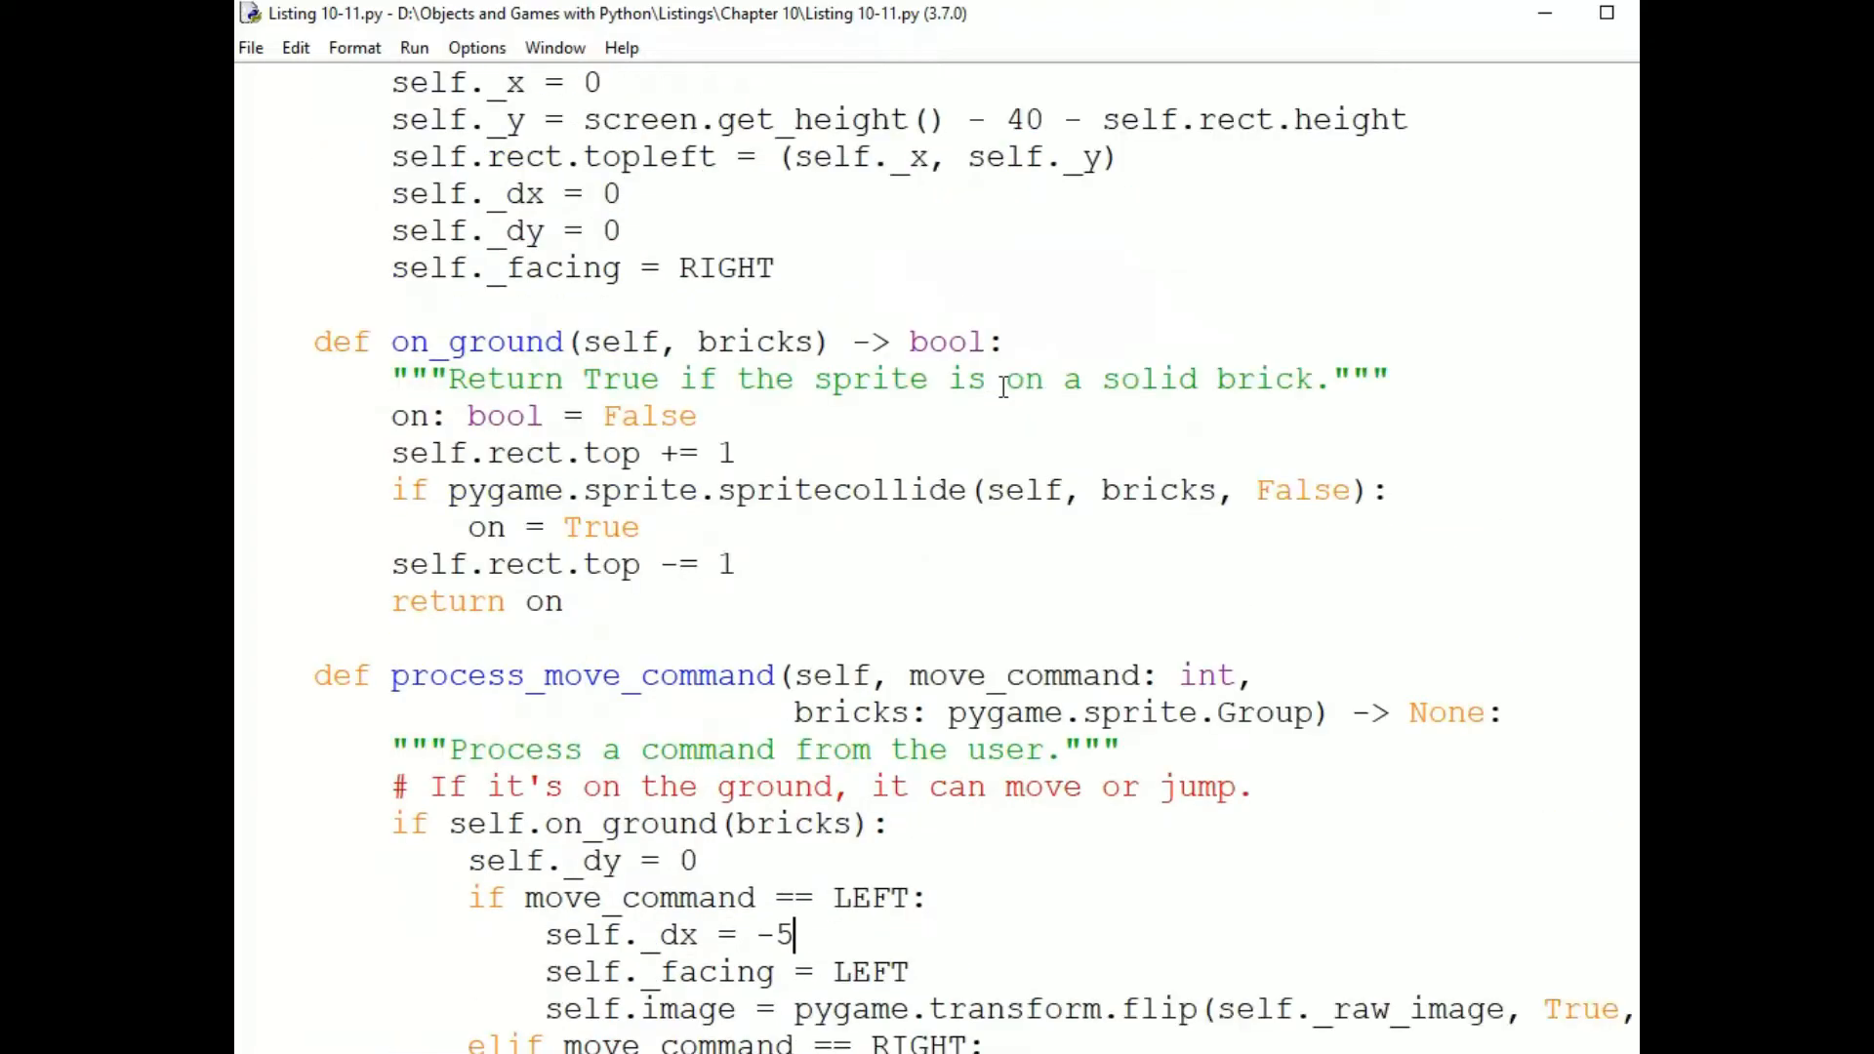
mouse_move(783, 535)
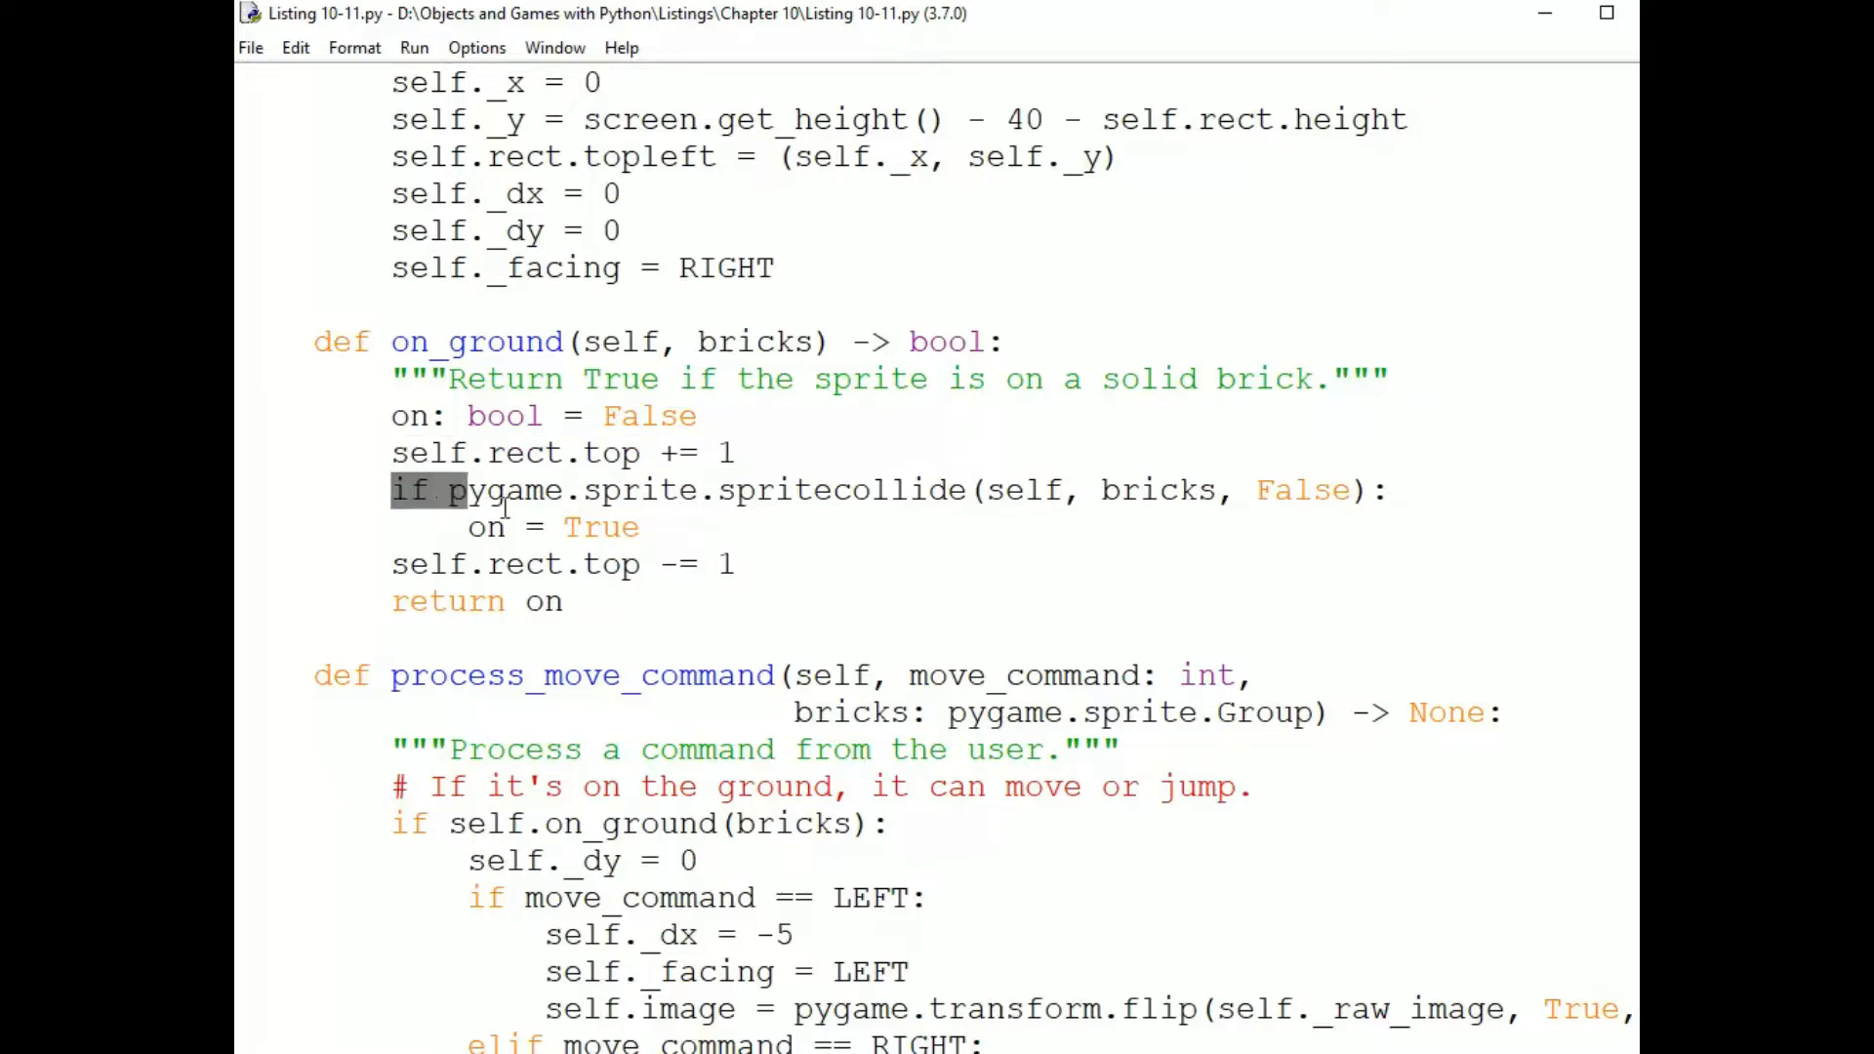
drag(393, 490, 648, 527)
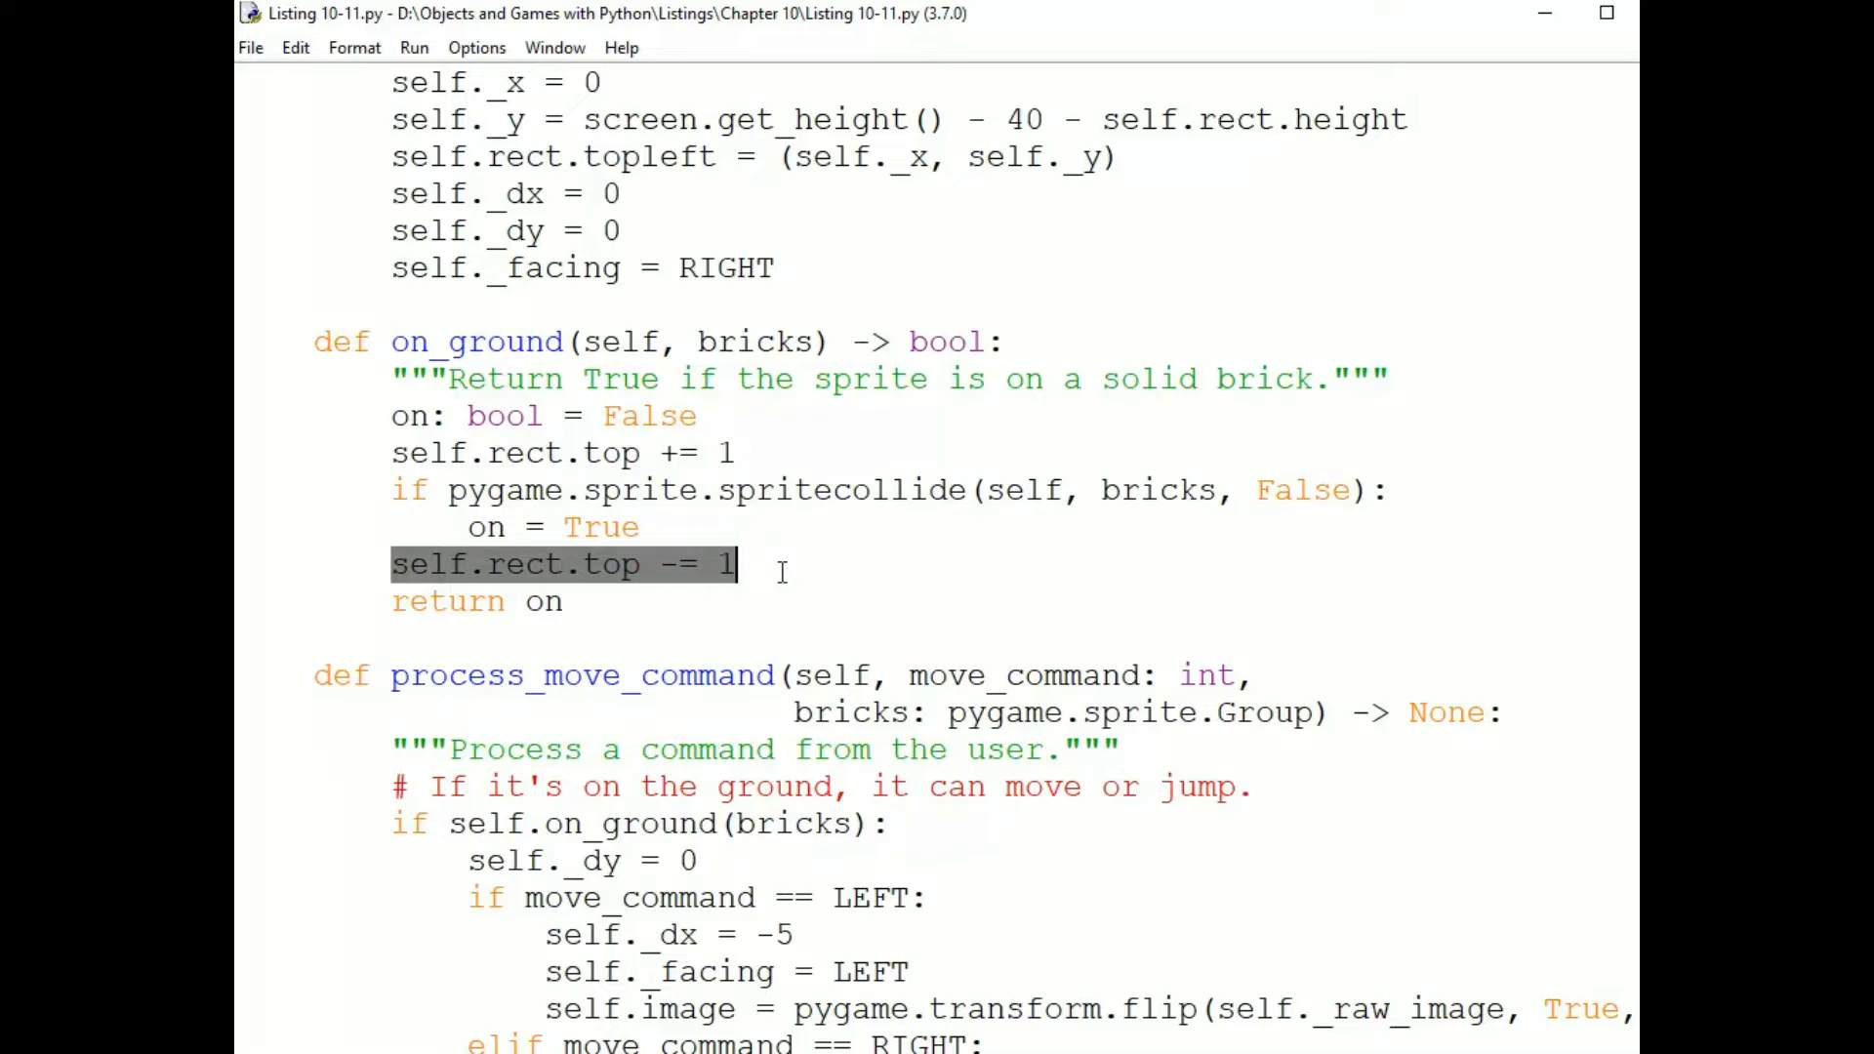
Scroll down to the main loop's 'Move the penguin or the background' section.
scroll(down, 3)
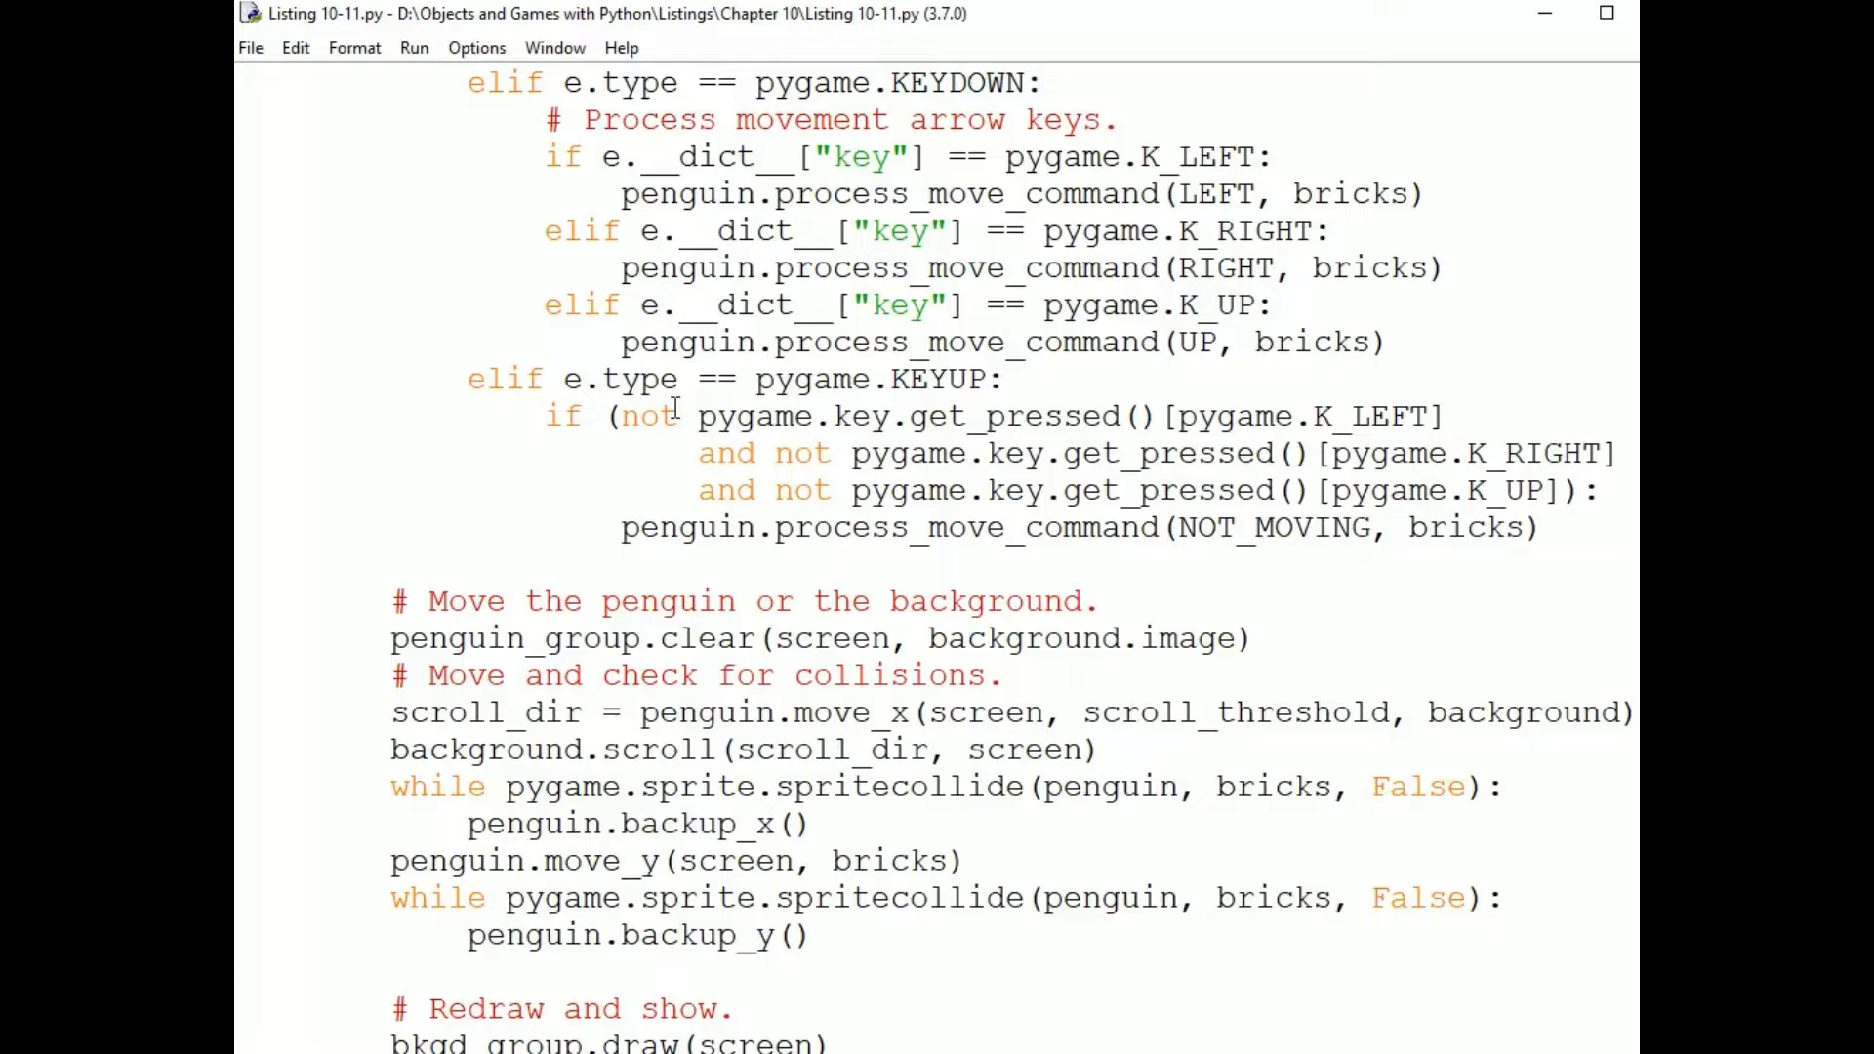
scroll(down, 3)
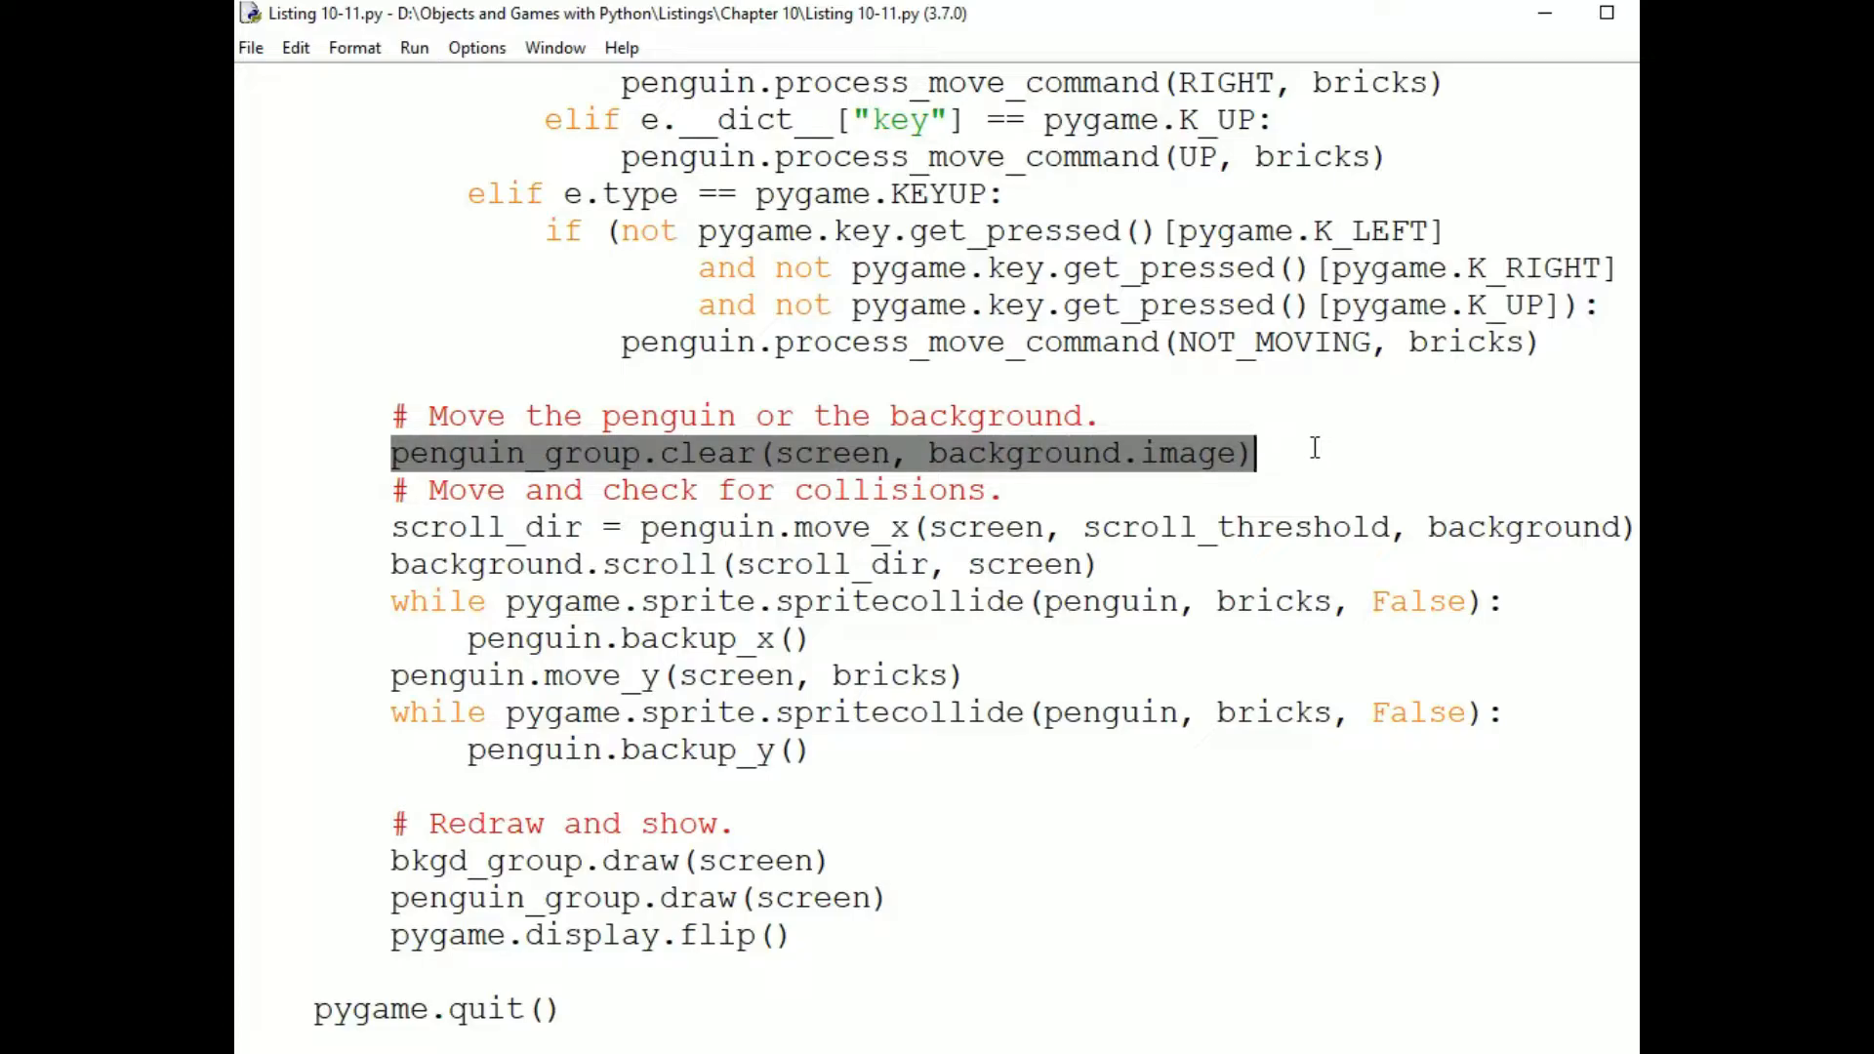
mouse_move(1117, 603)
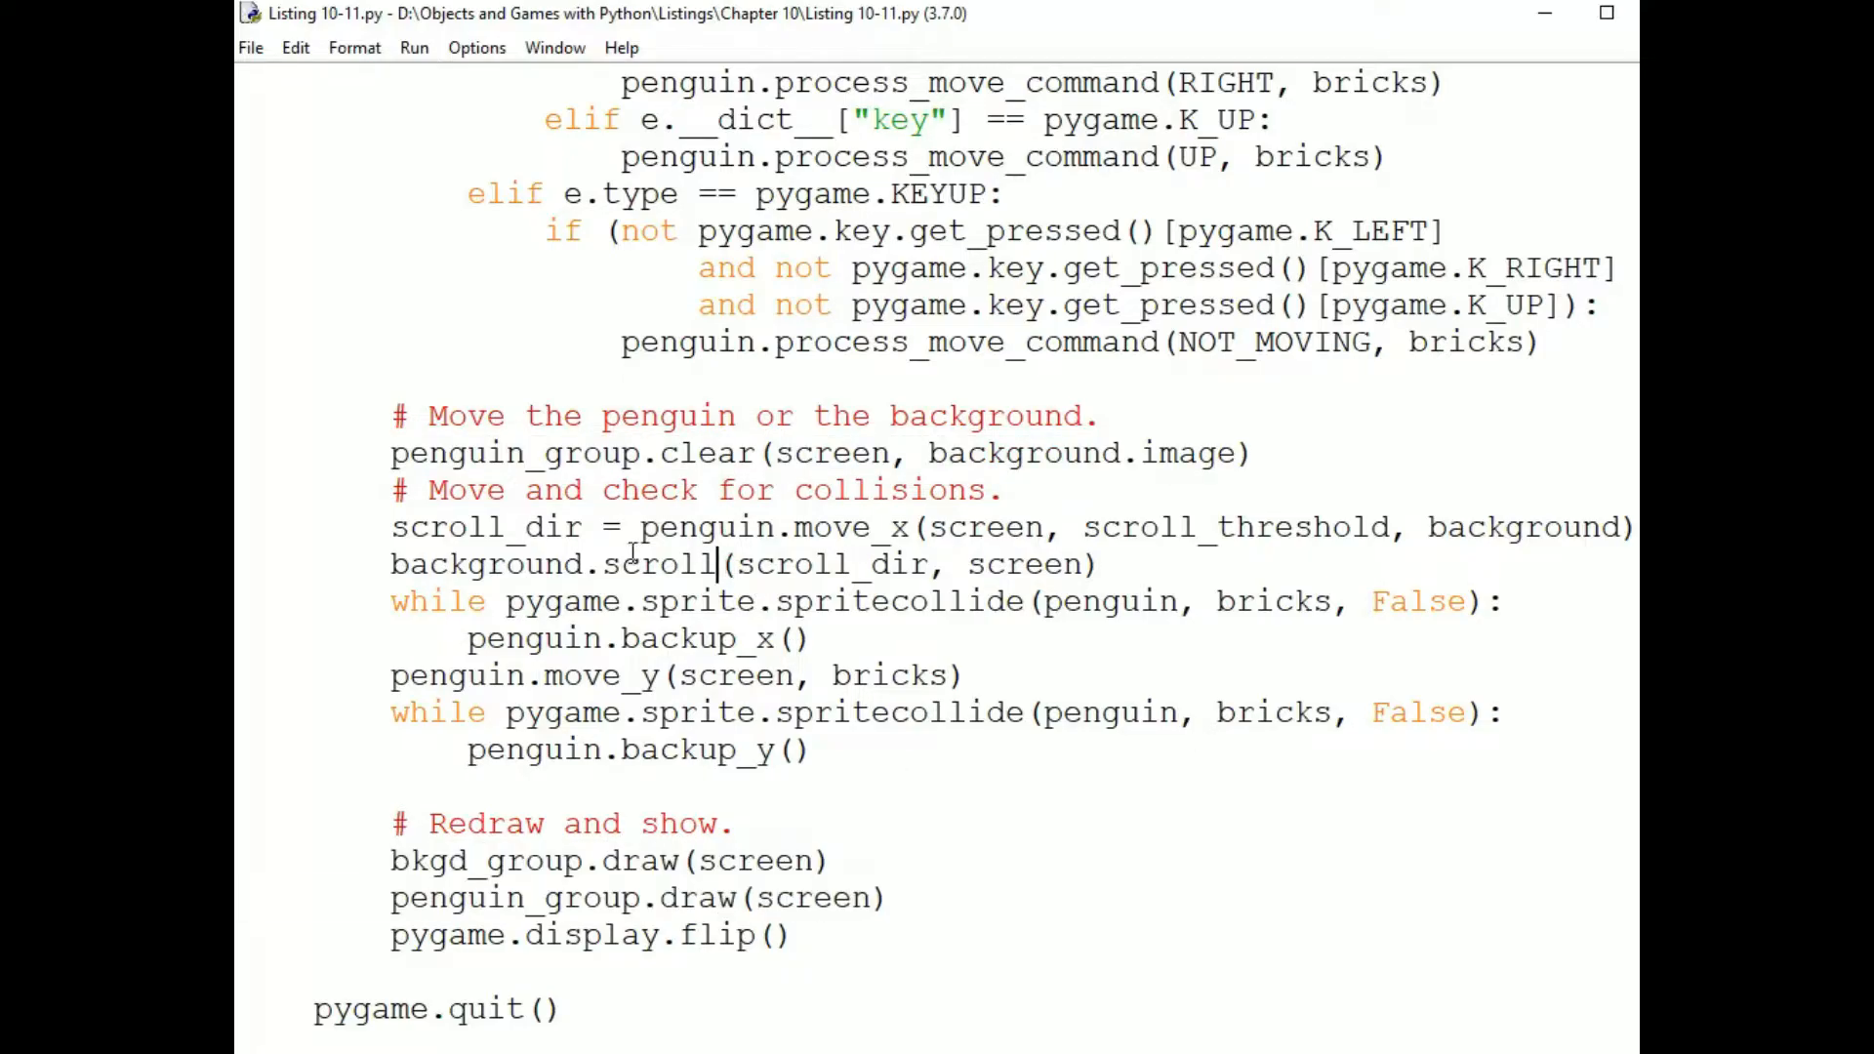
drag(389, 488, 812, 750)
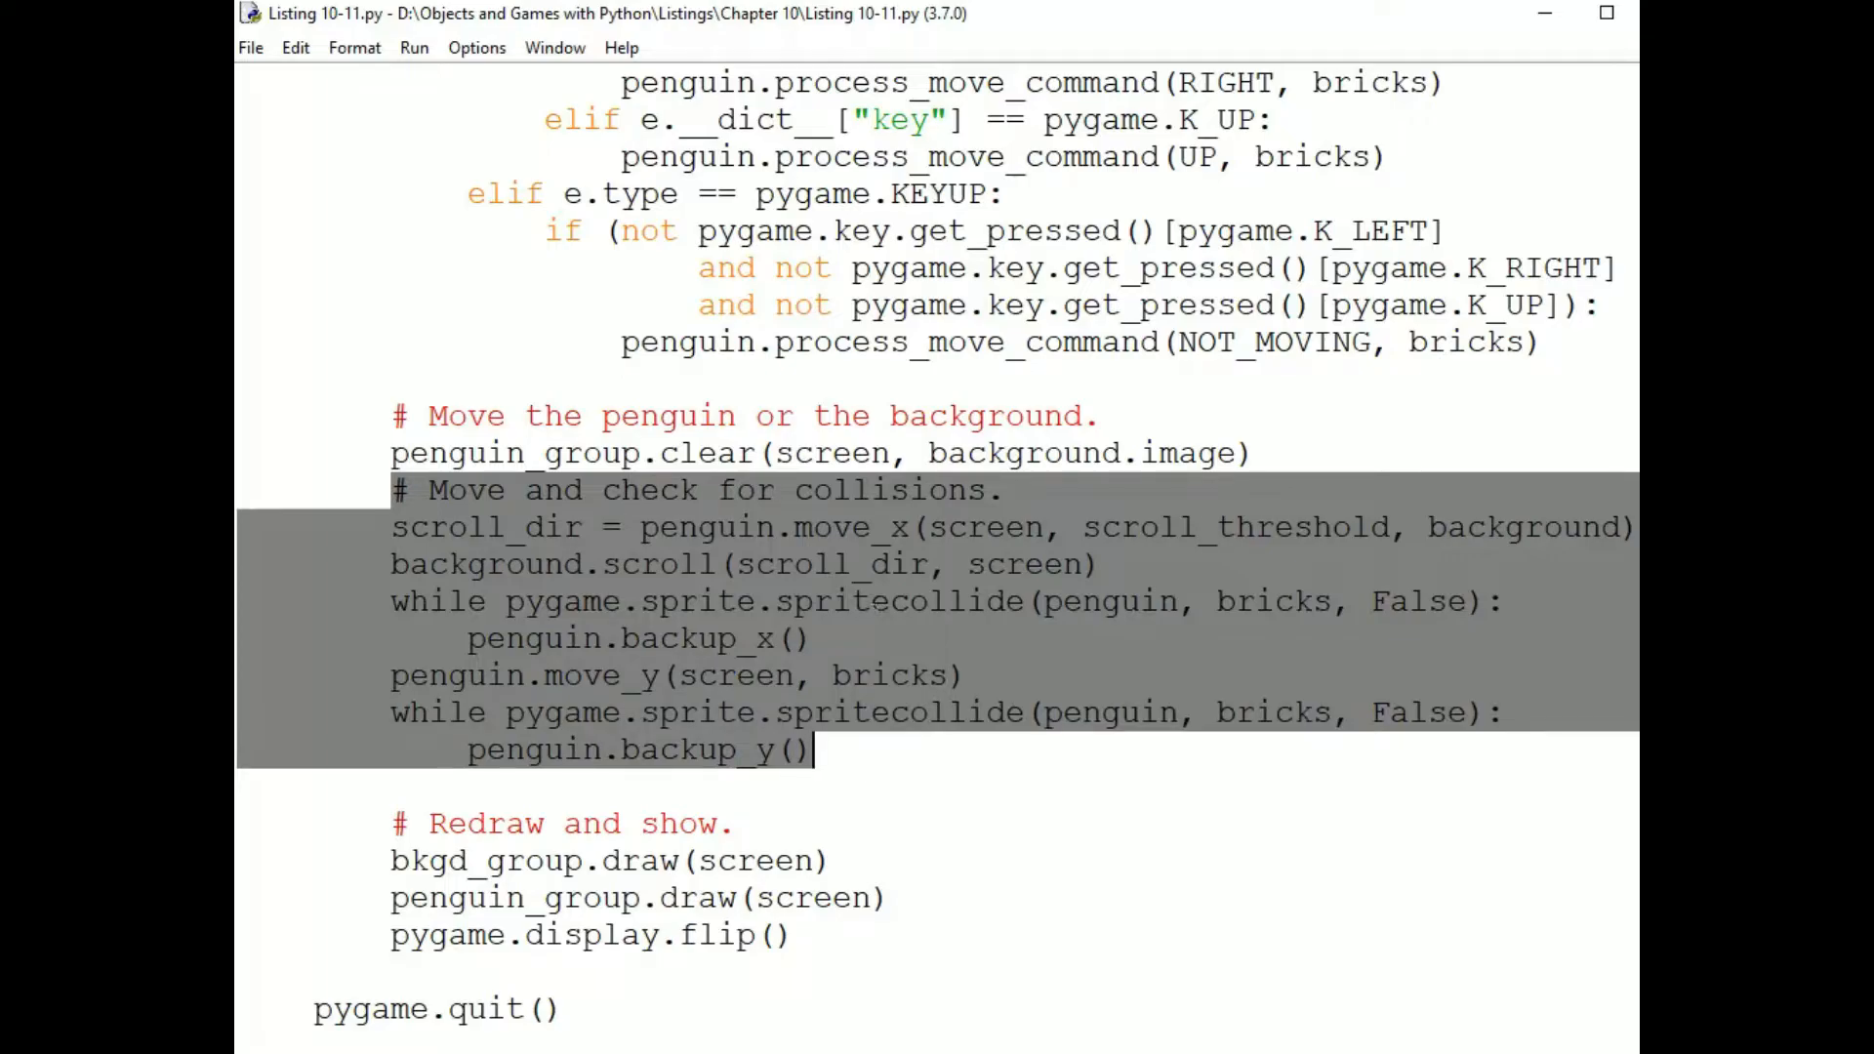
click(871, 601)
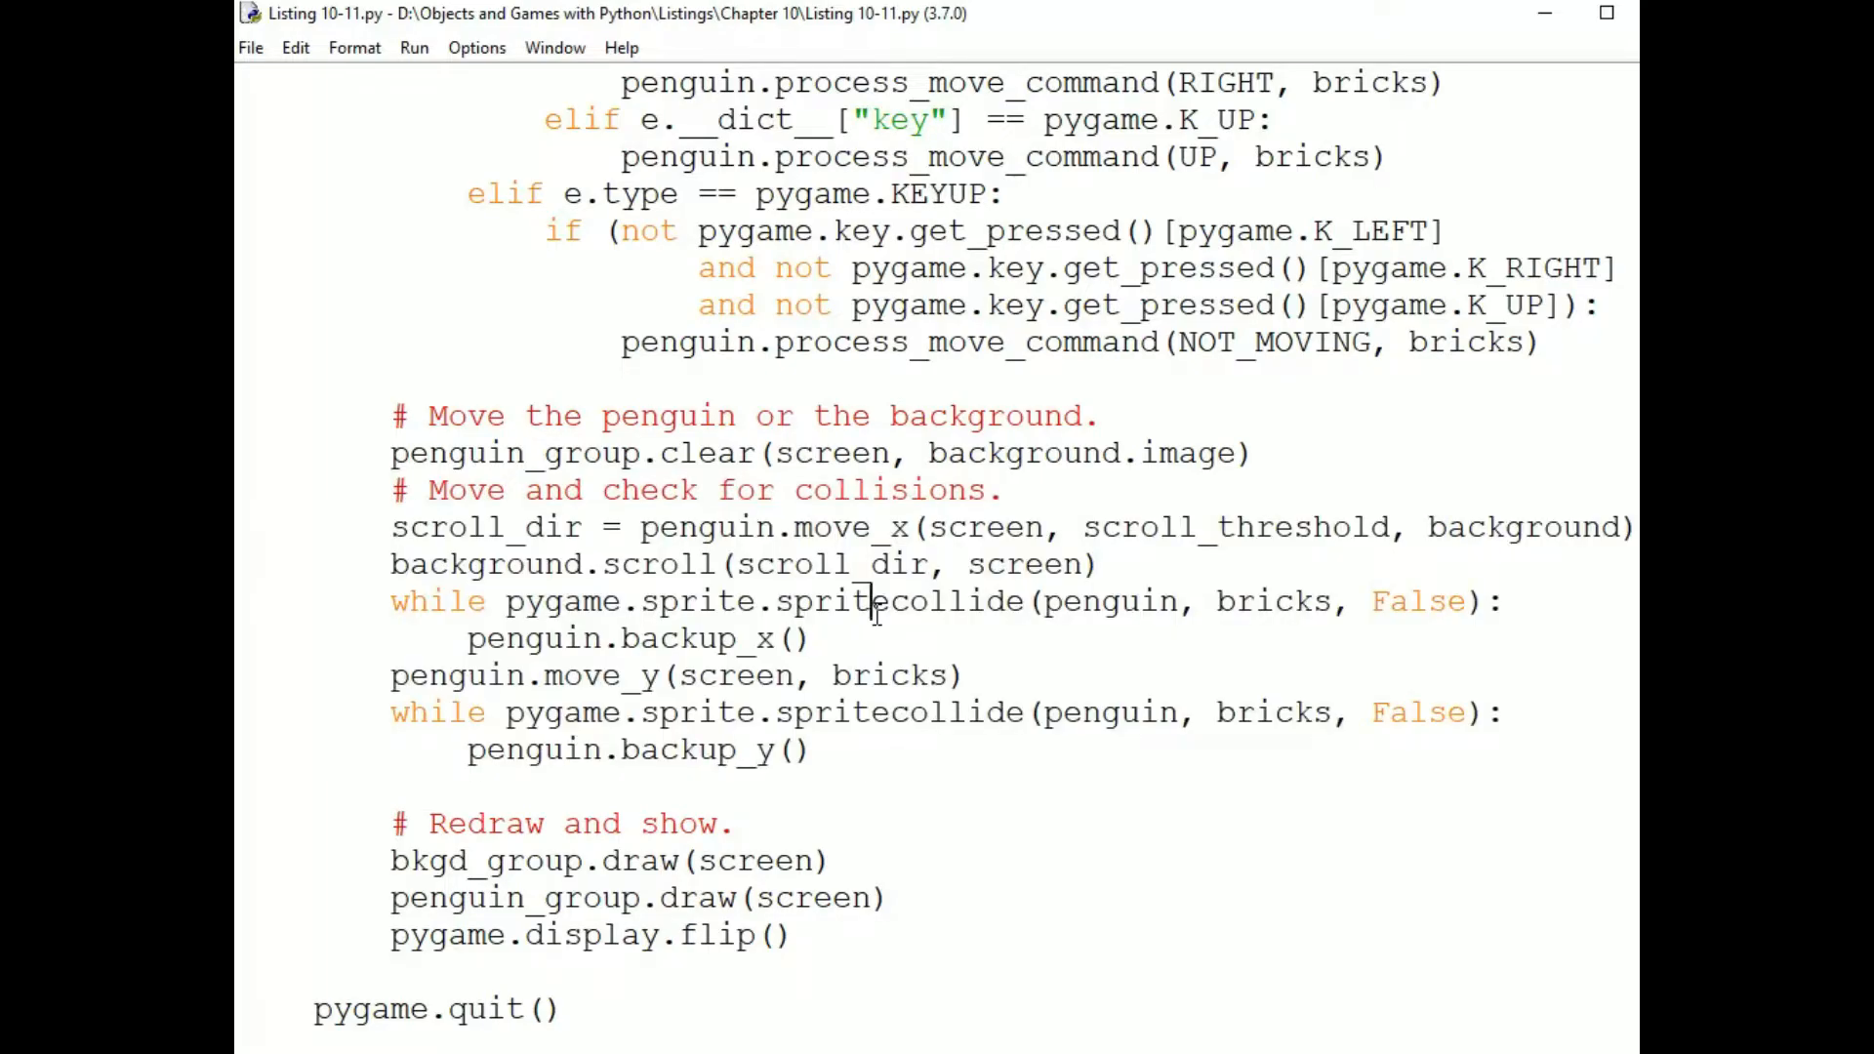
mouse_move(424, 444)
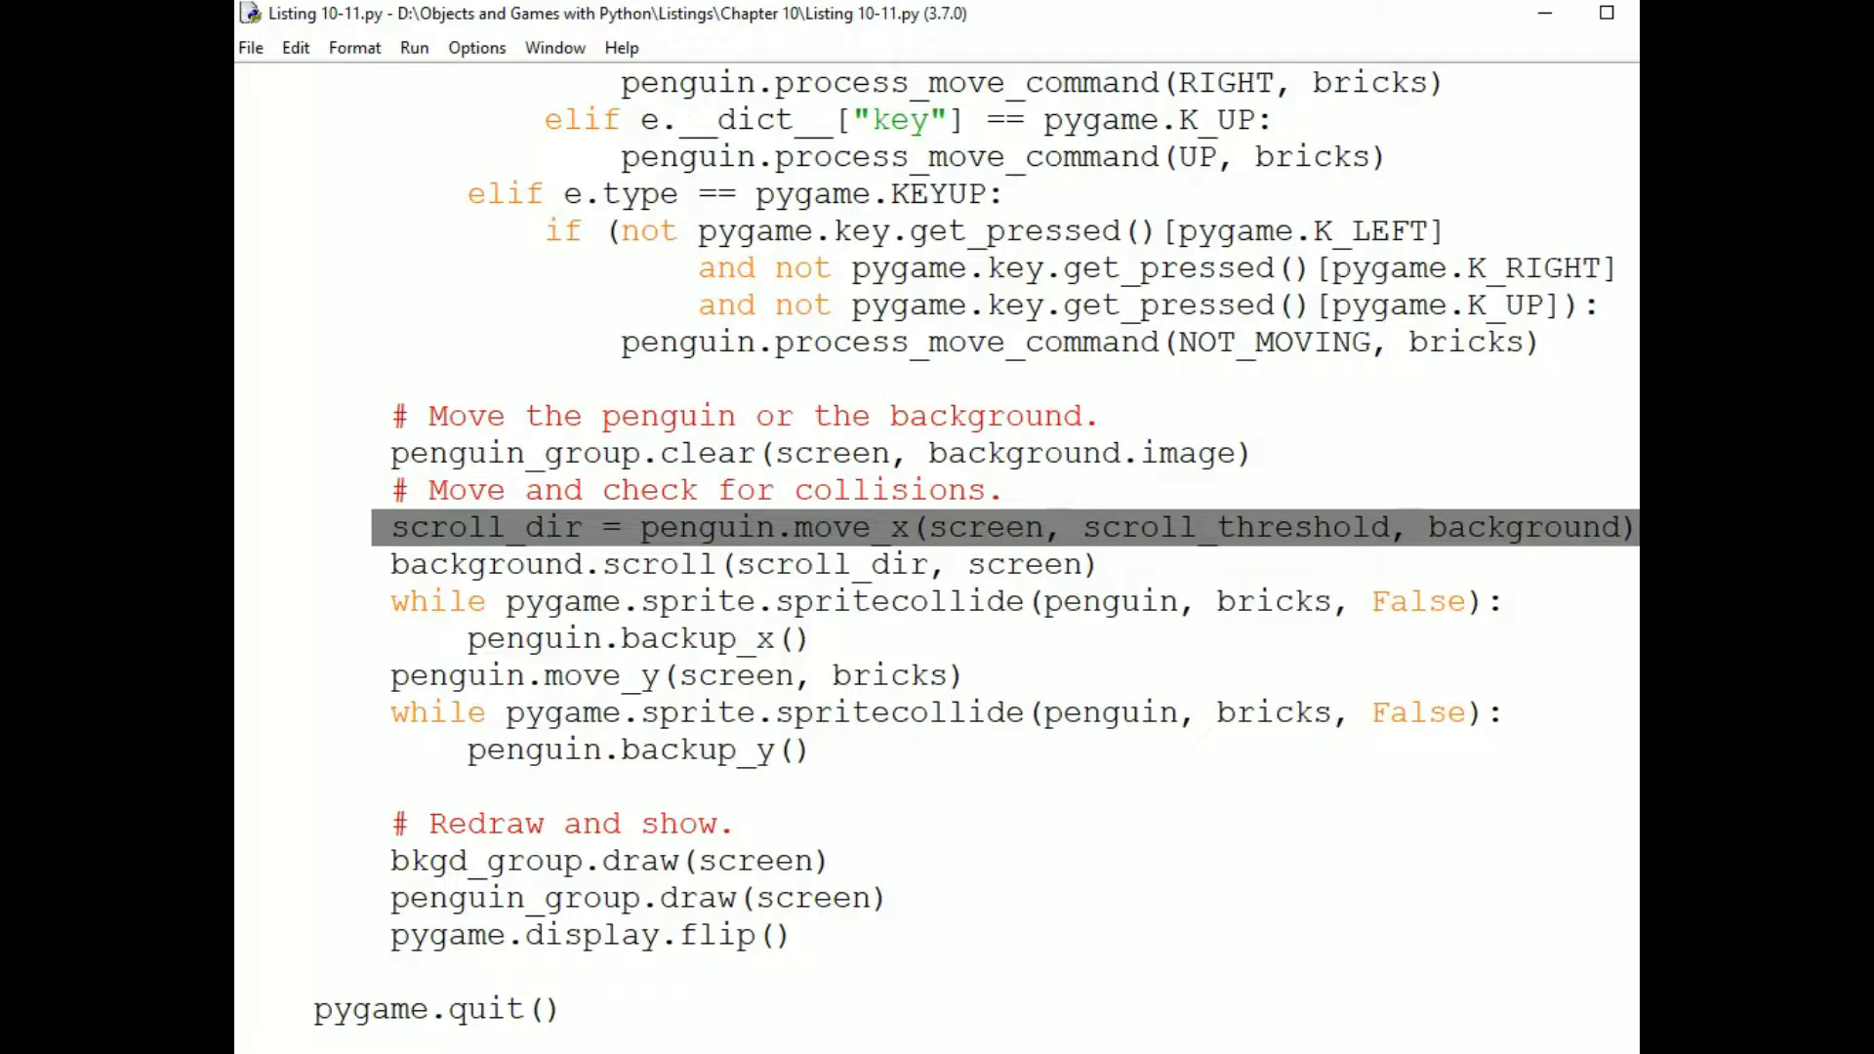
click(394, 527)
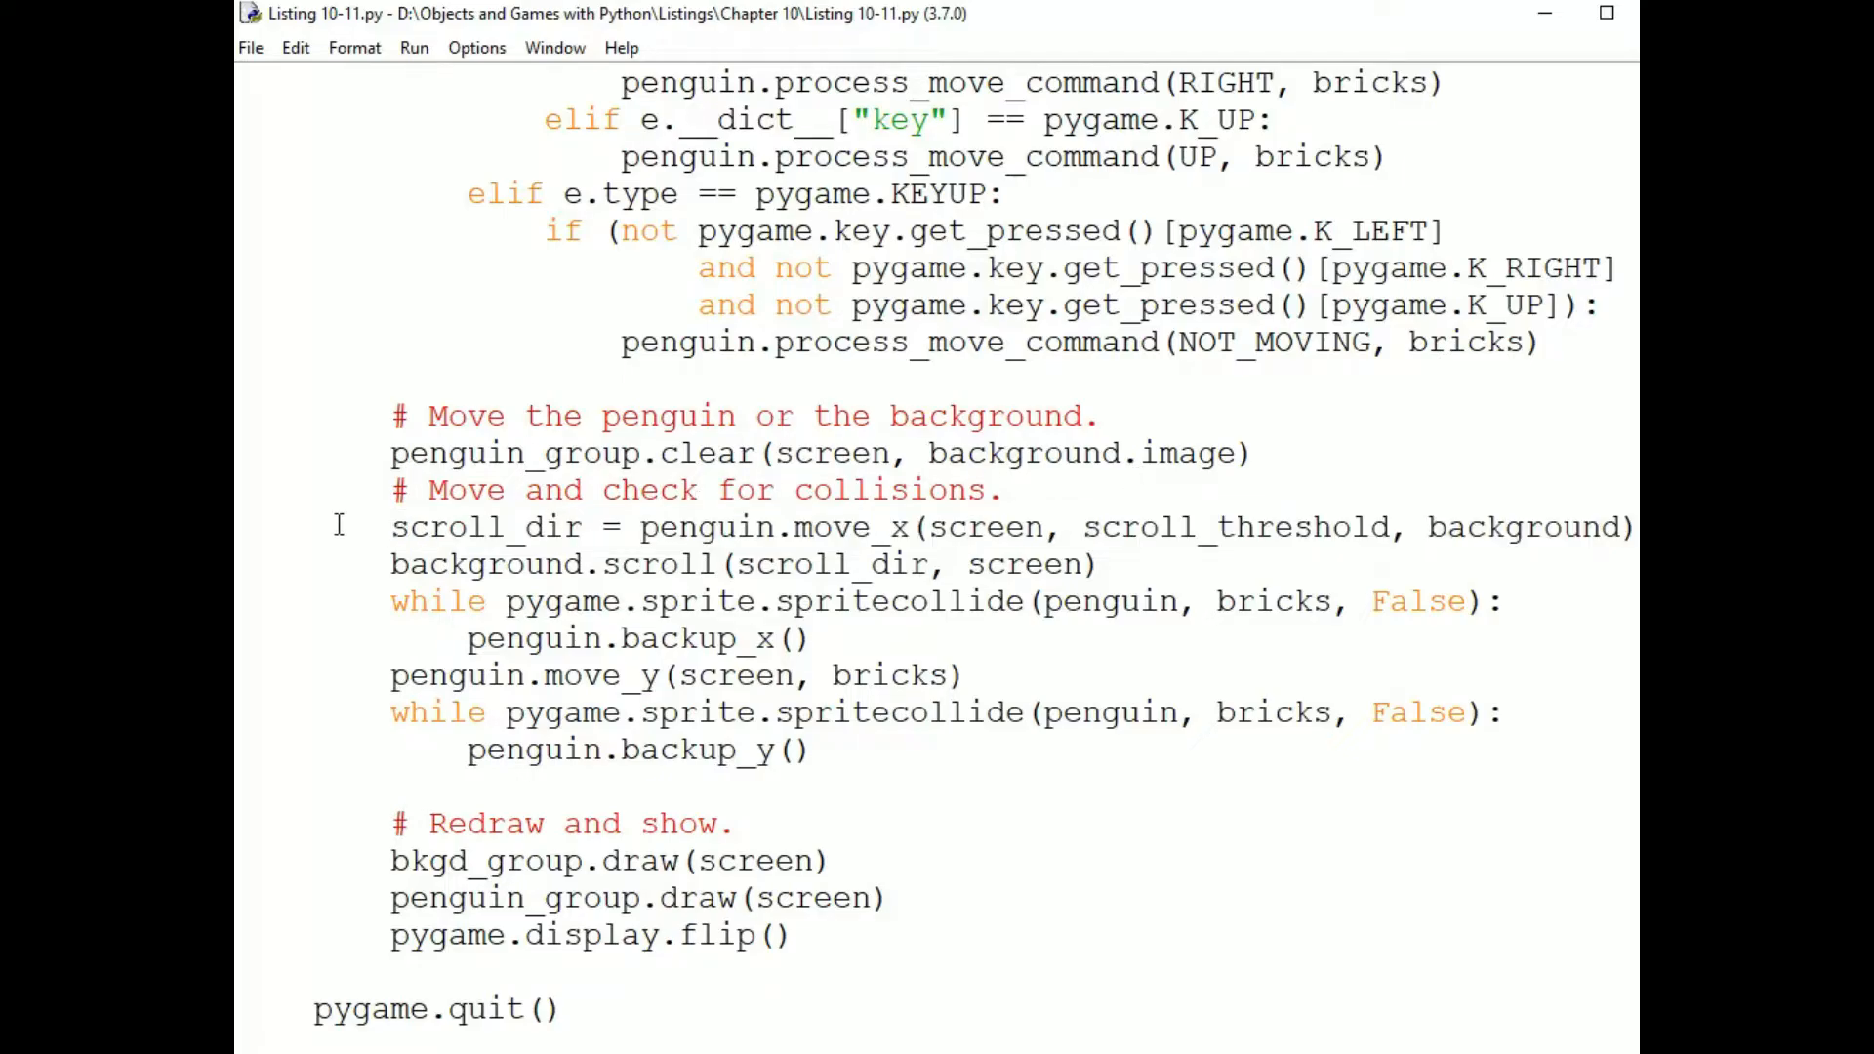
double_click(484, 527)
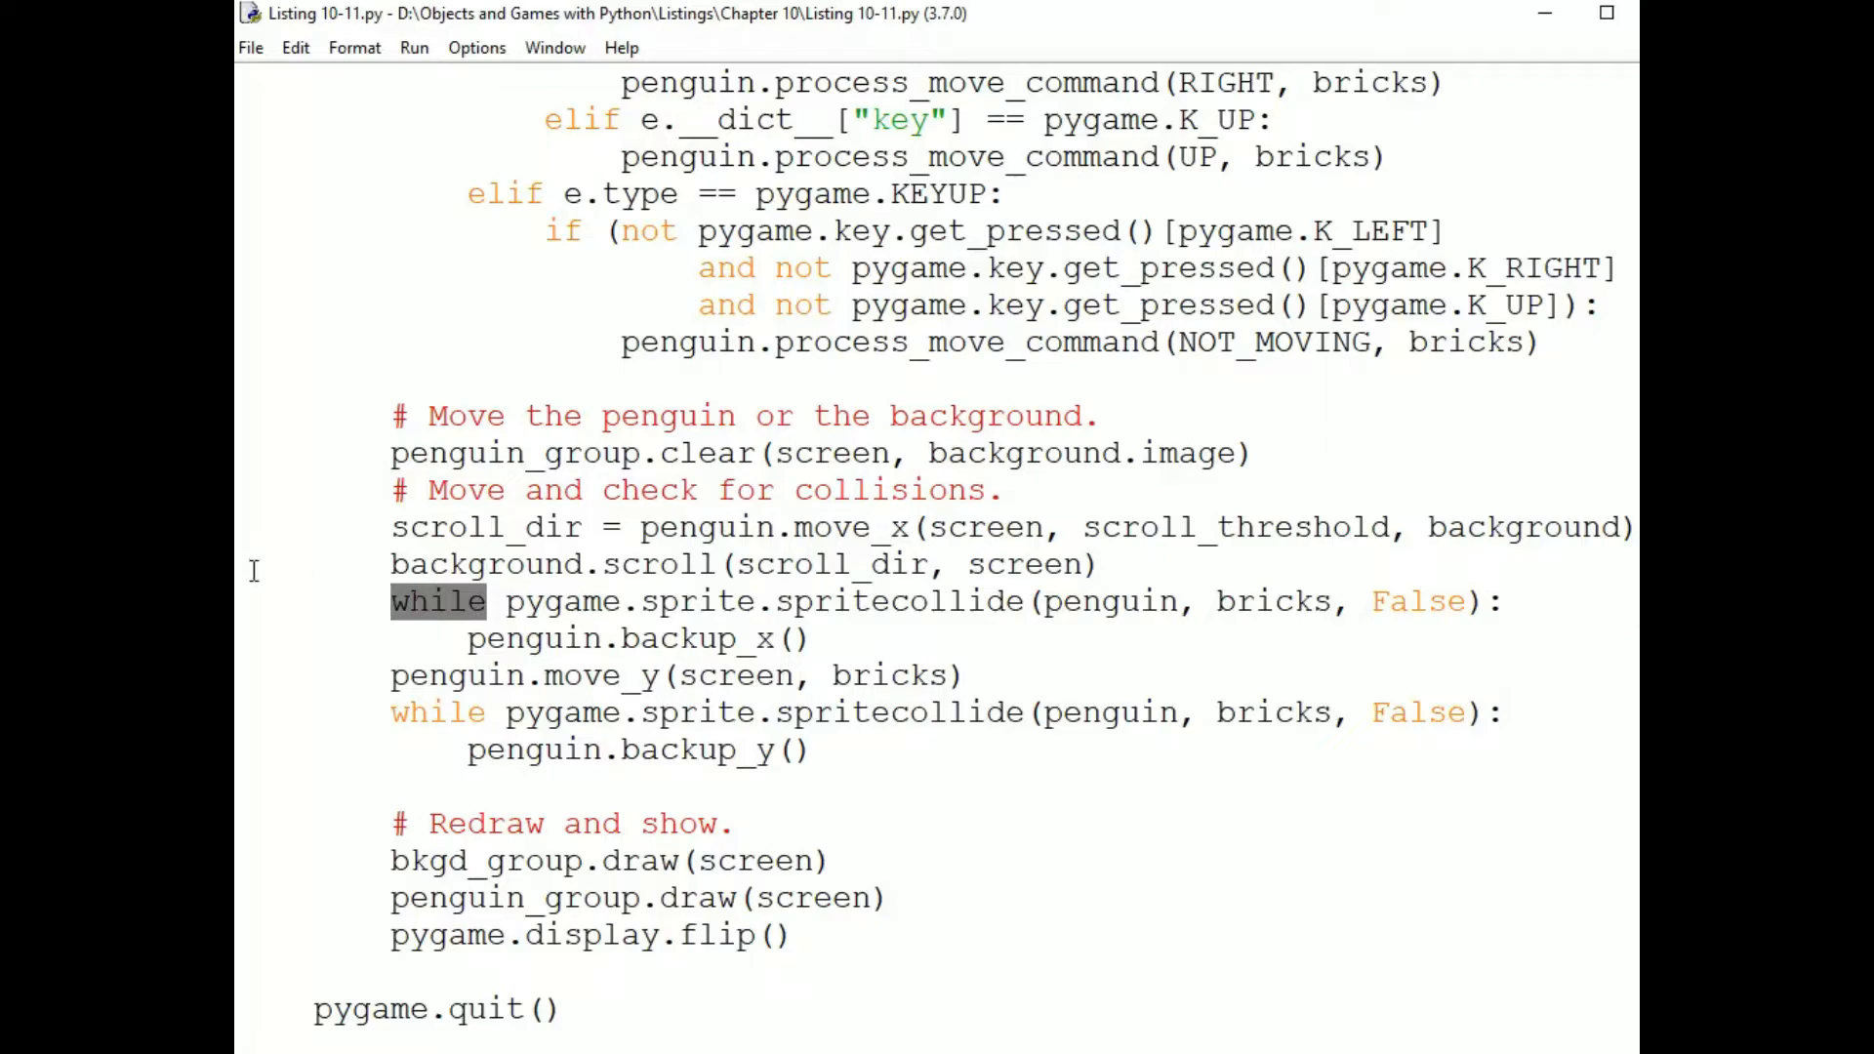
double_click(697, 638)
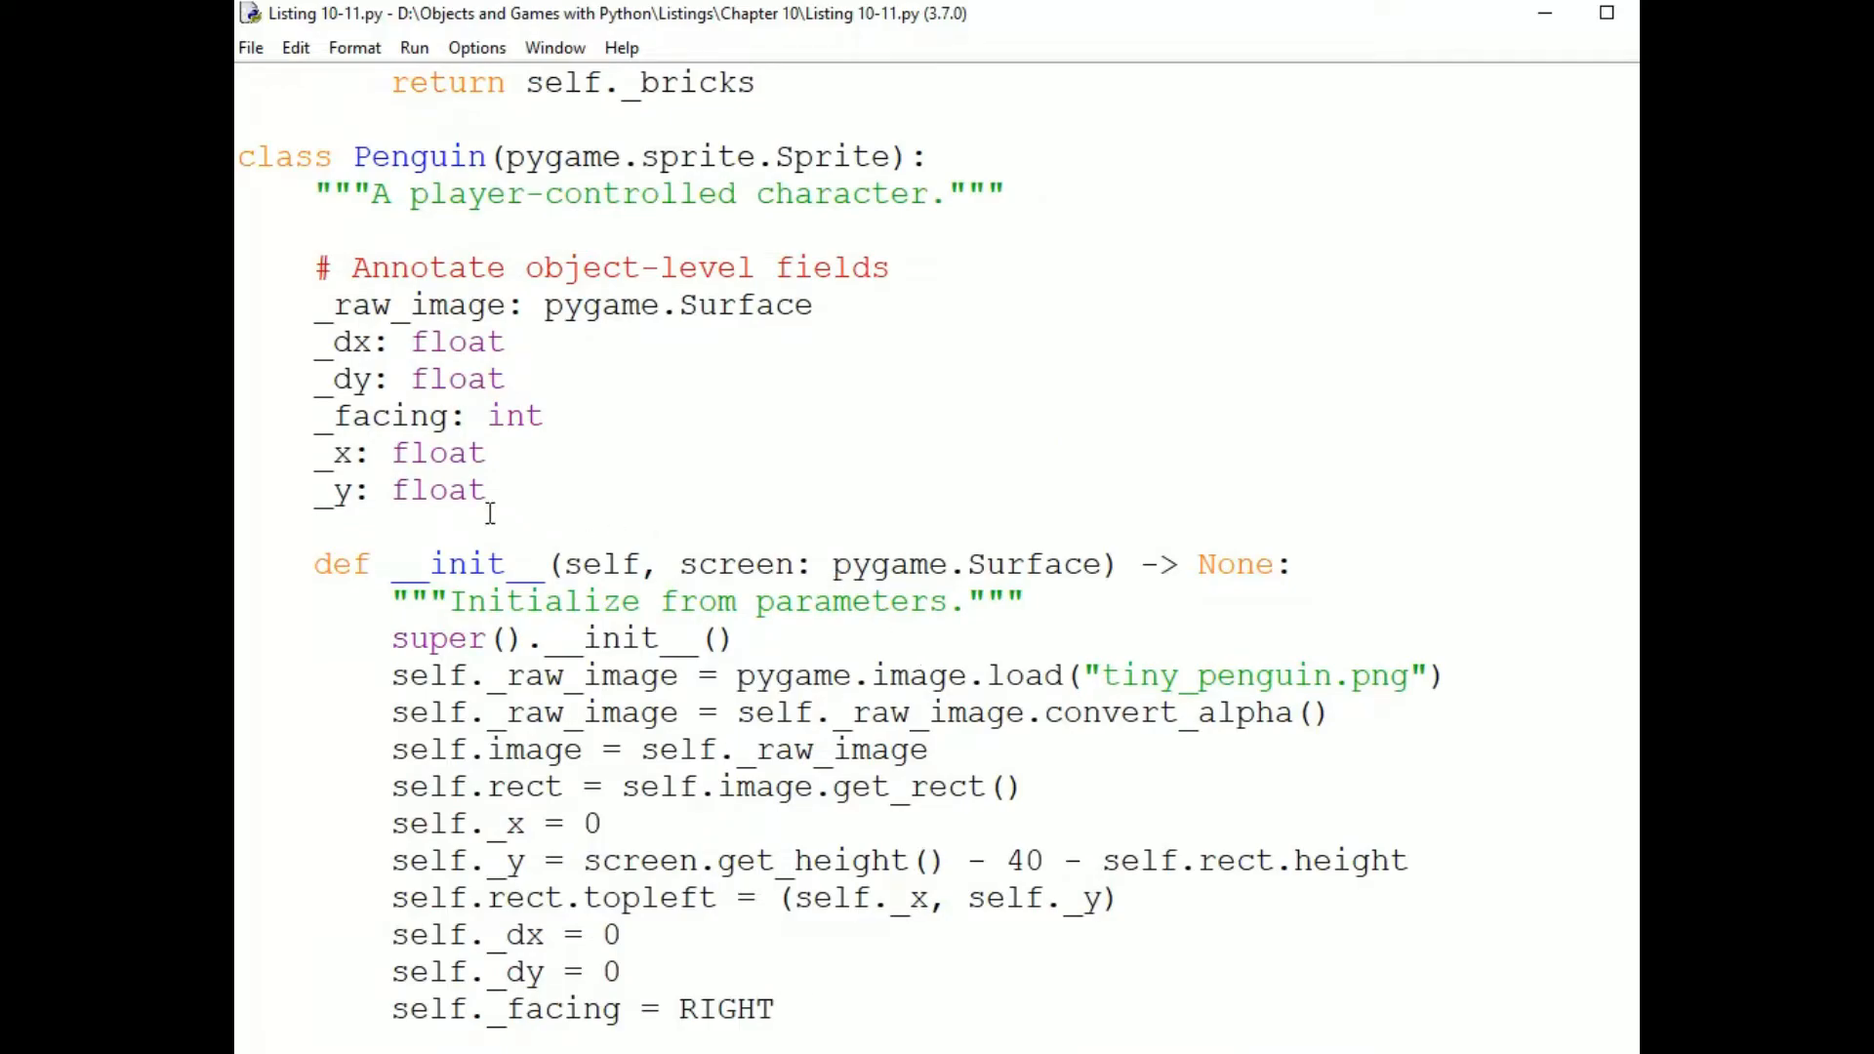
drag(334, 341, 513, 378)
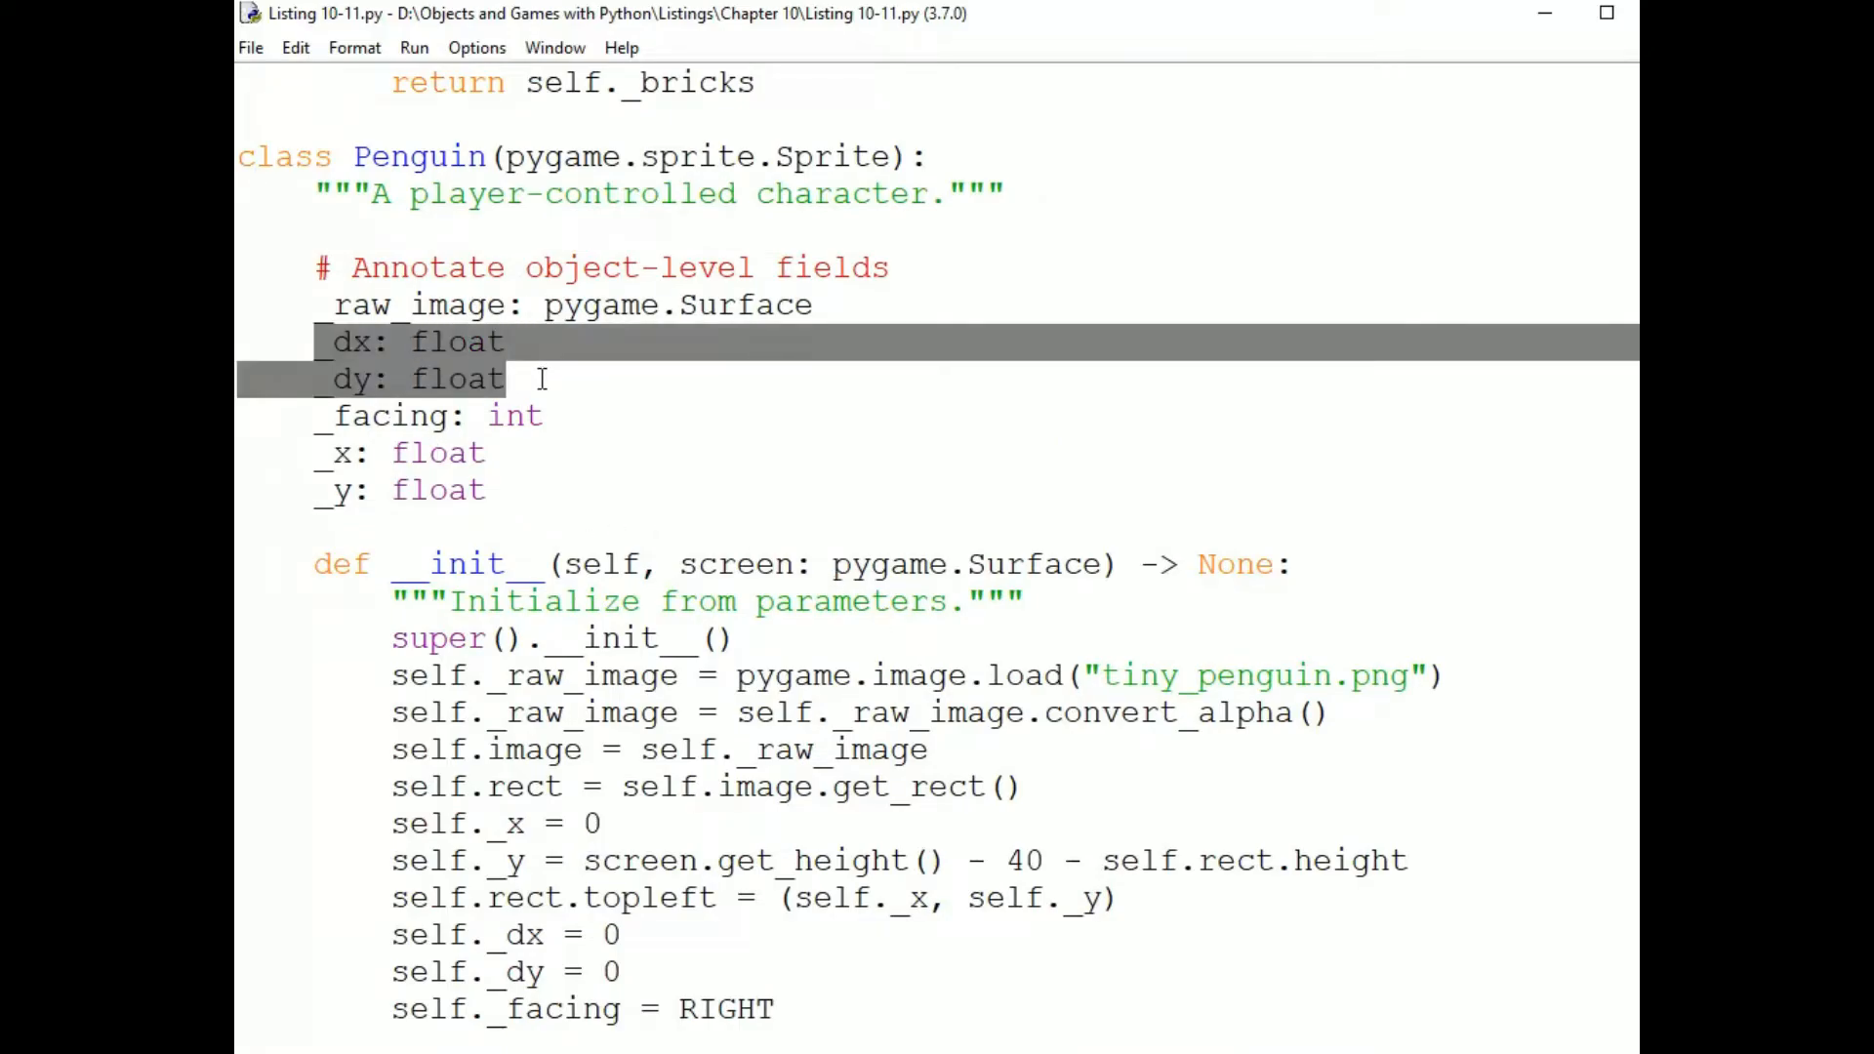
click(429, 453)
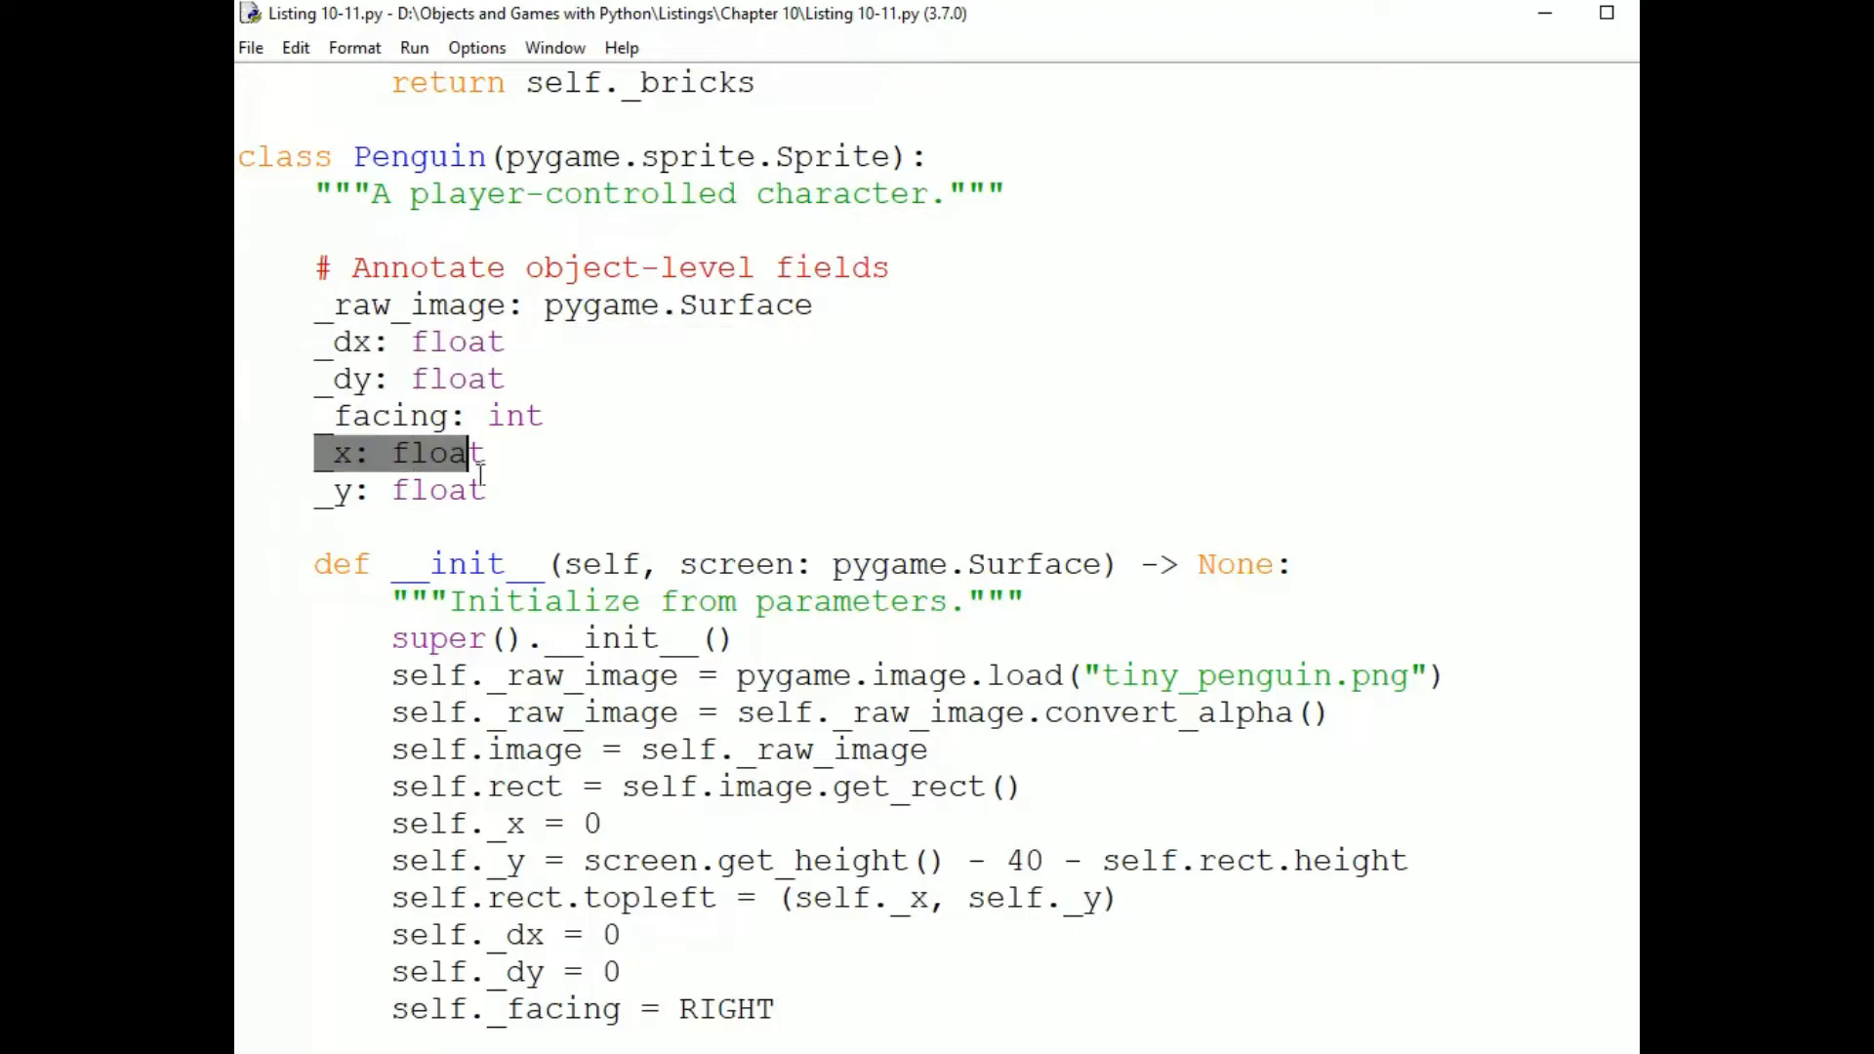
drag(467, 451, 490, 490)
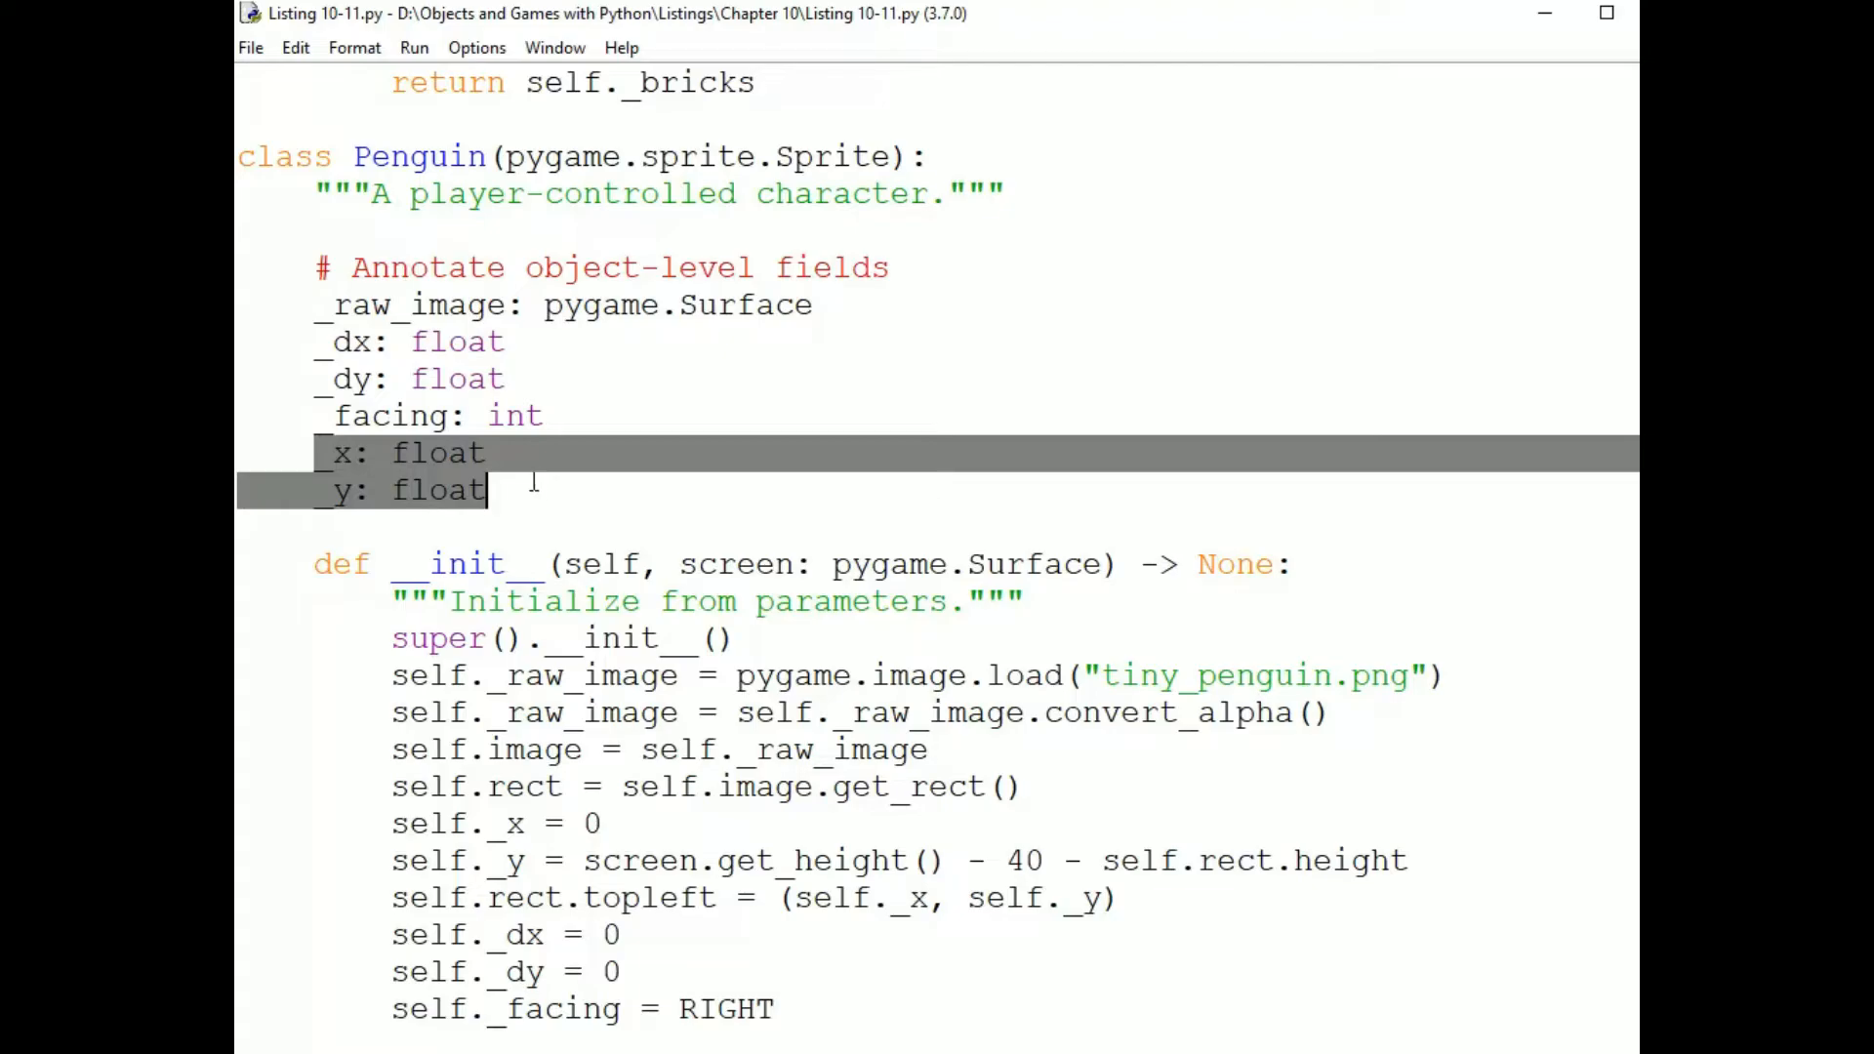
scroll(down, 3)
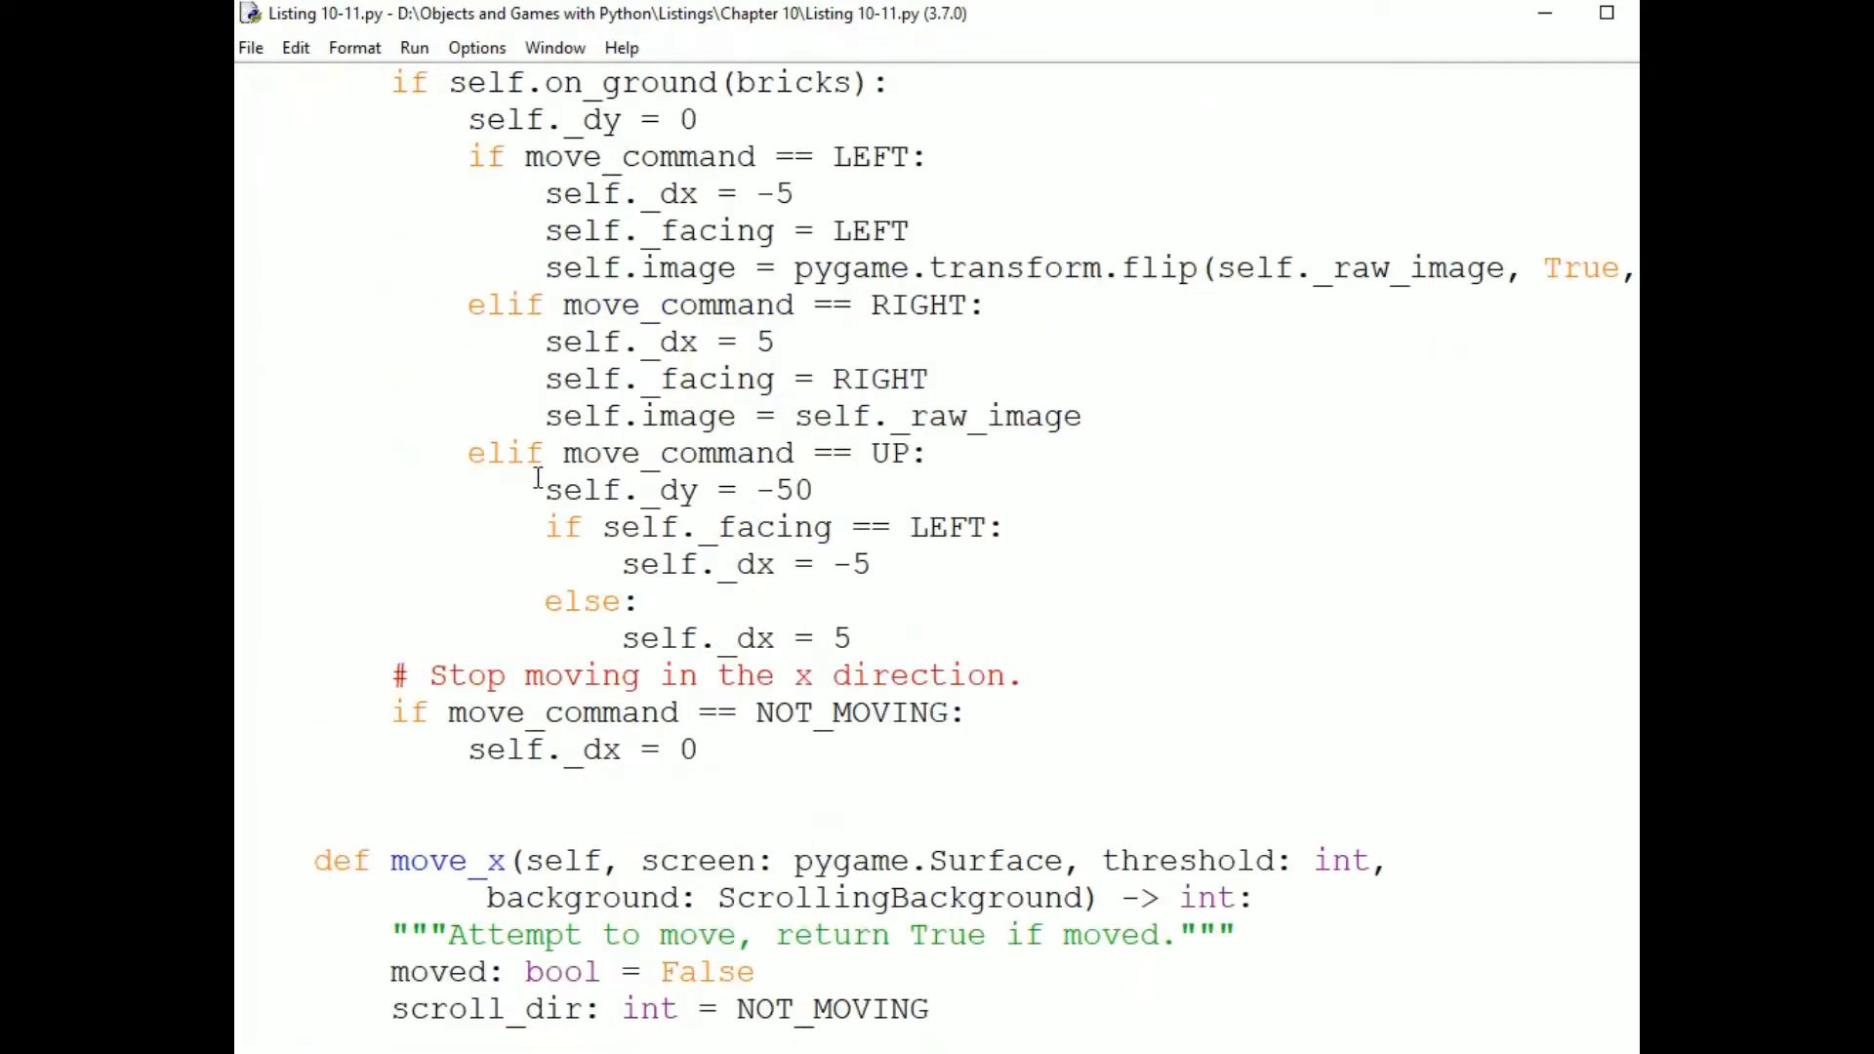
scroll(down, 3)
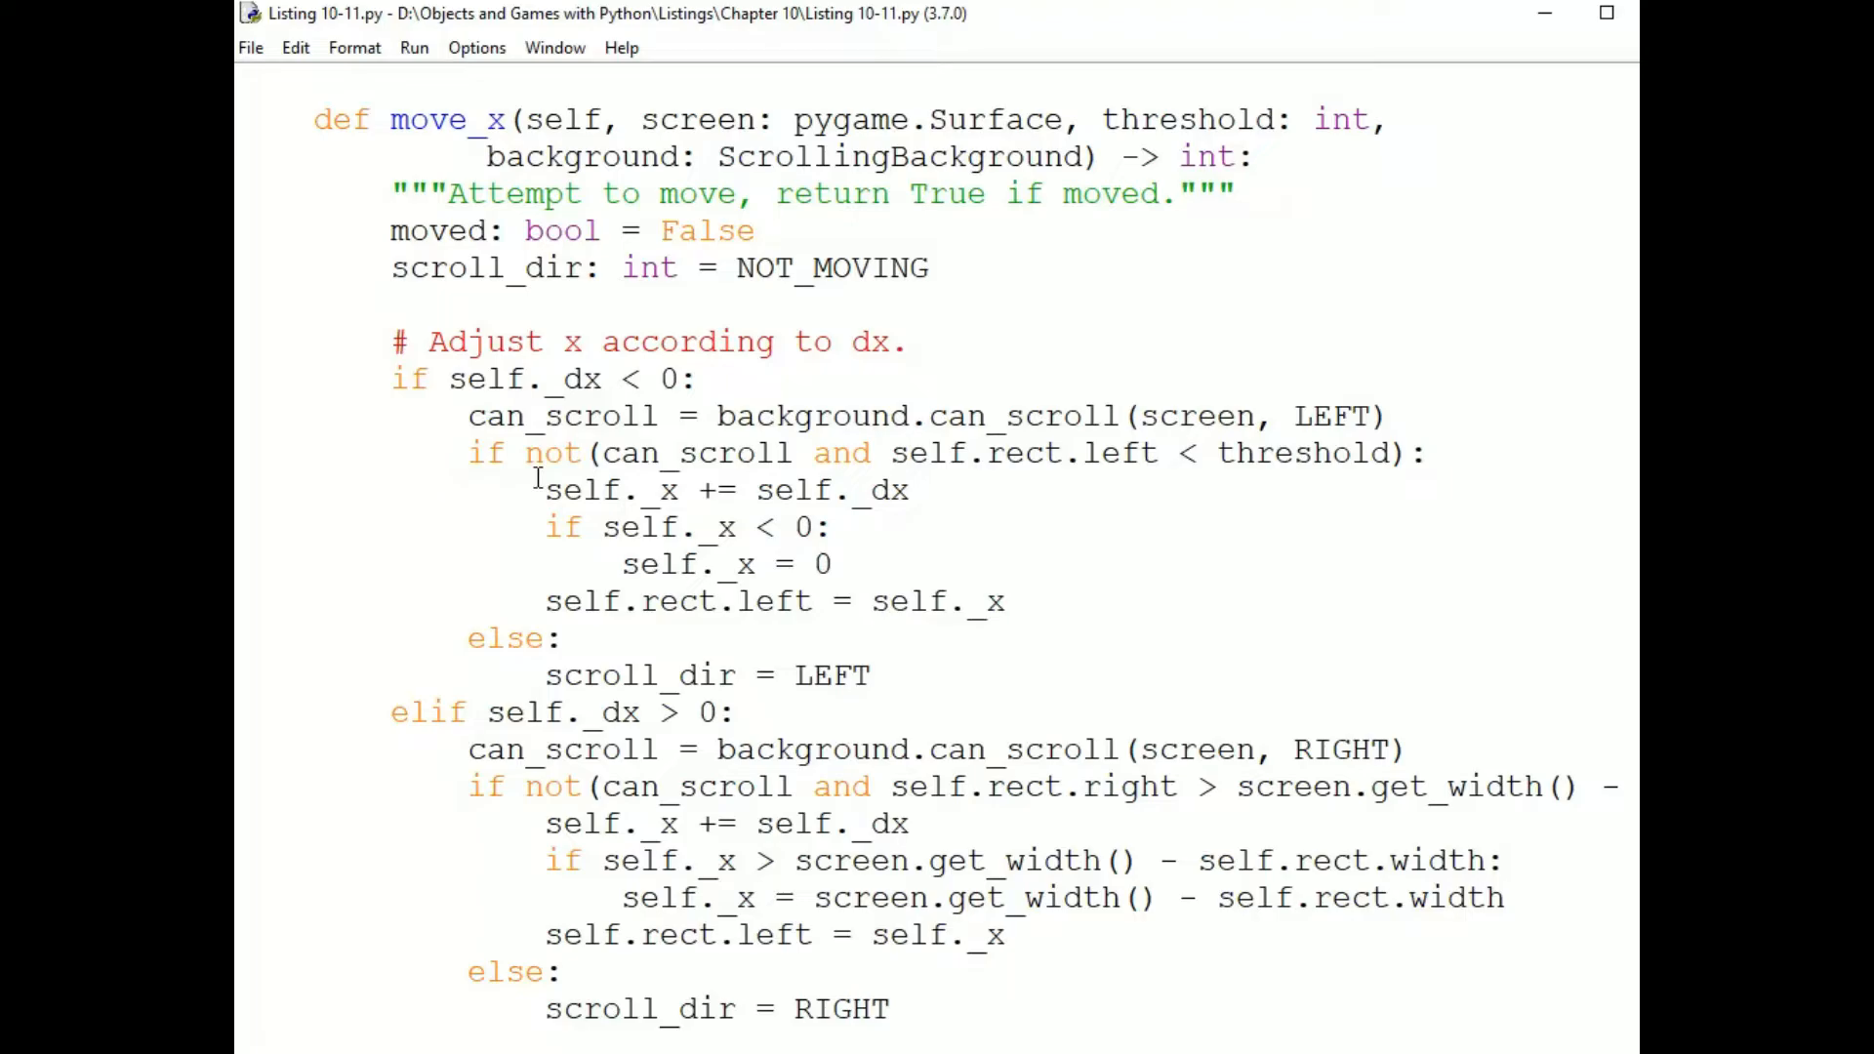
mouse_move(502, 478)
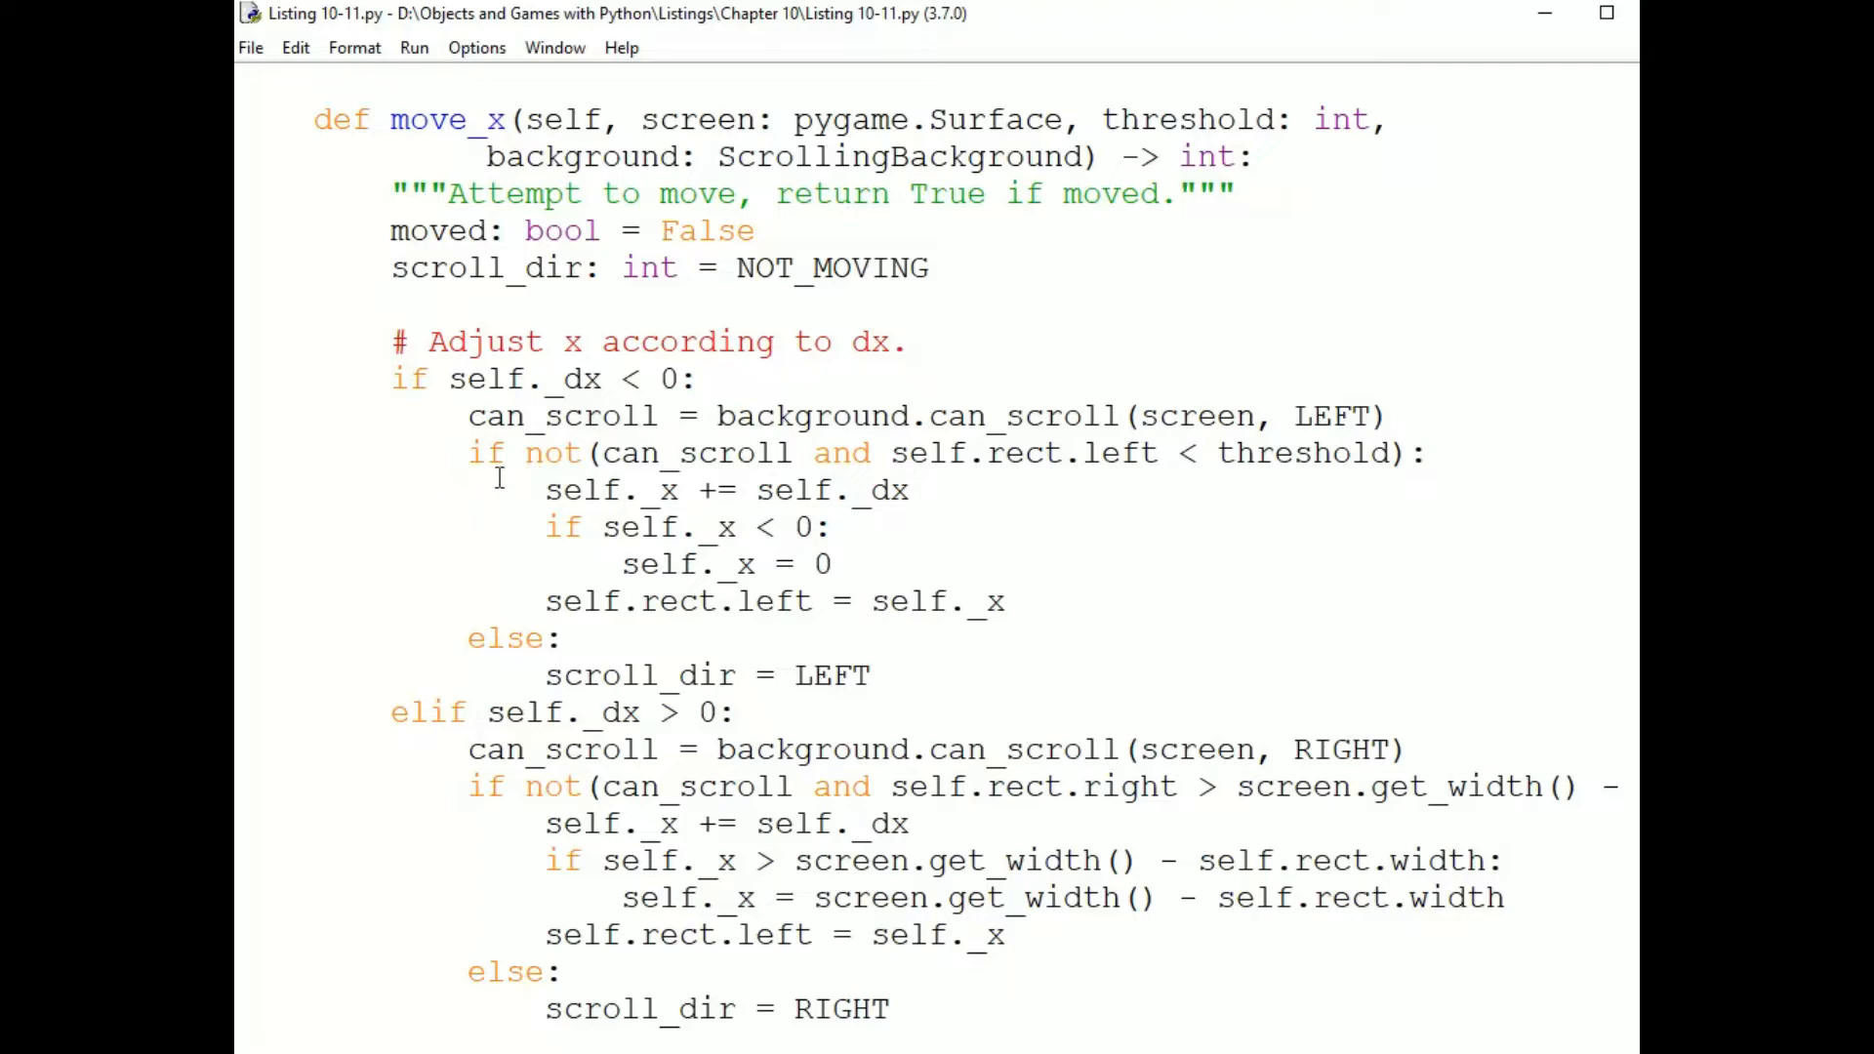
double_click(488, 416)
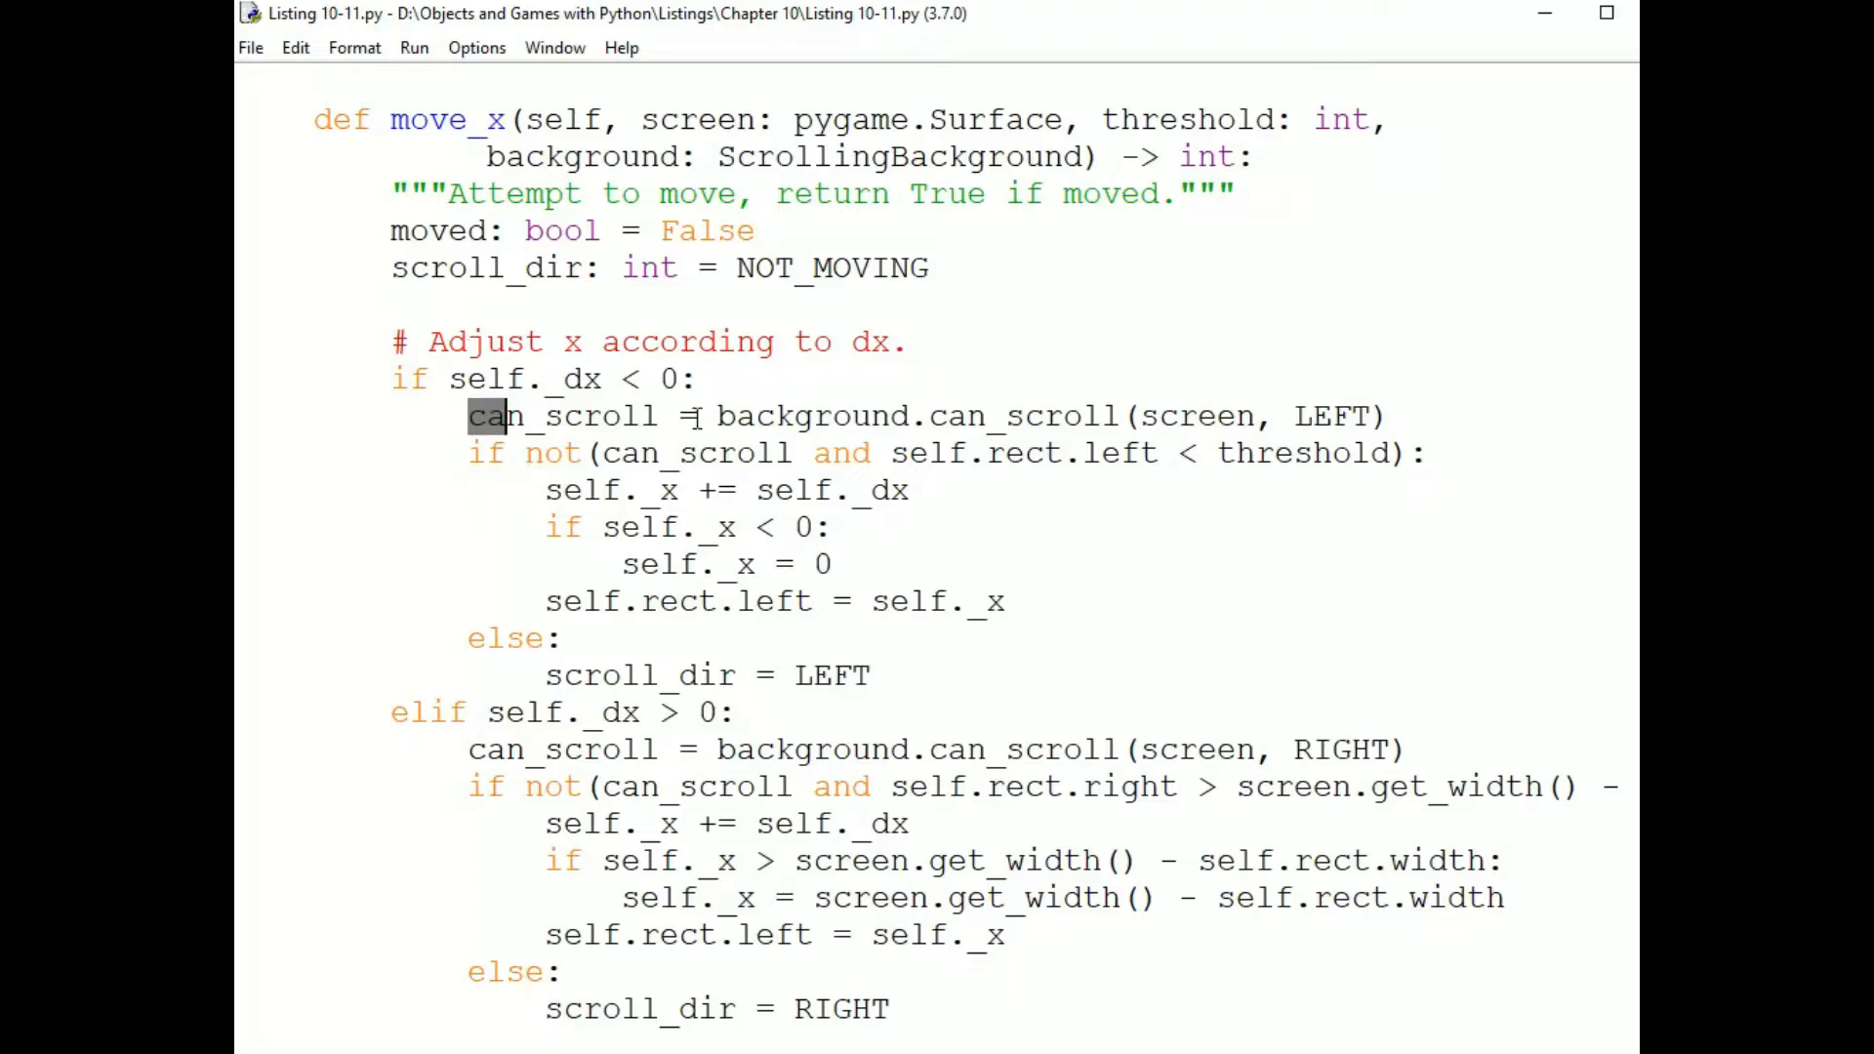
drag(467, 416, 1386, 416)
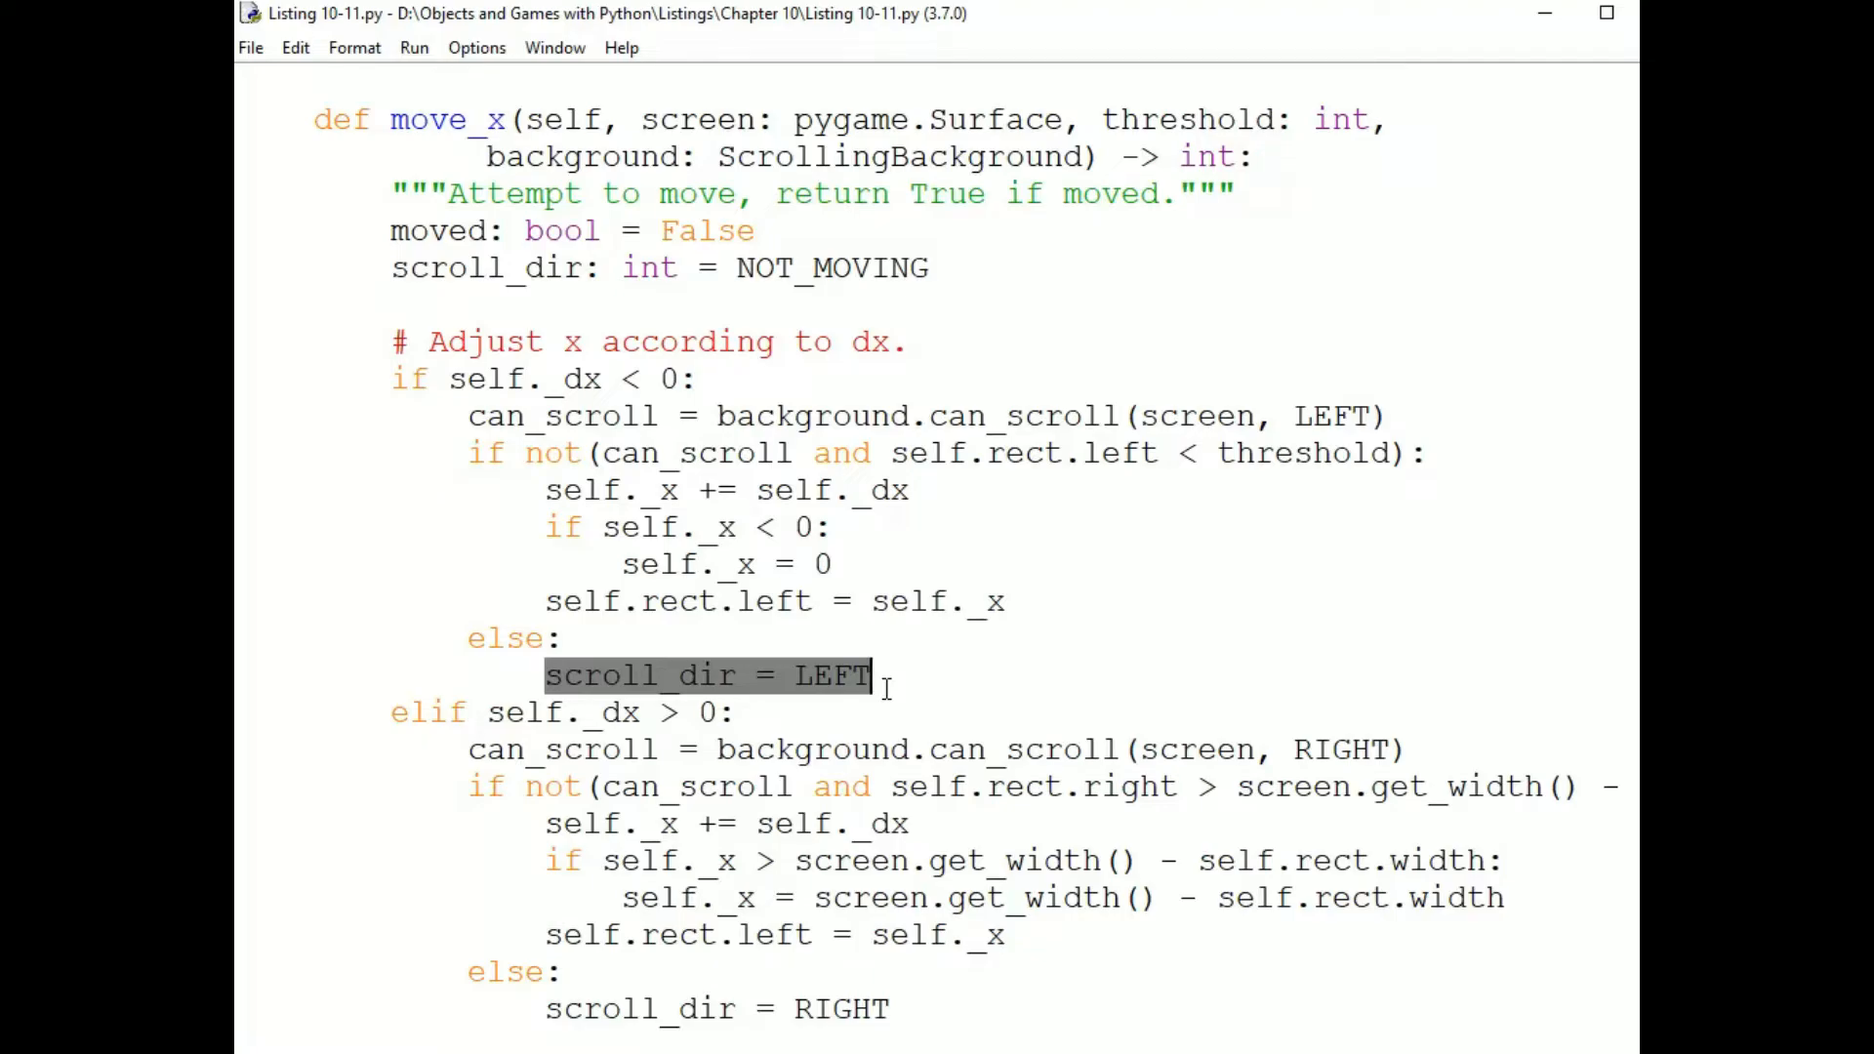
Scroll down to the backup_x method and the start of move_y.
scroll(down, 3)
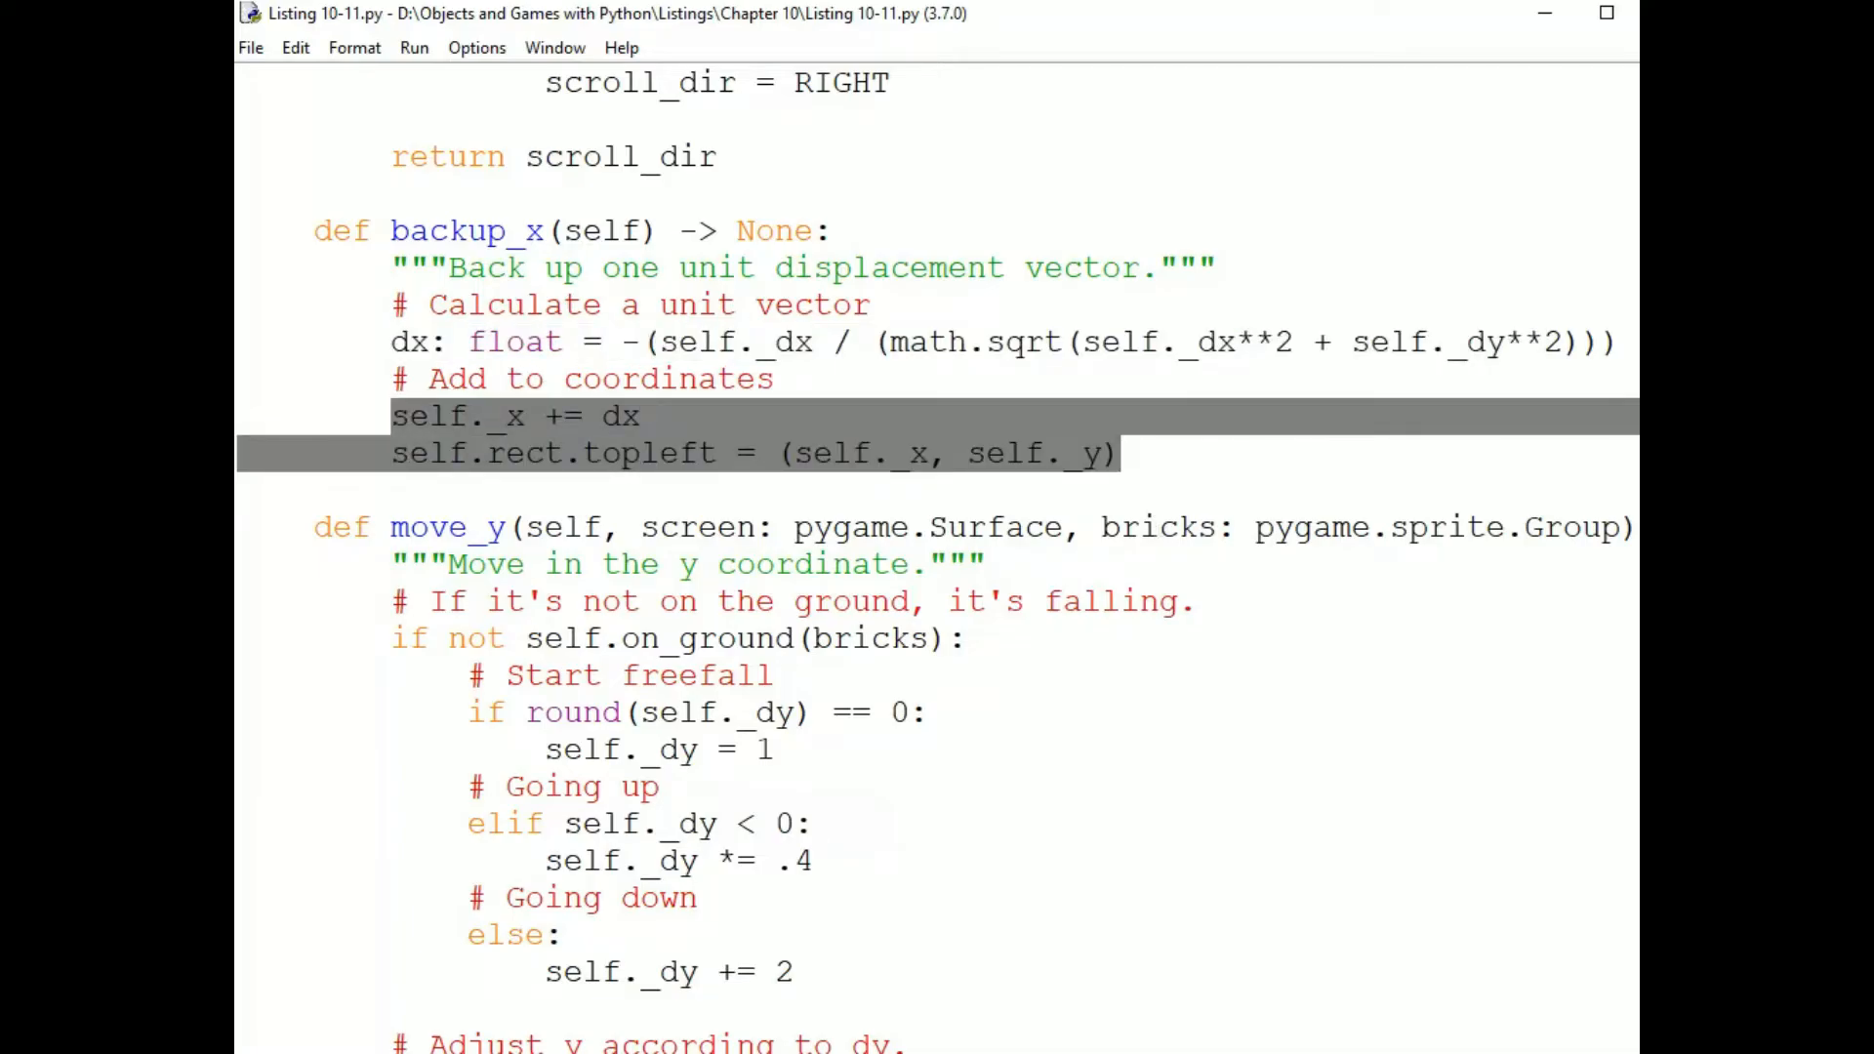
Highlight move_y's freefall branch and the going-up branch that shrinks dy.
scroll(down, 3)
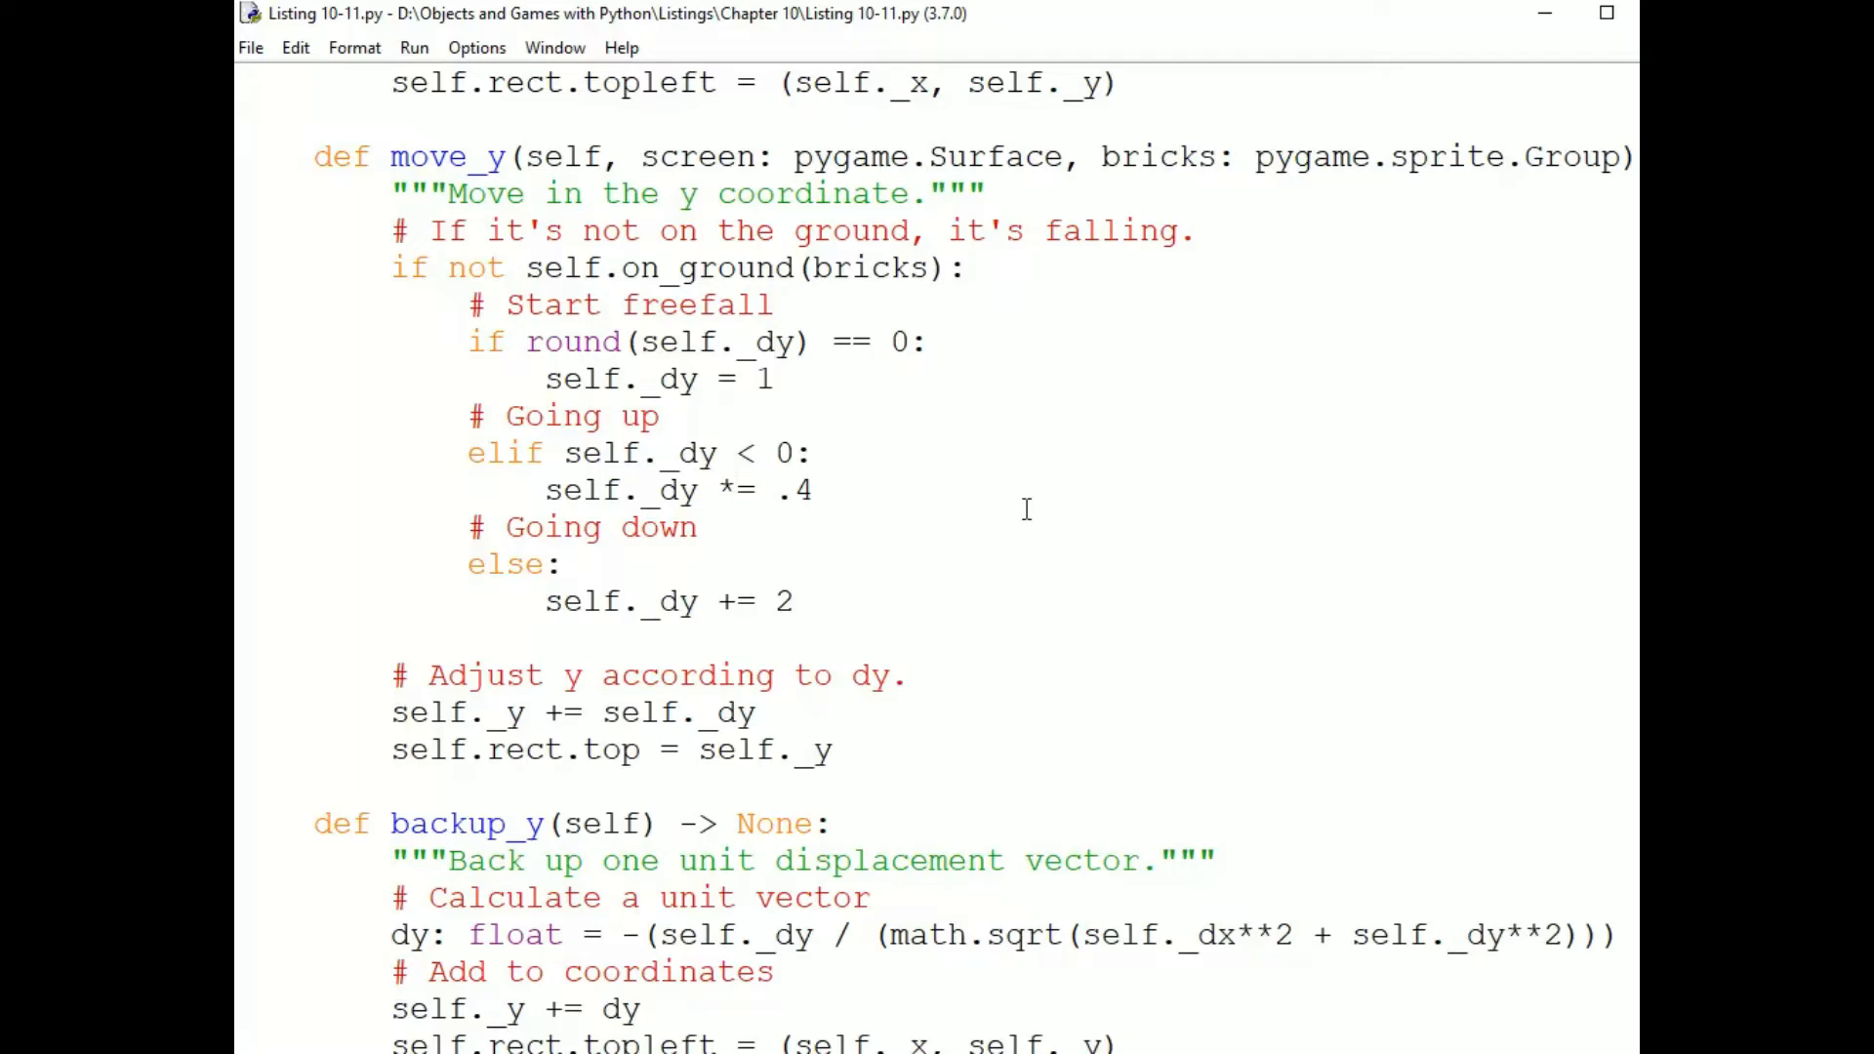
click(775, 342)
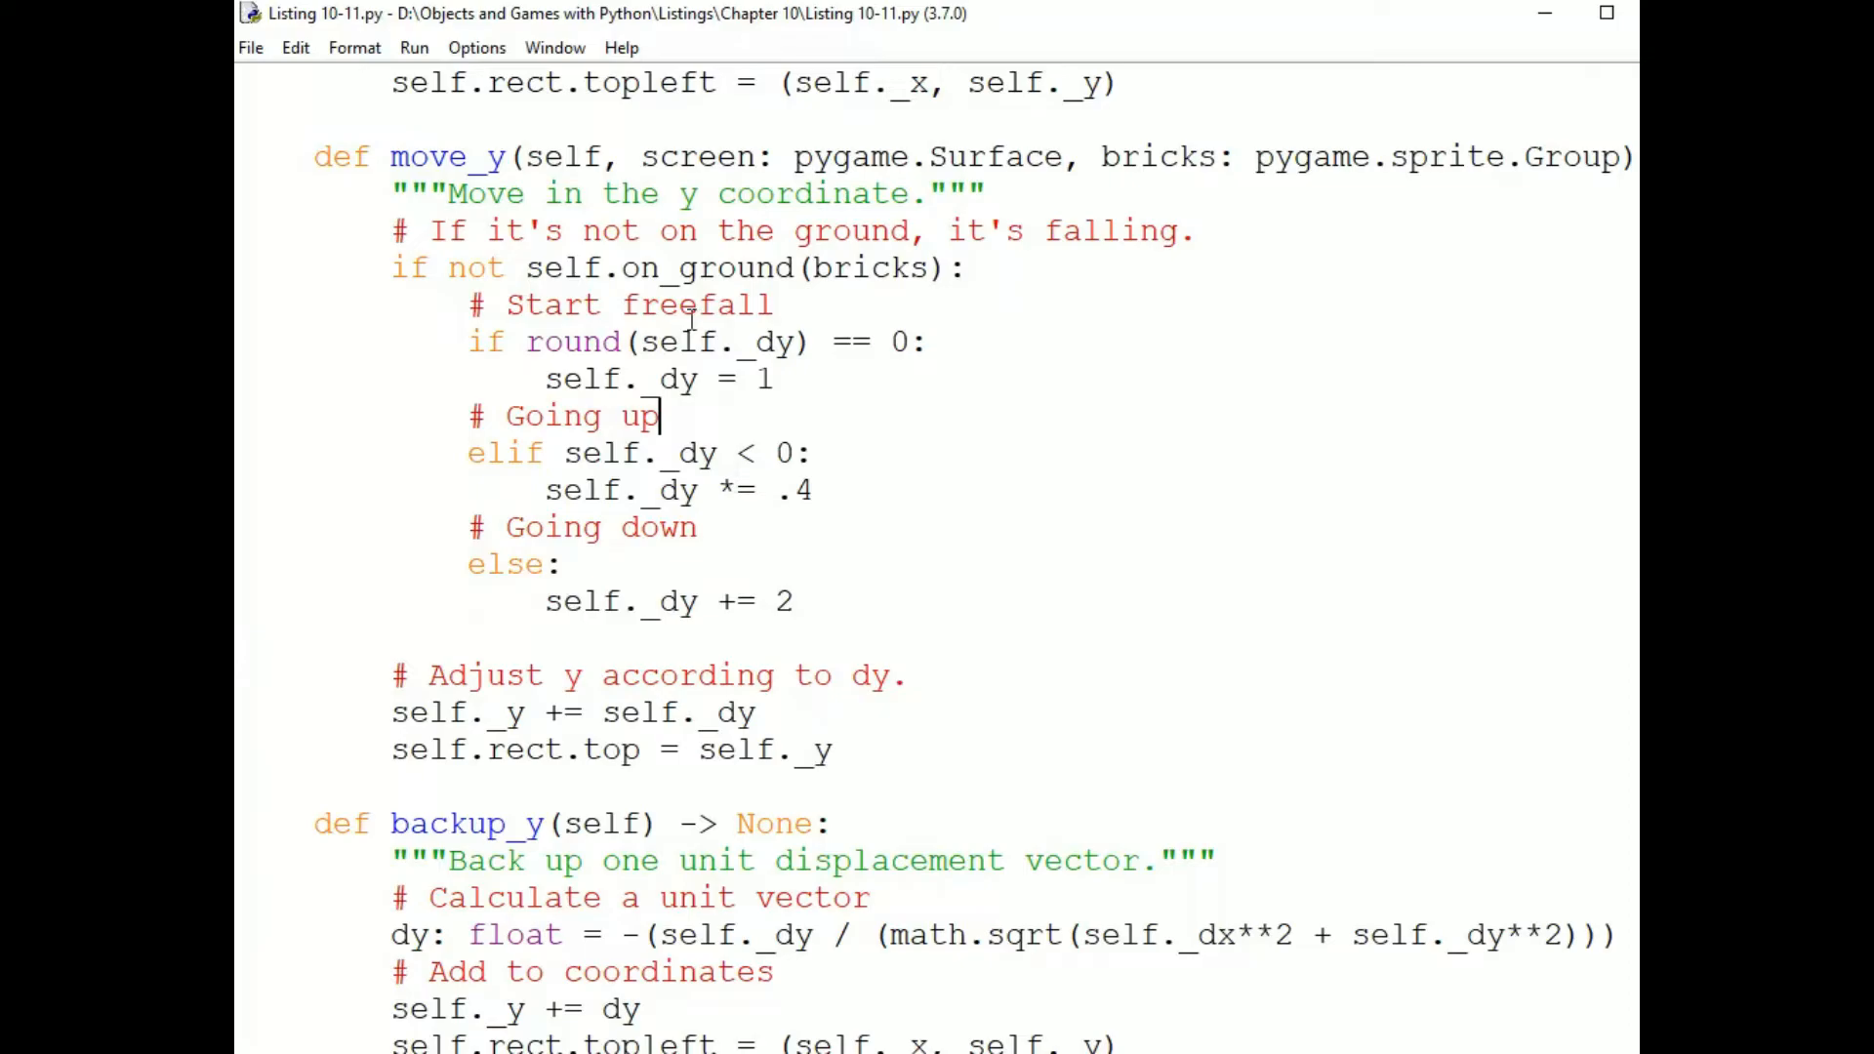
drag(687, 341, 717, 379)
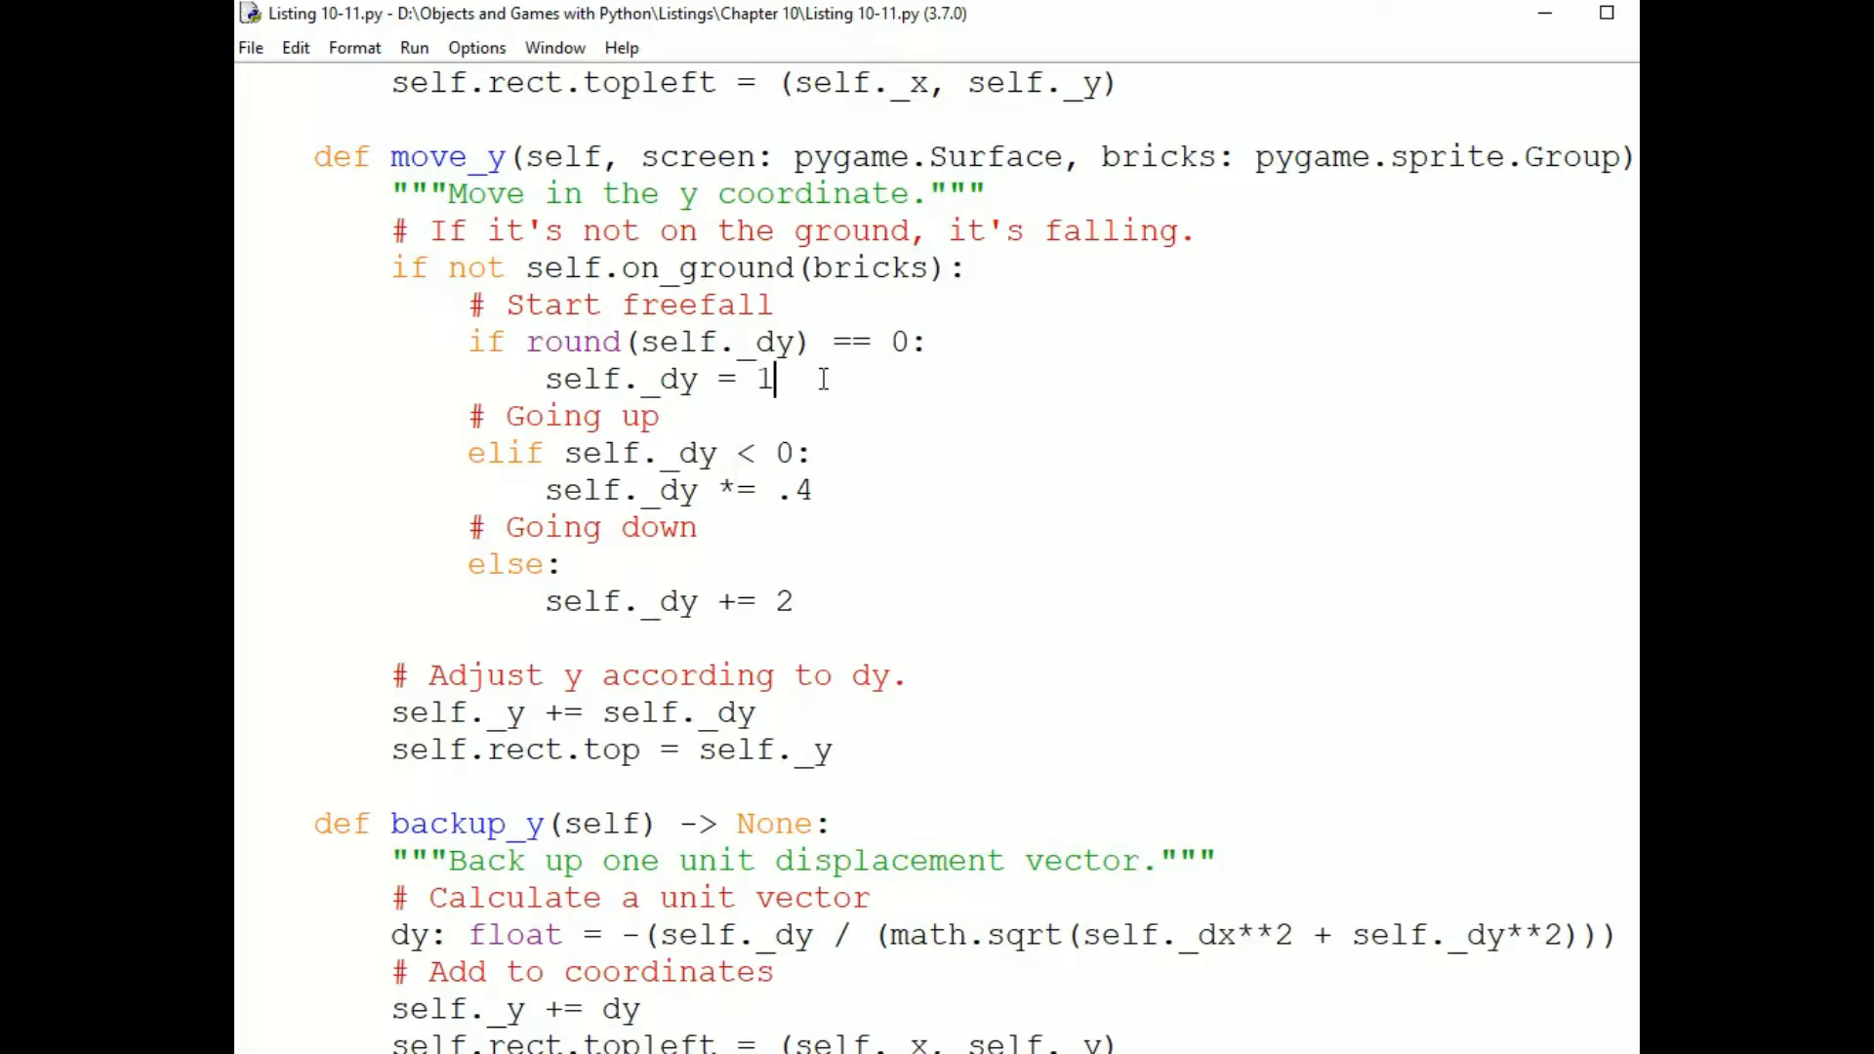
double_click(479, 453)
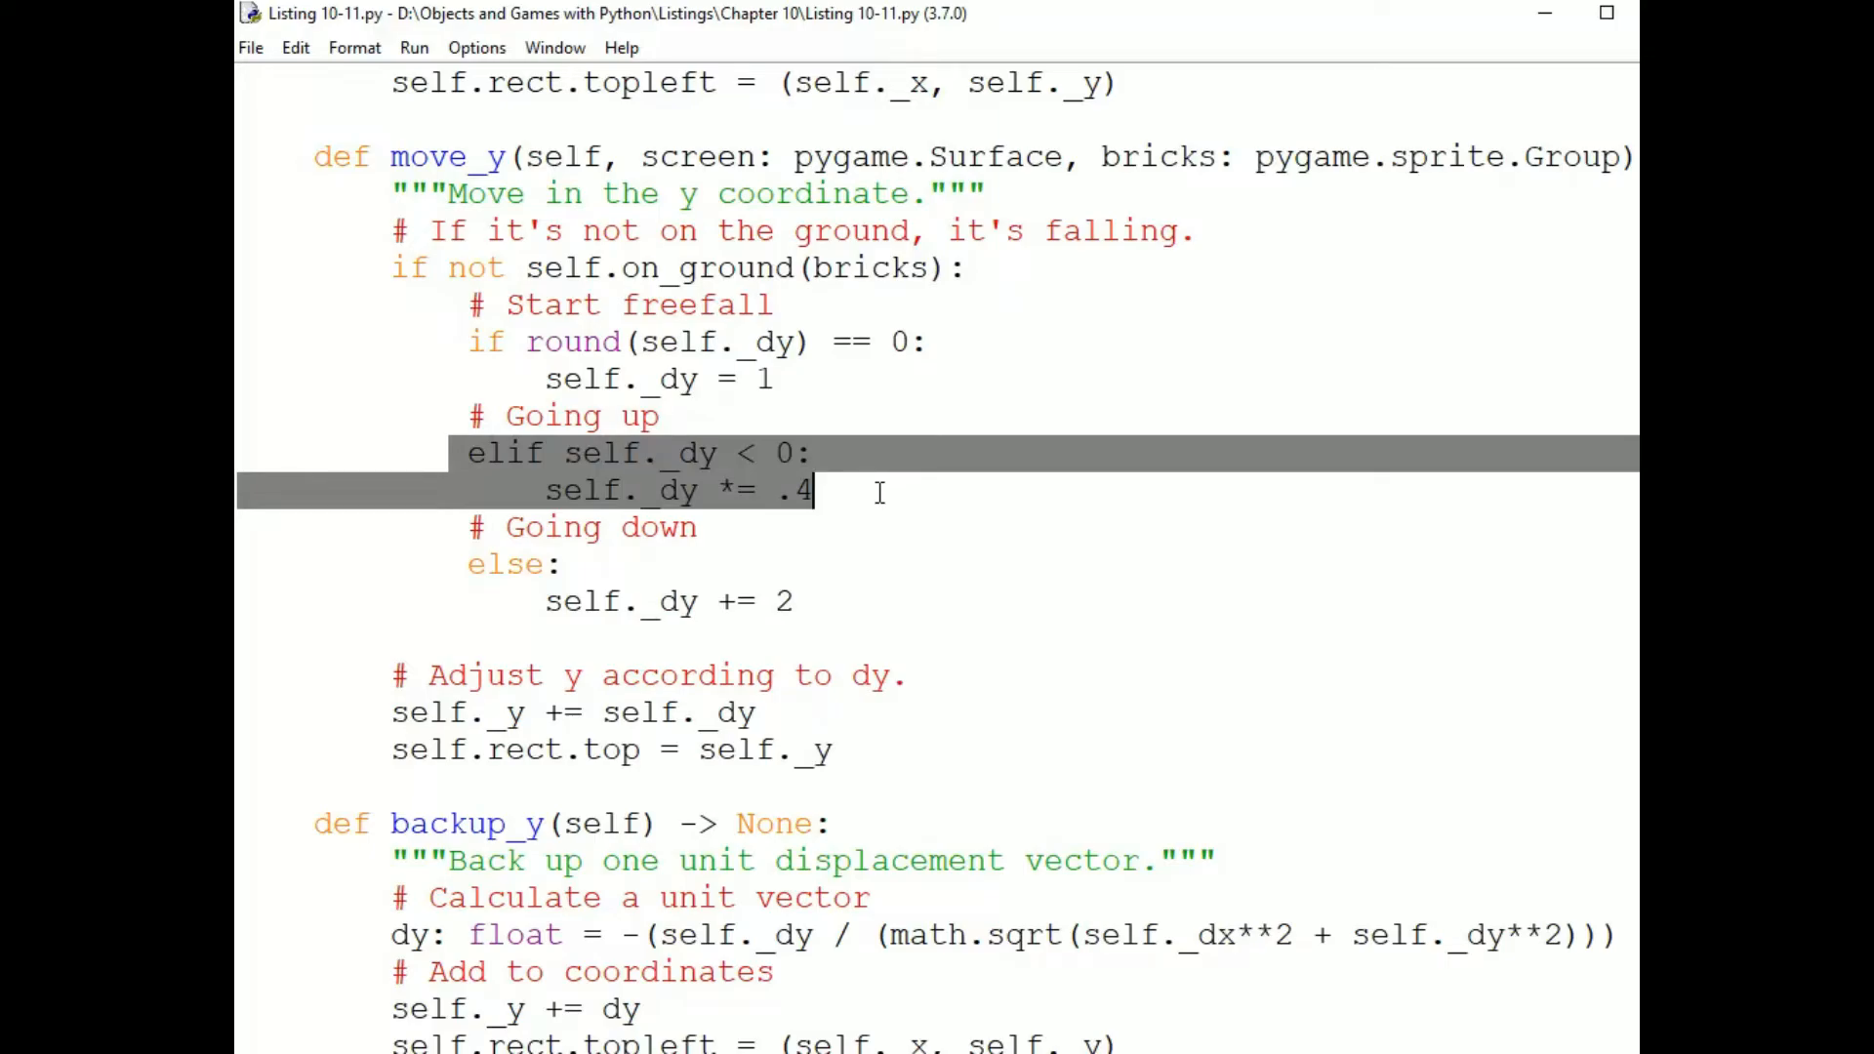
mouse_move(858, 496)
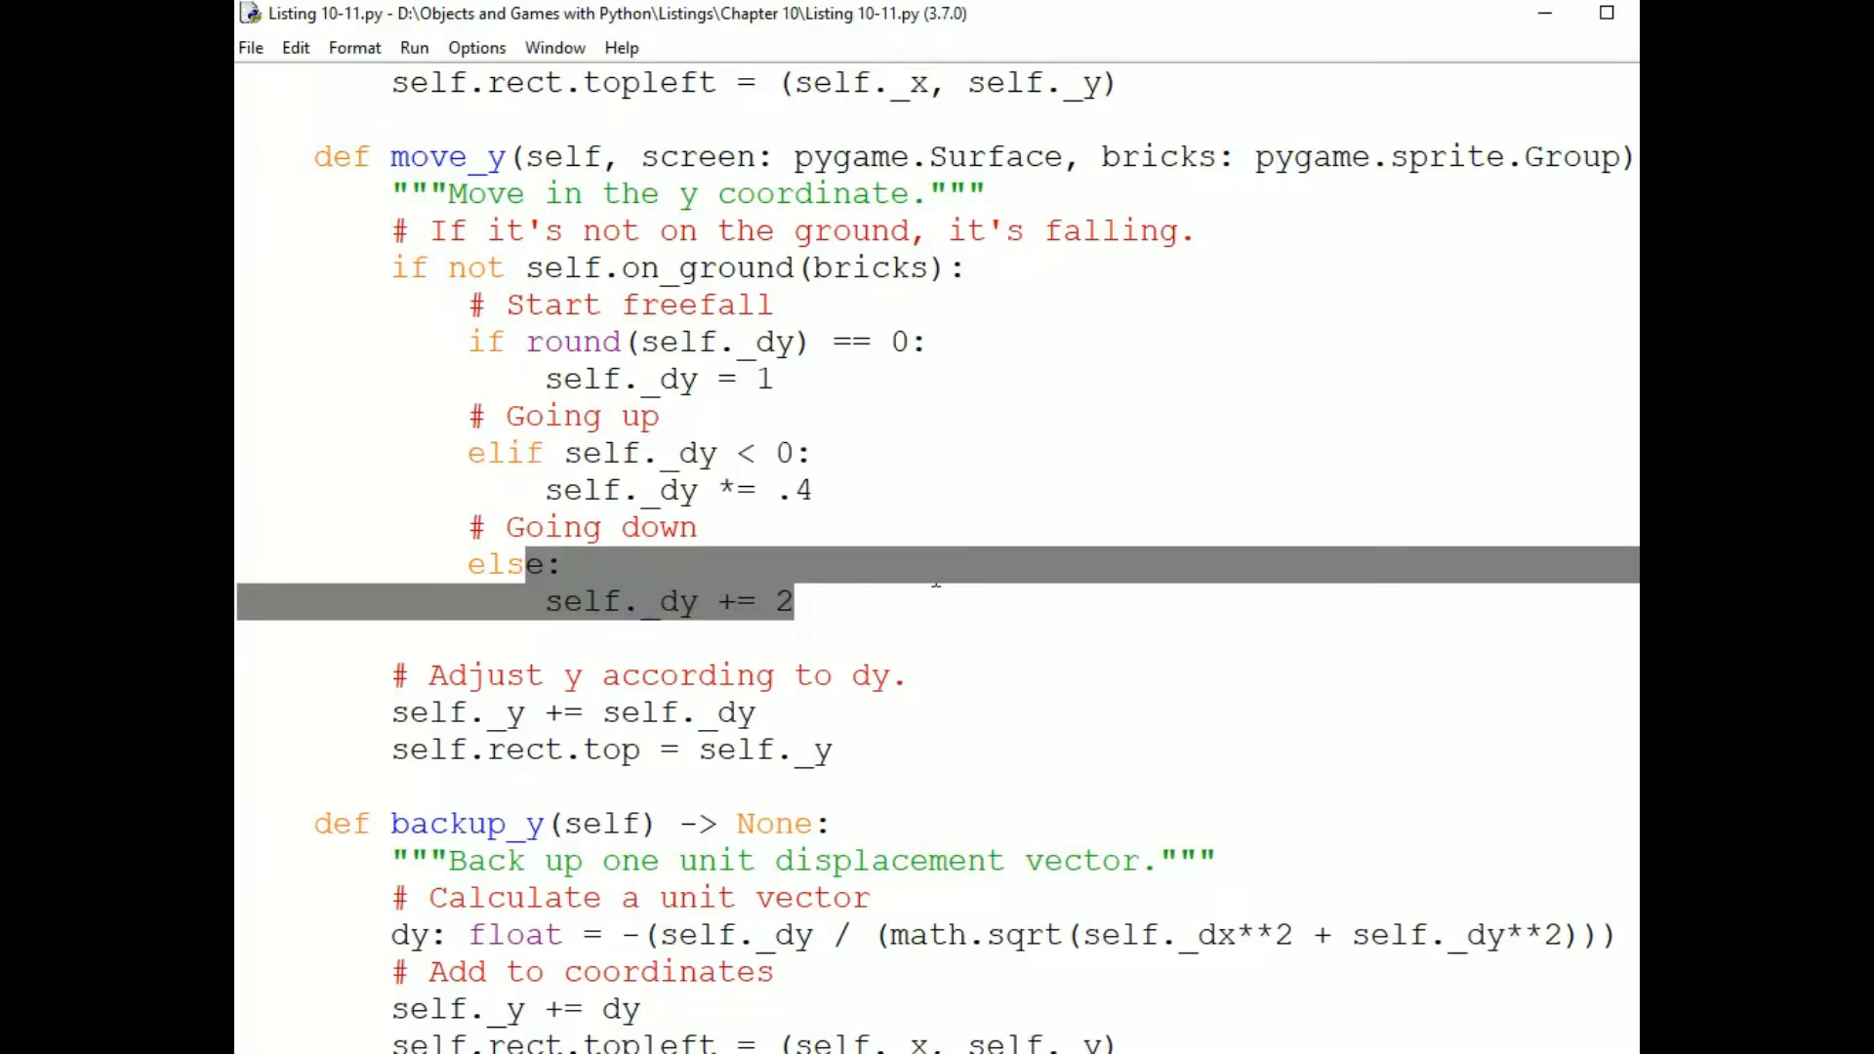
Deselect the going-down branch and highlight the line updating rect.top from y.
click(562, 564)
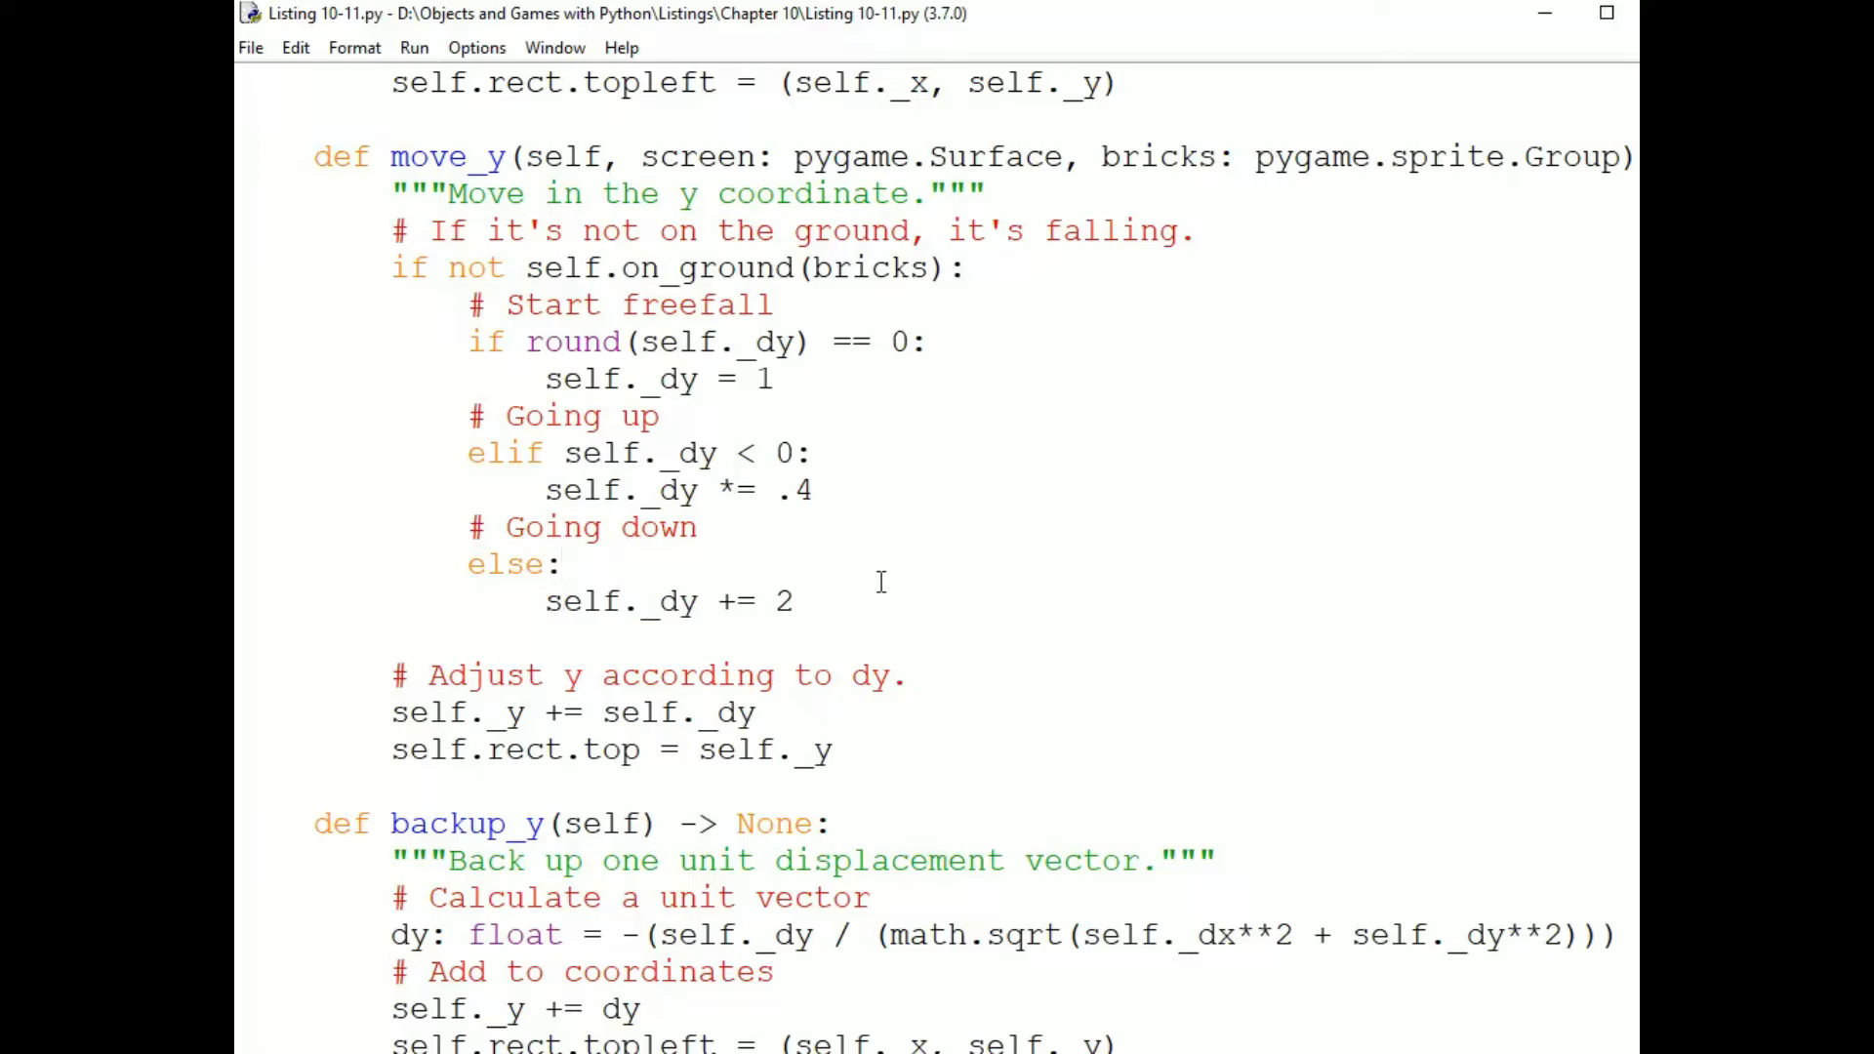
drag(472, 713, 760, 712)
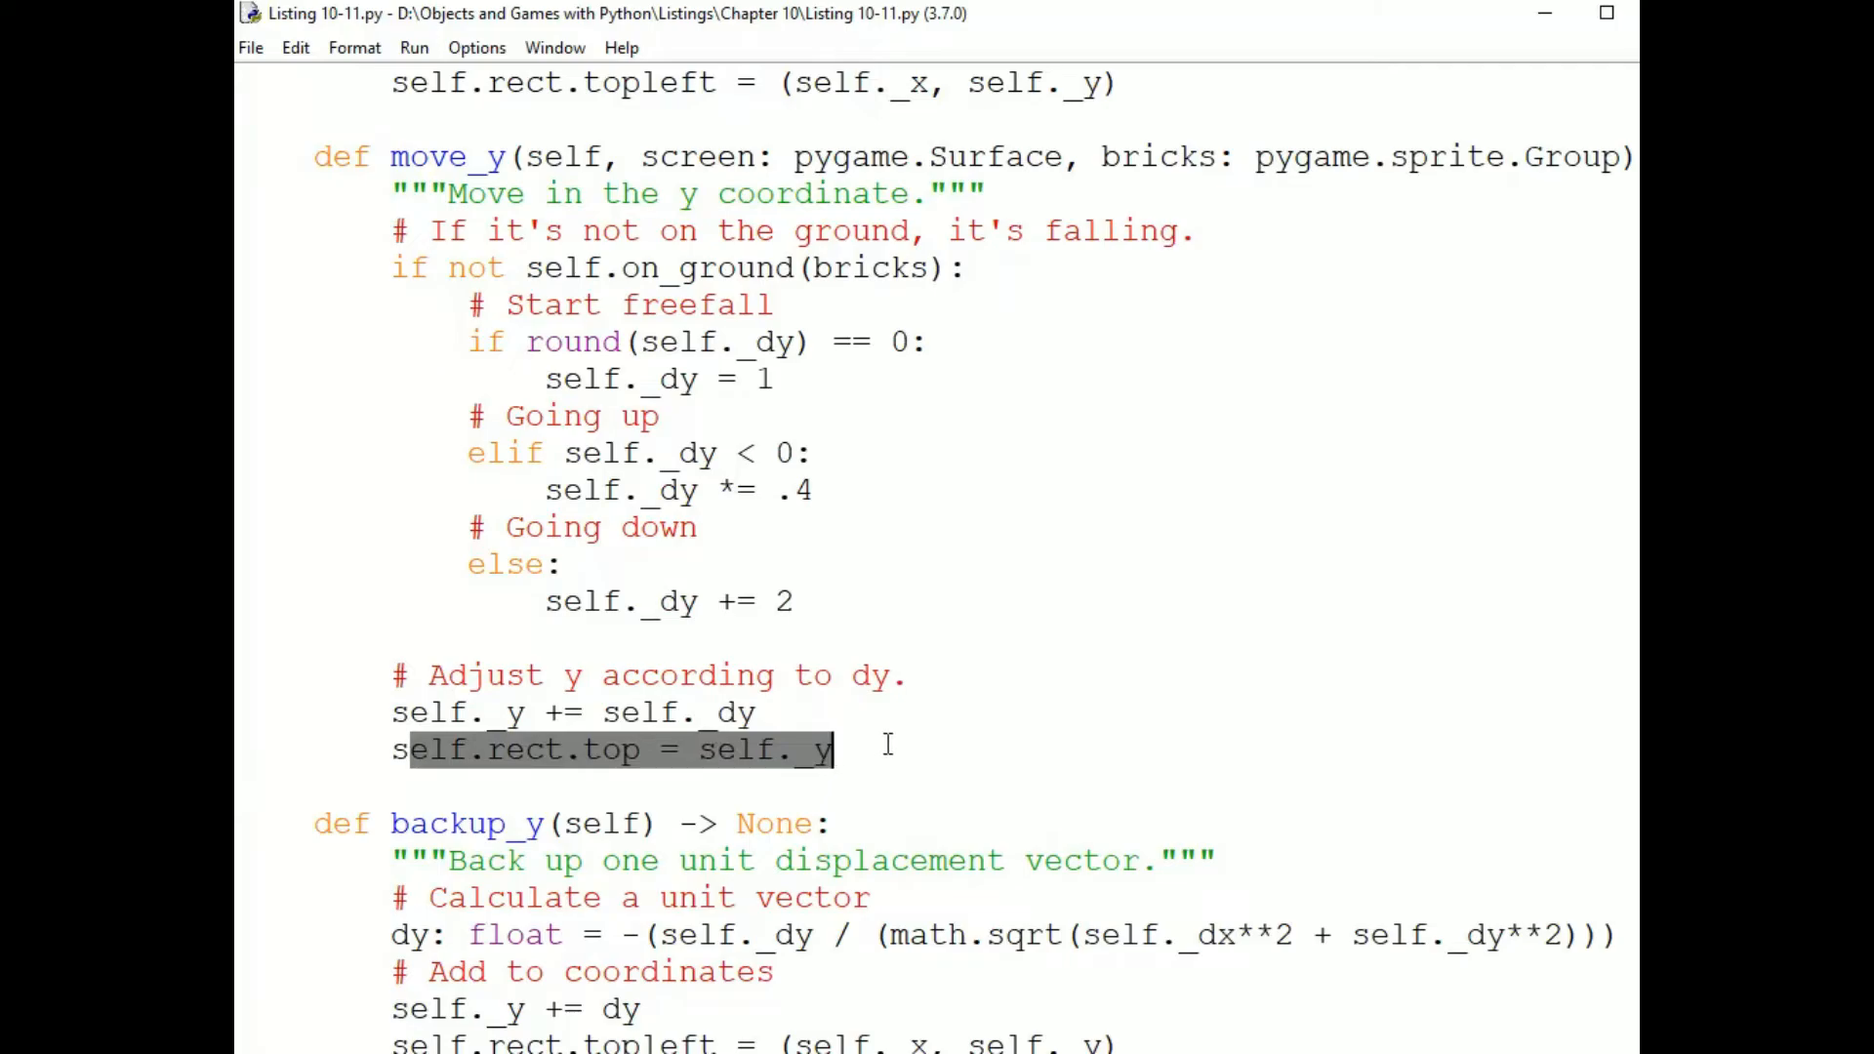
Clear the rect.top highlight and deselect backup_y's unit-vector calculation line.
click(843, 750)
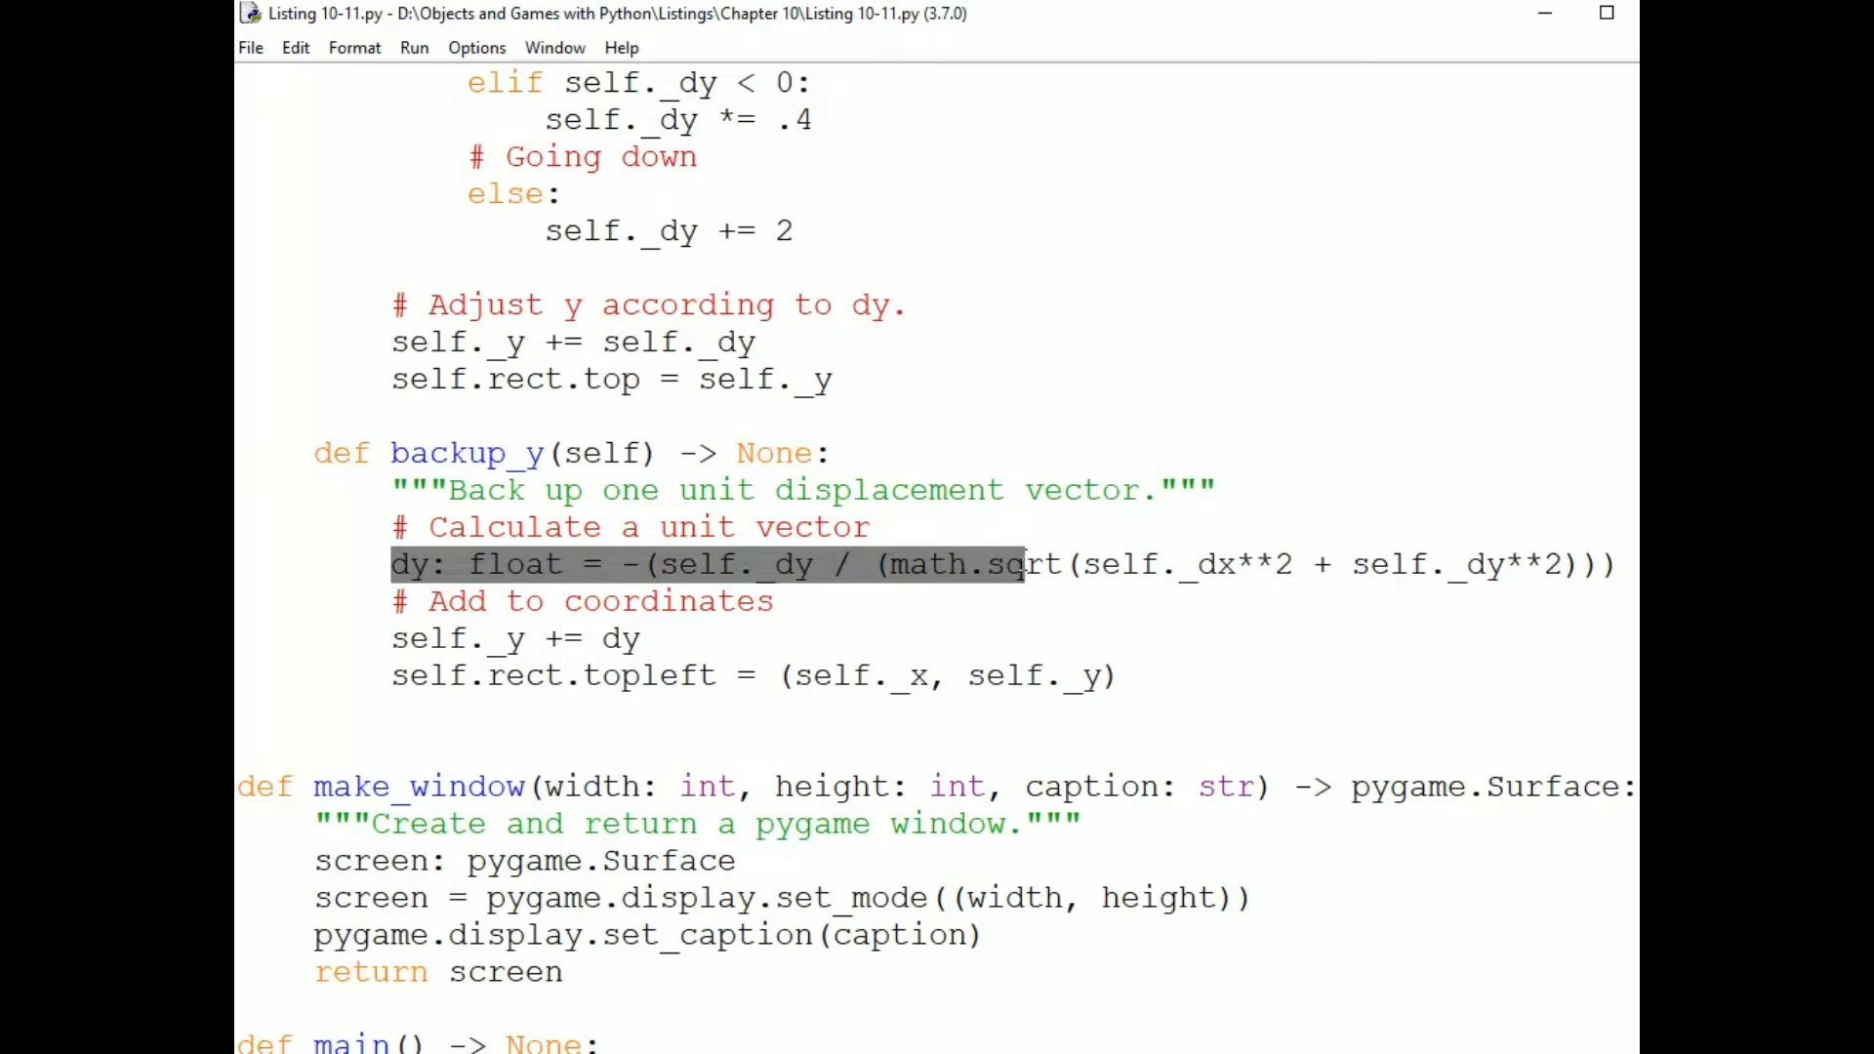
click(1016, 564)
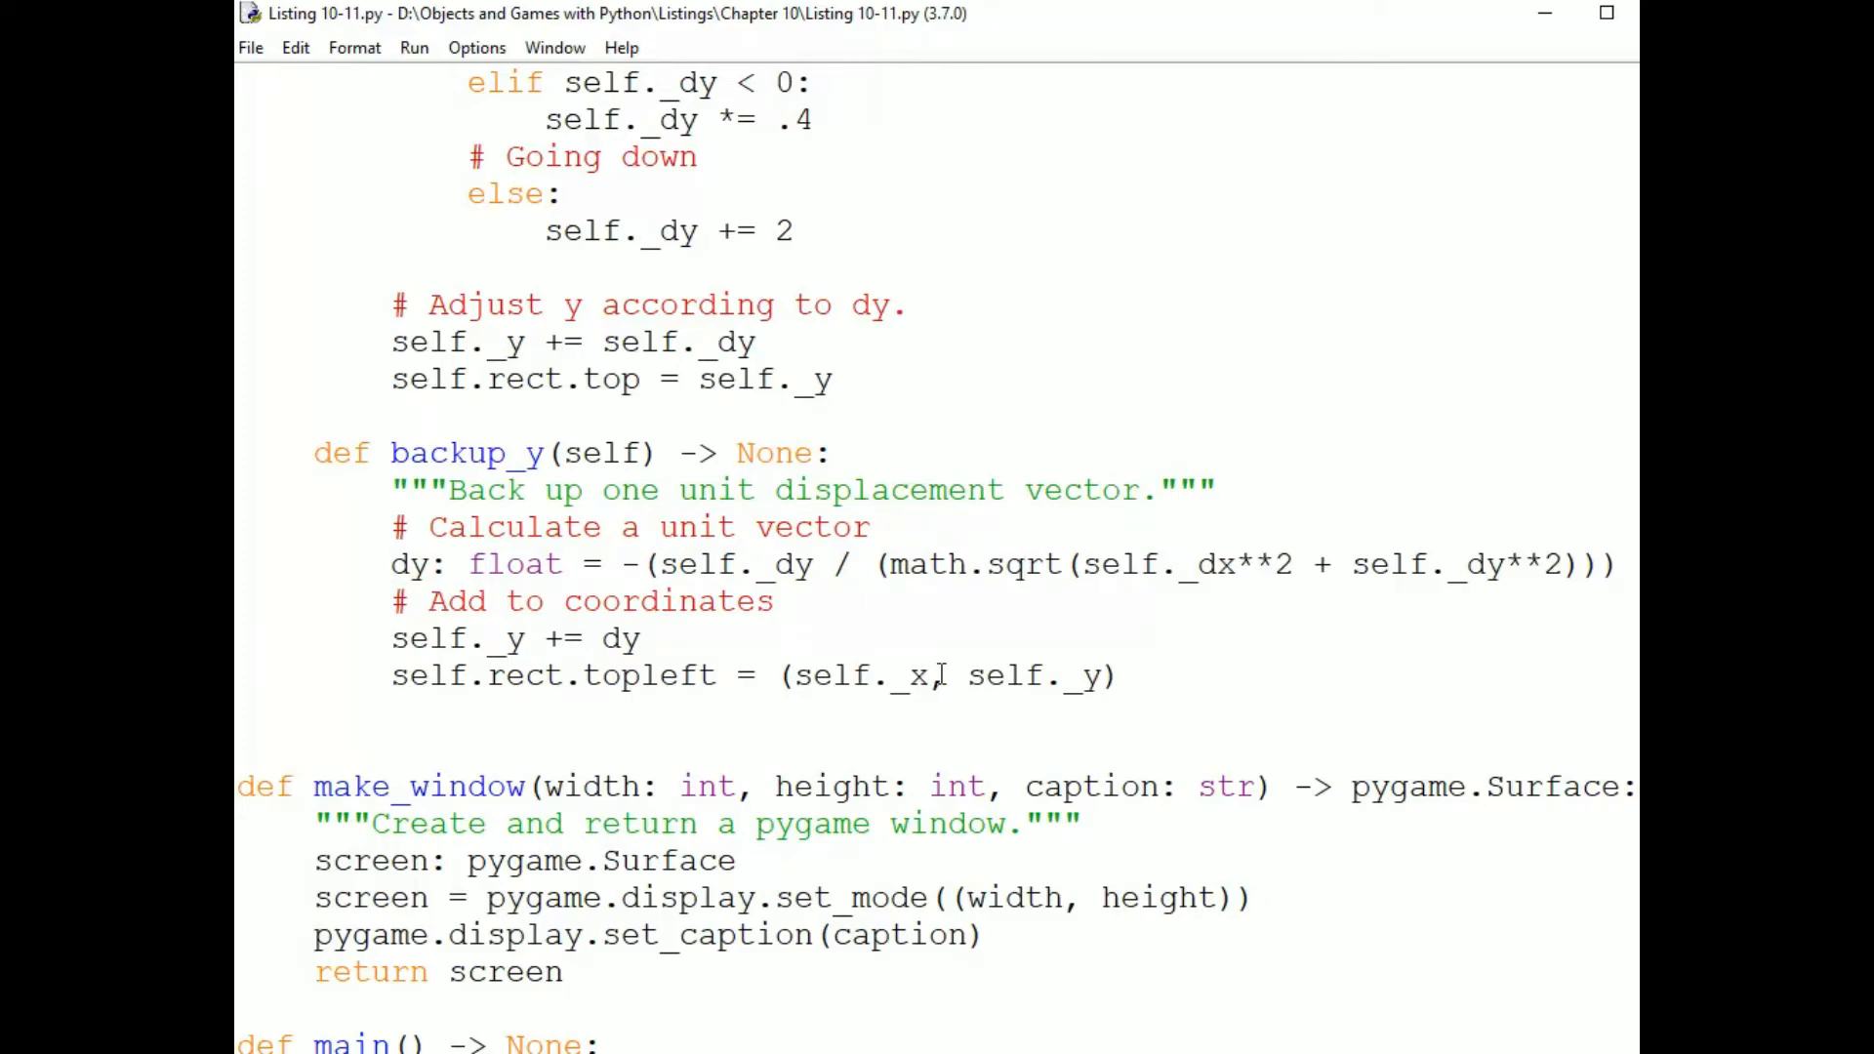
click(1021, 564)
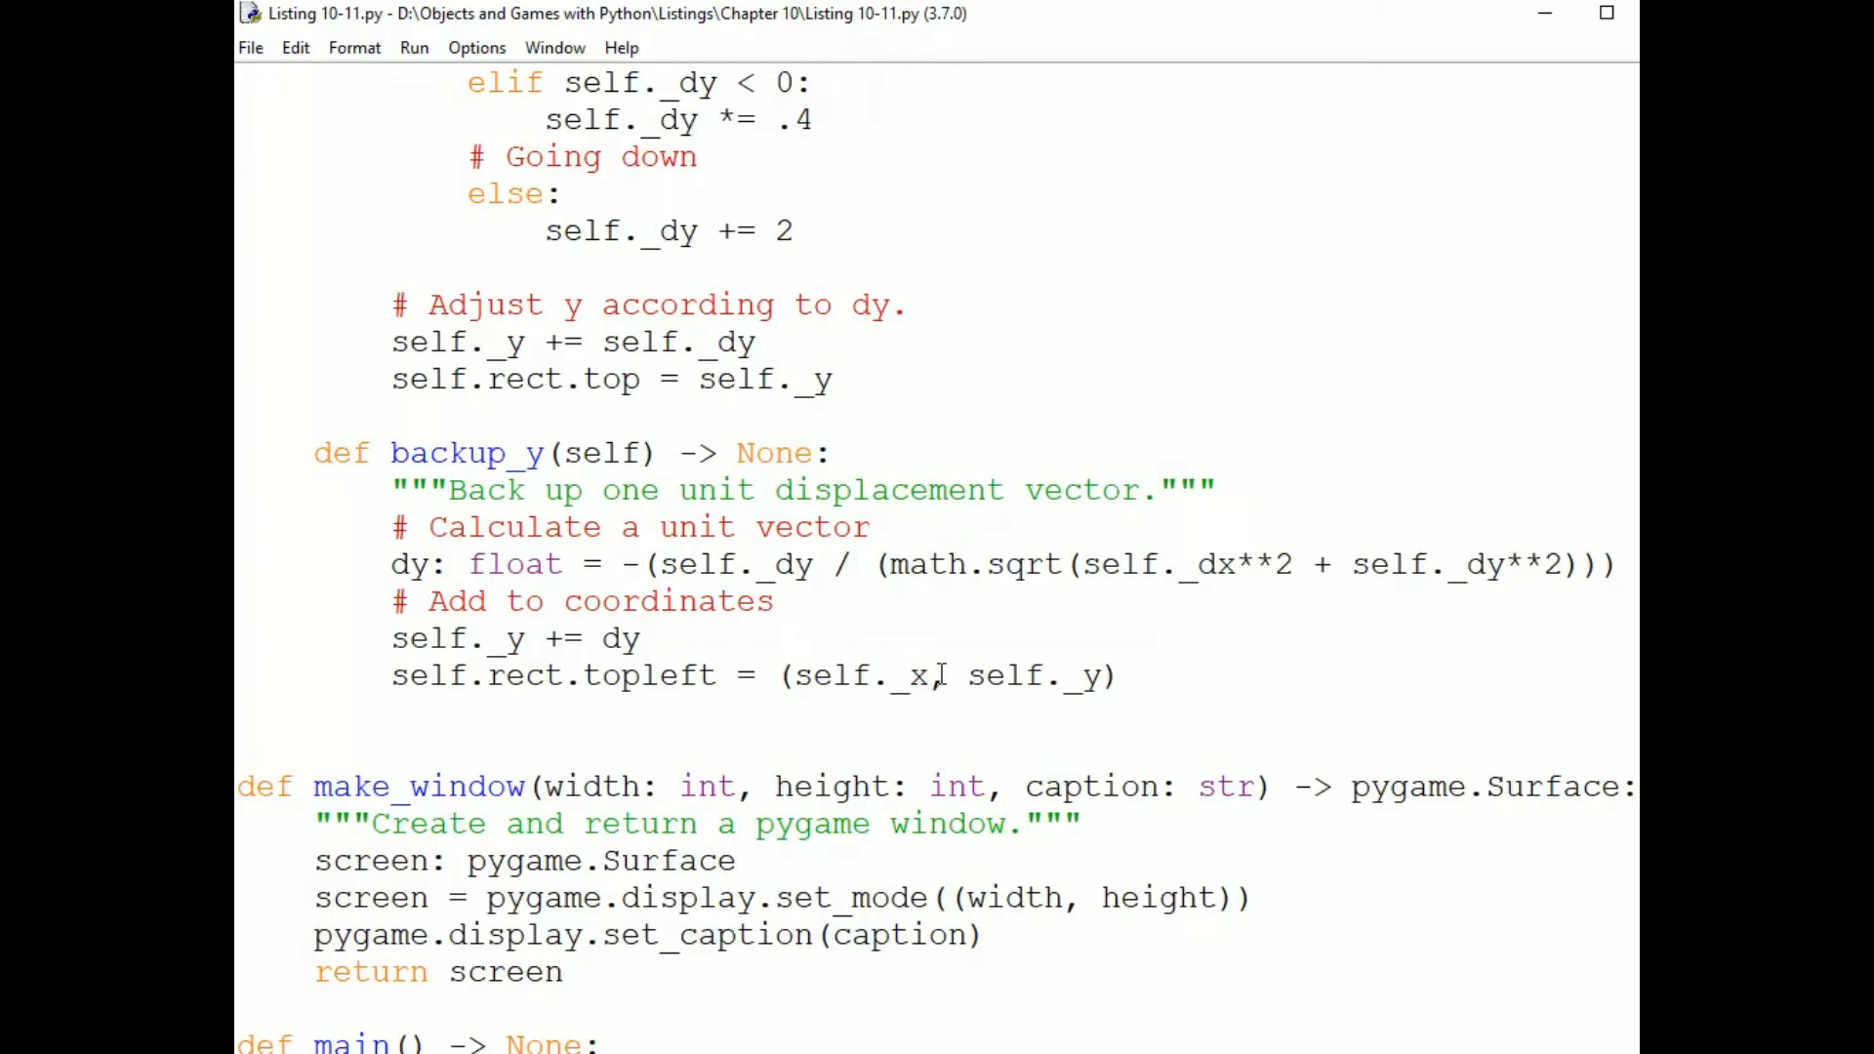
click(1021, 564)
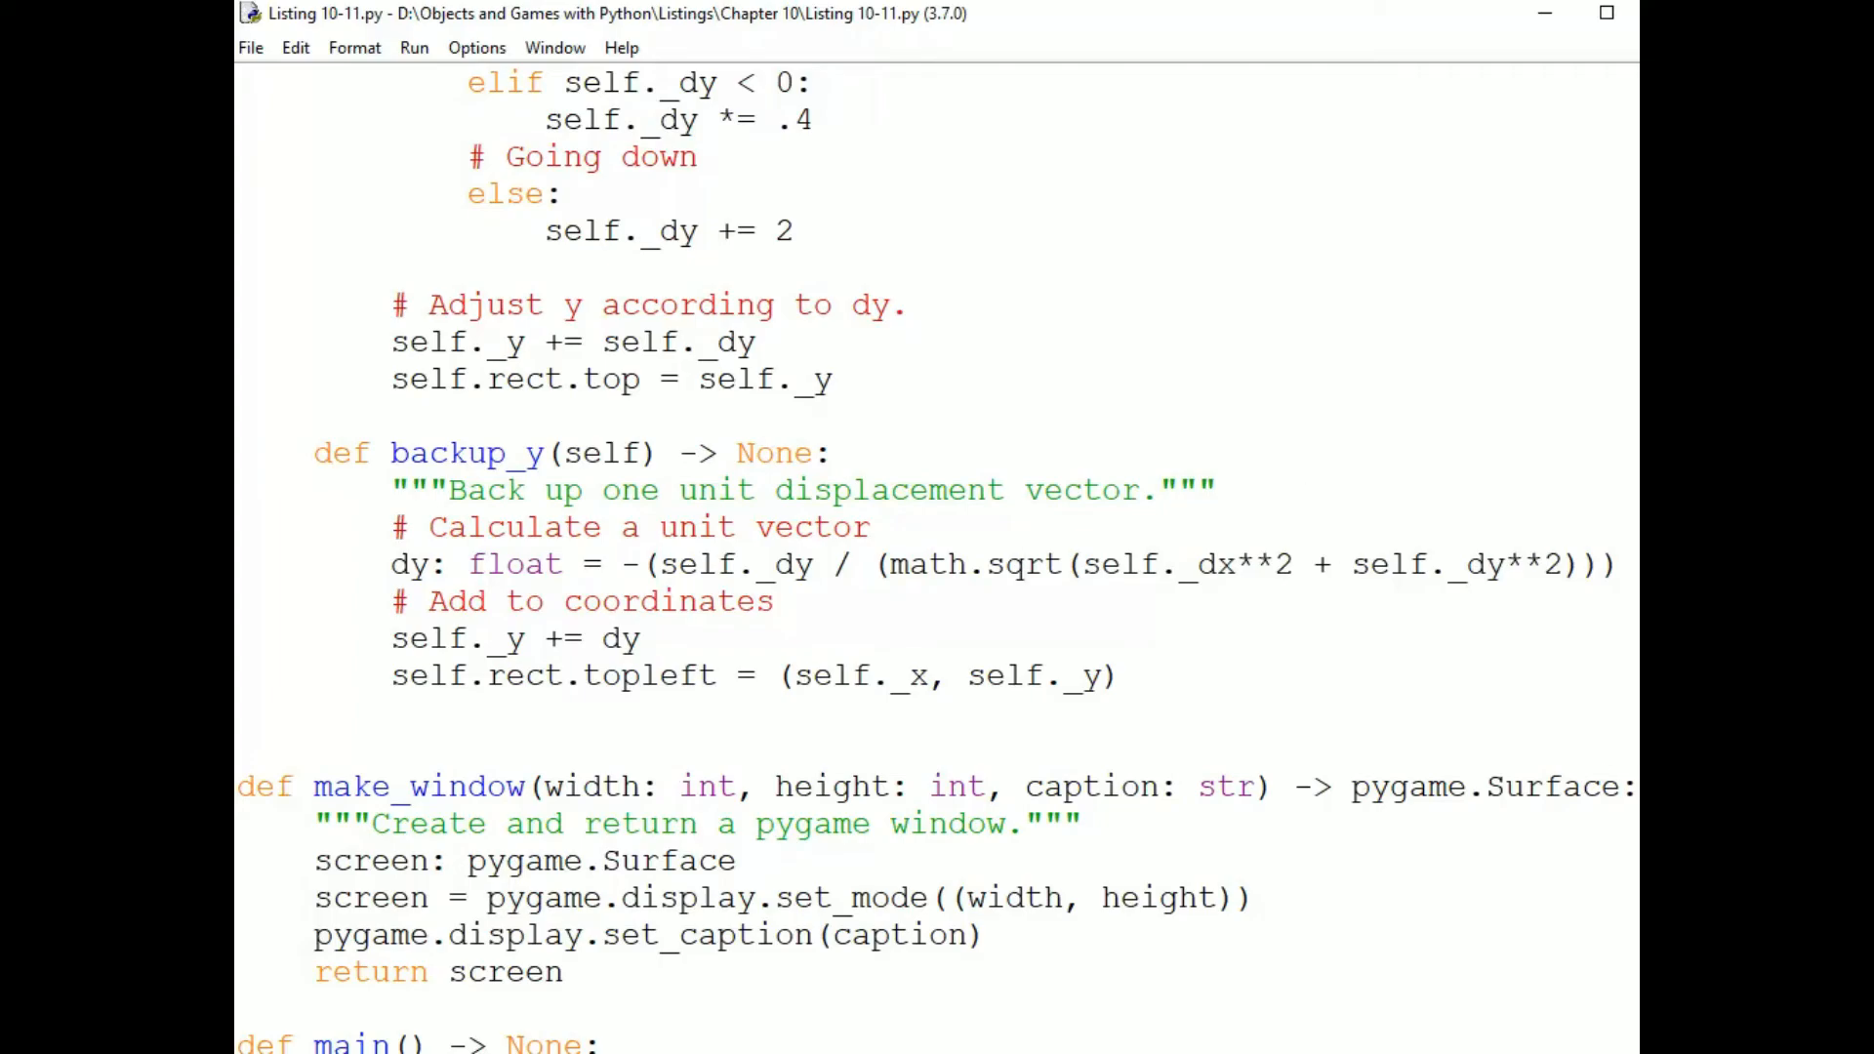
Scroll through ScrollingBackground's __init__ and scroll method down to can_scroll and get_bricks.
scroll(down, 3)
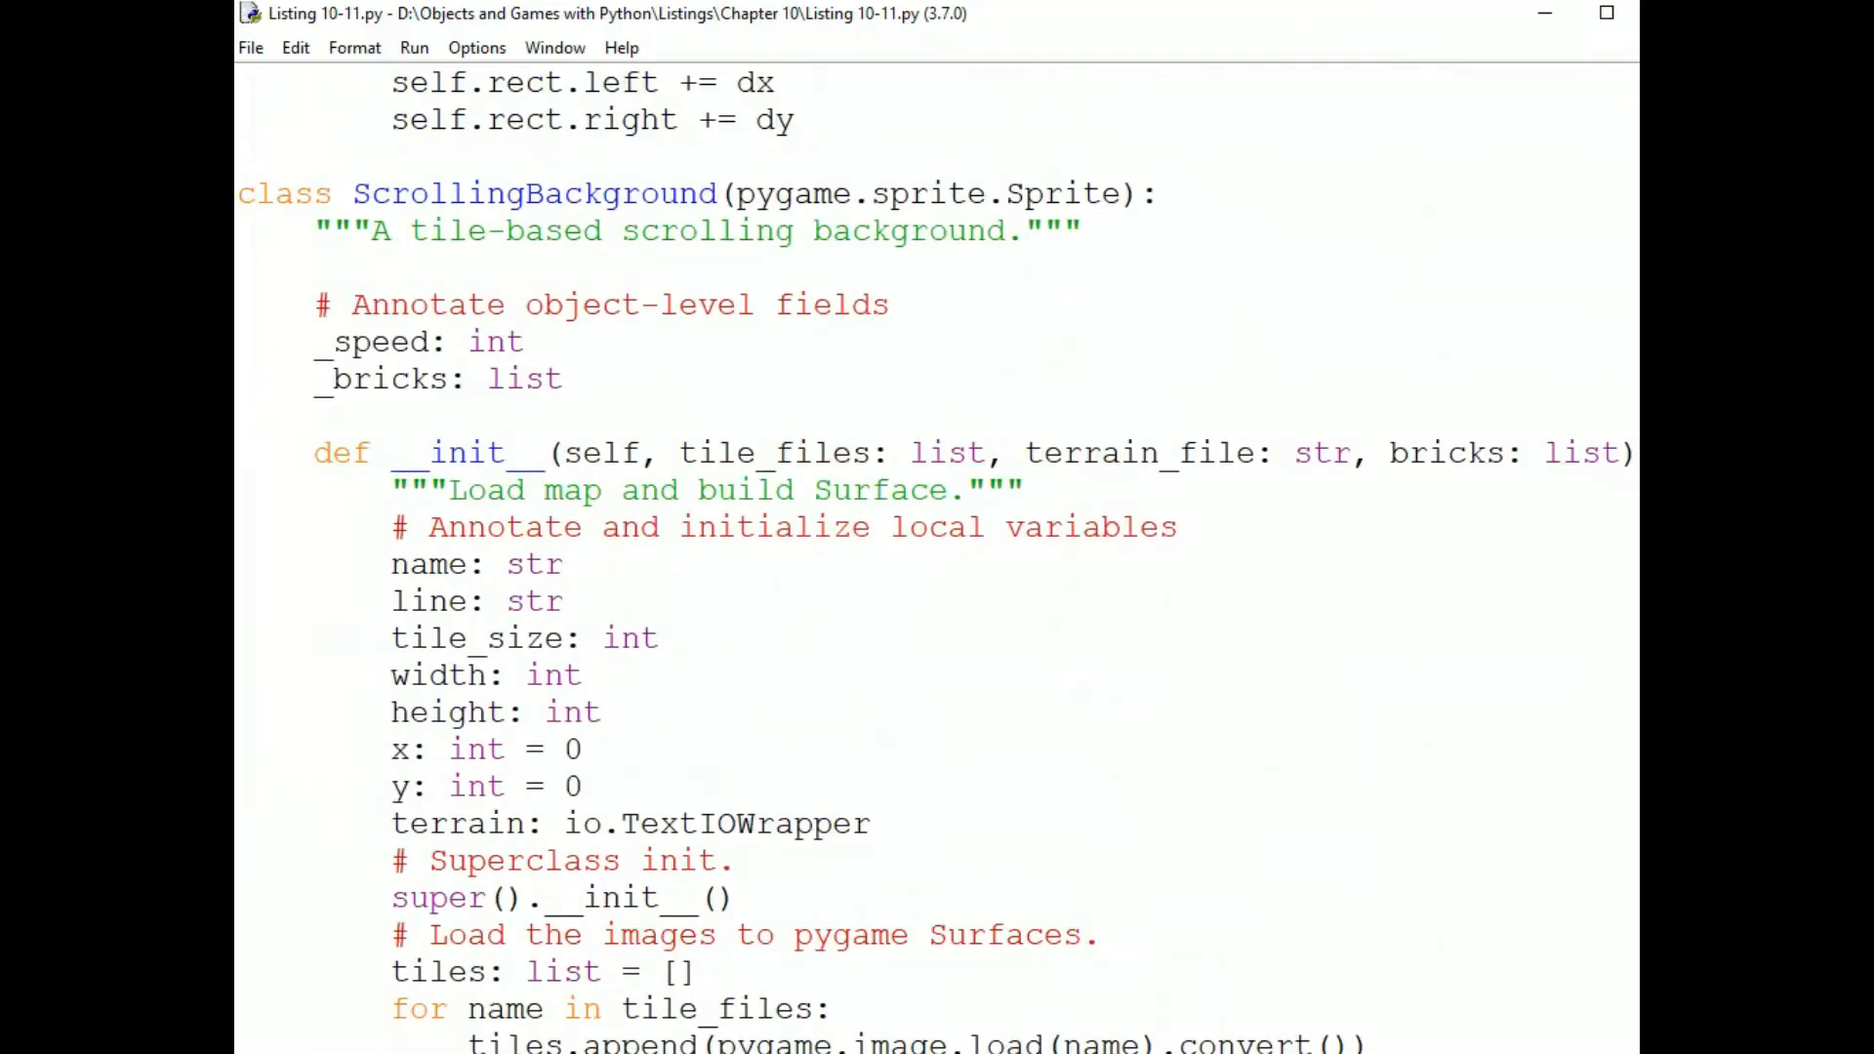
scroll(down, 3)
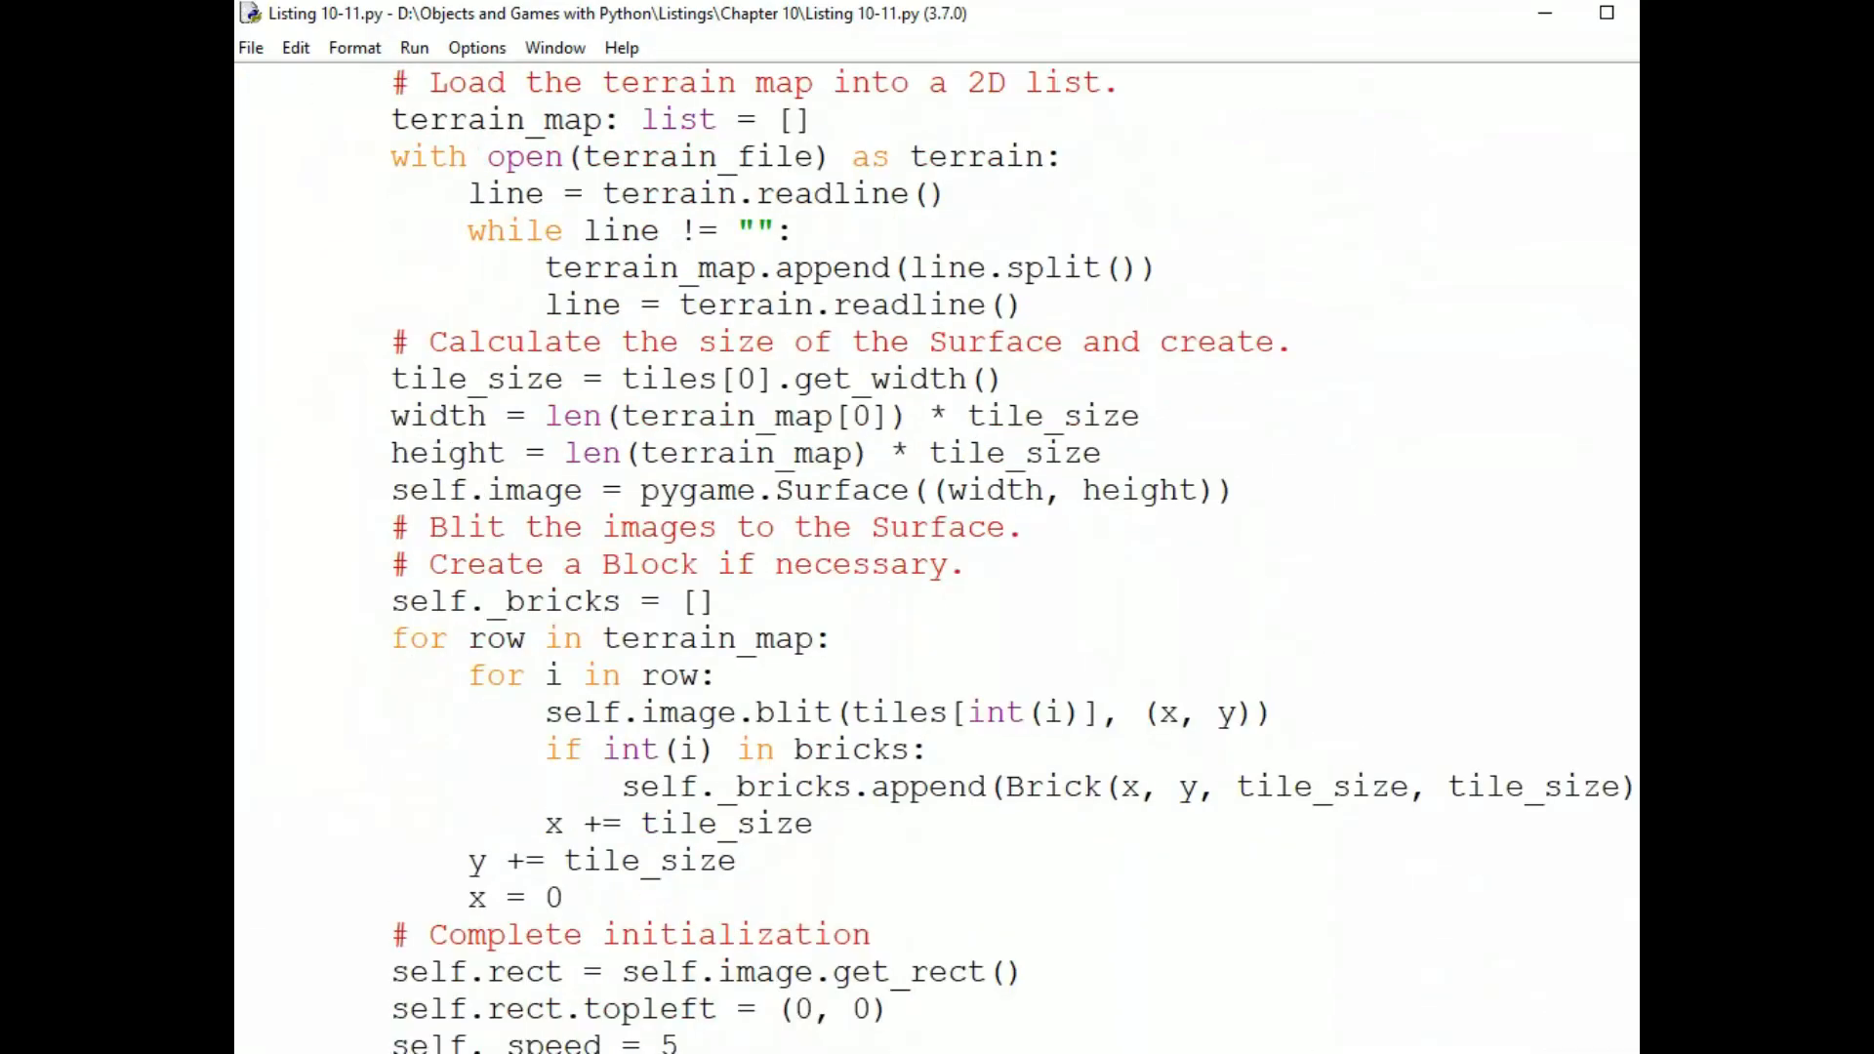
scroll(down, 3)
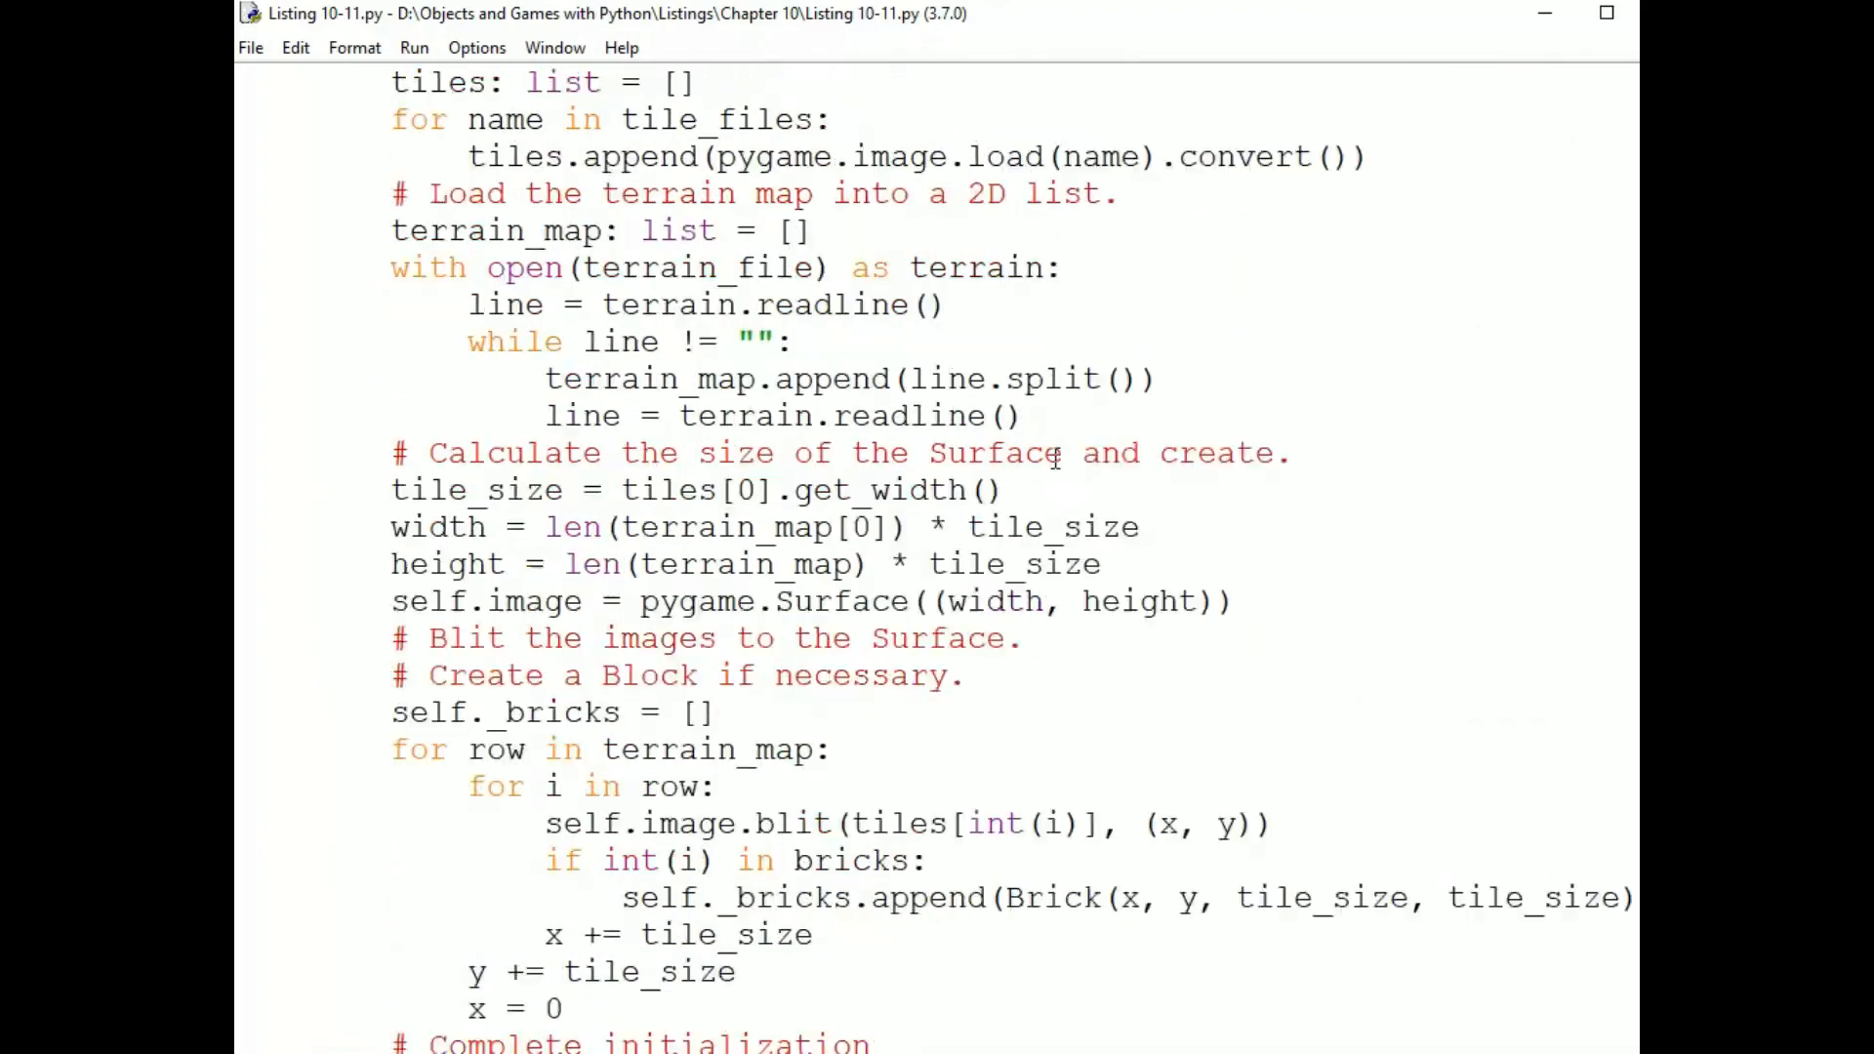
scroll(down, 3)
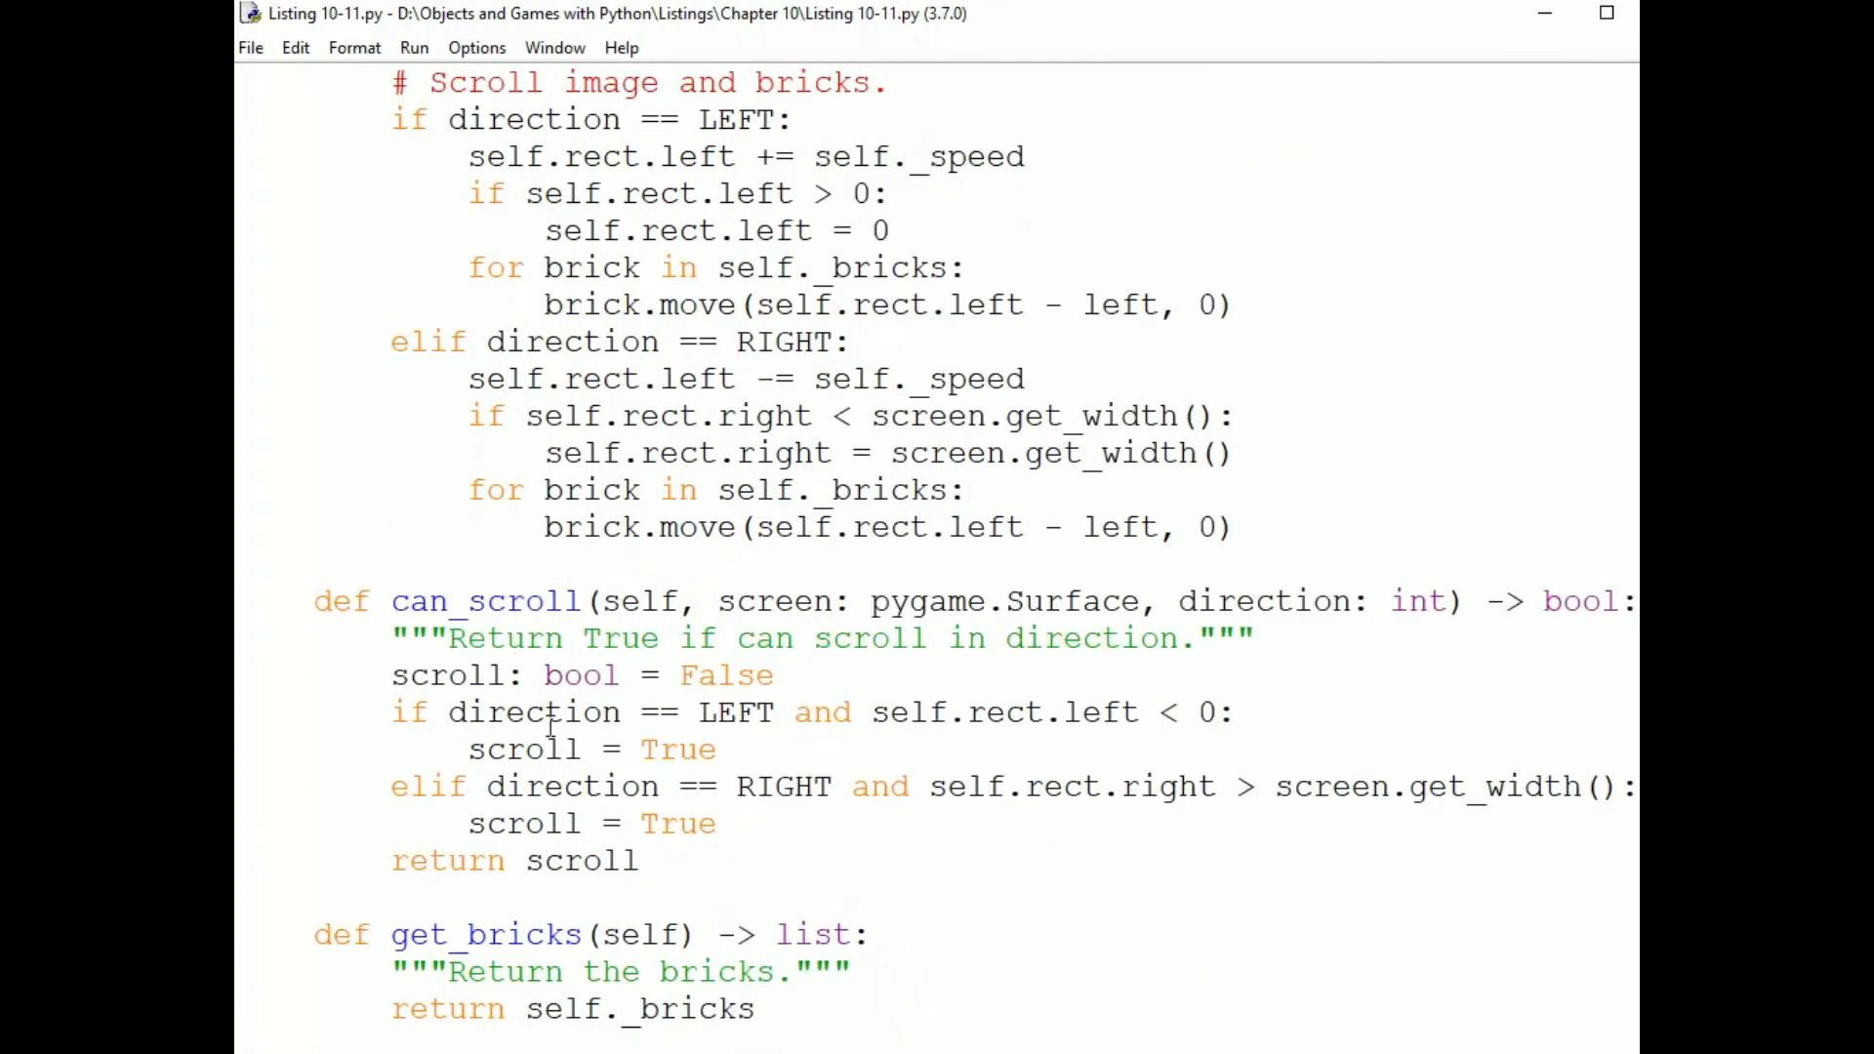